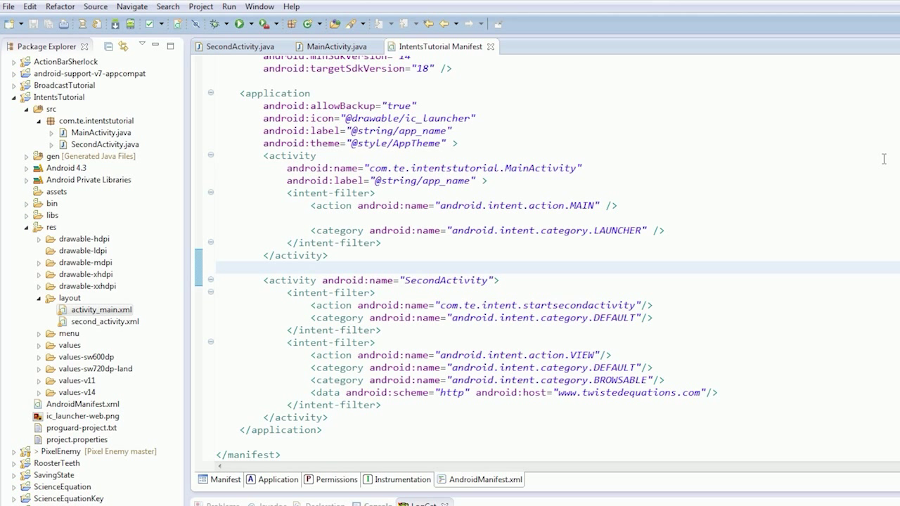
Step: Review AndroidManifest.xml, SecondActivity.java and MainActivity.java, scrolling through MainActivity's intent methods
click(265, 267)
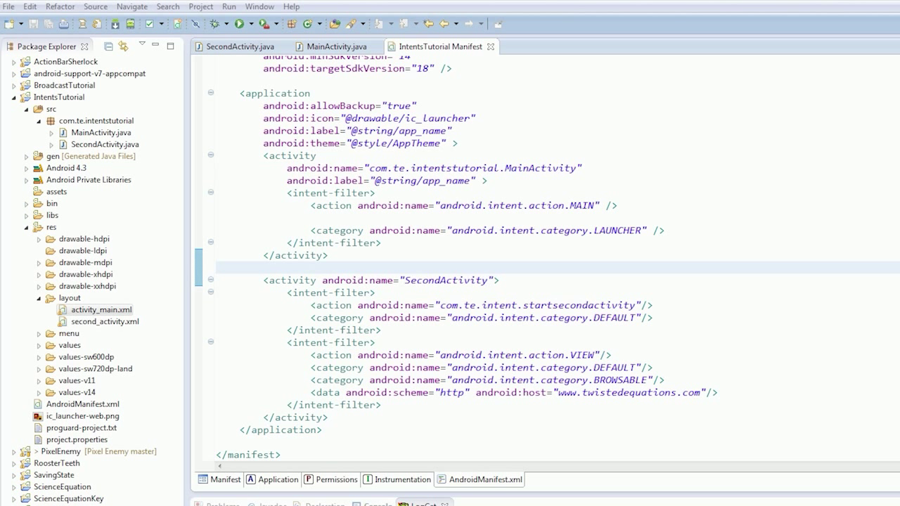
mouse_move(722, 222)
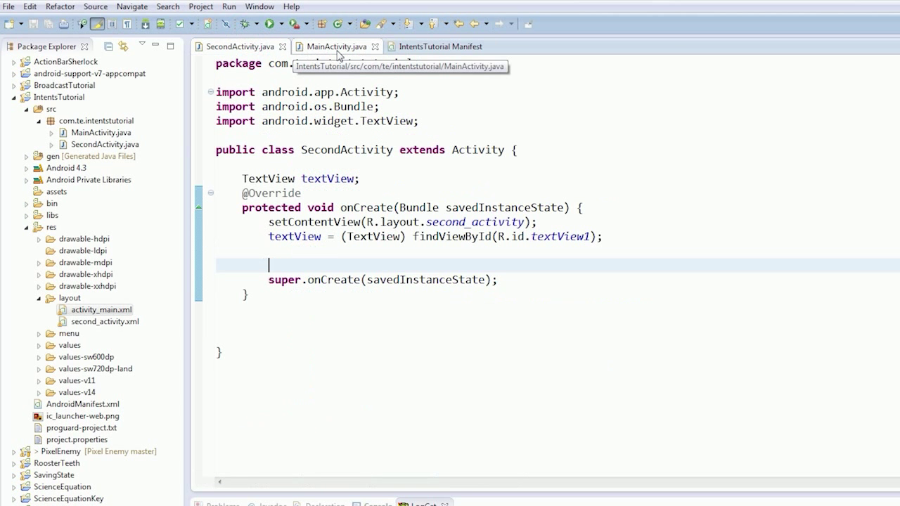
click(336, 45)
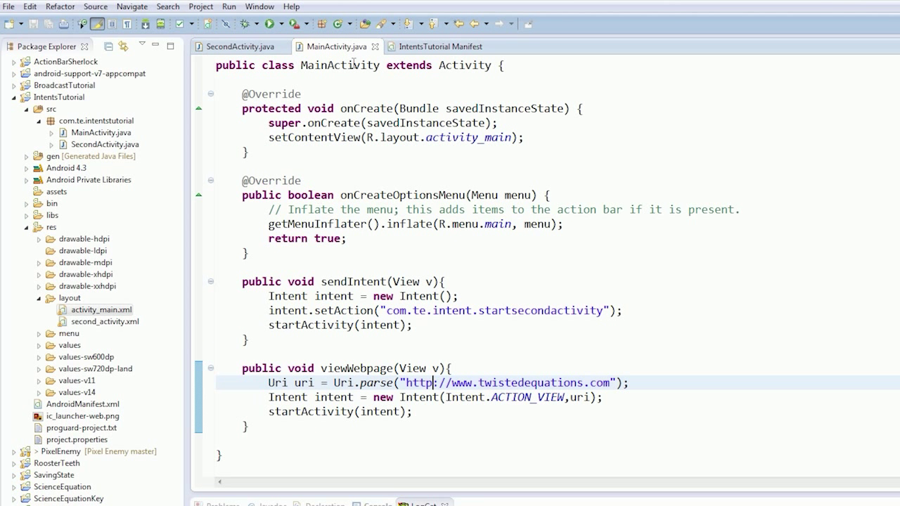
mouse_move(121, 384)
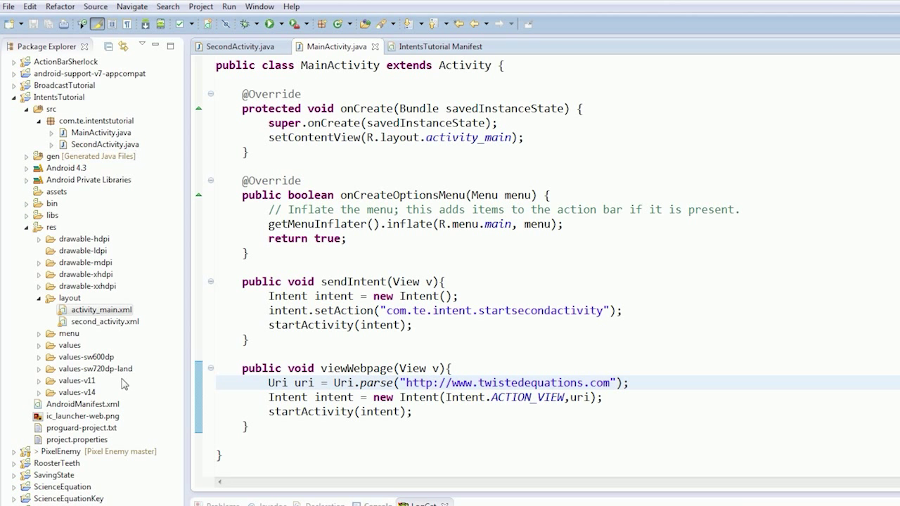
click(442, 46)
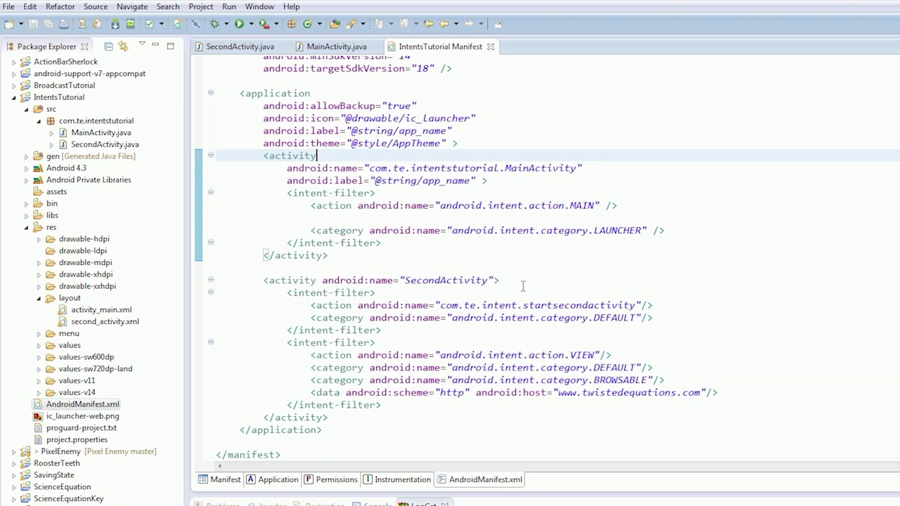
click(331, 45)
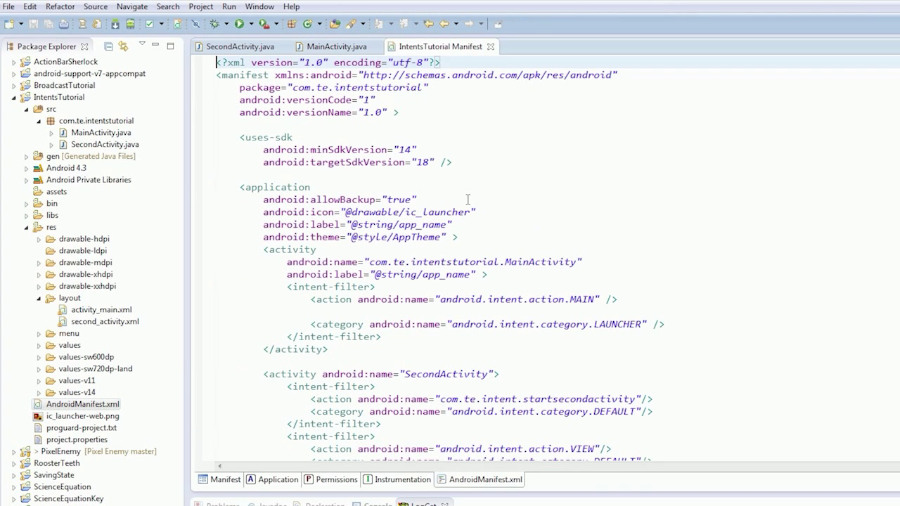
scroll(down, 3)
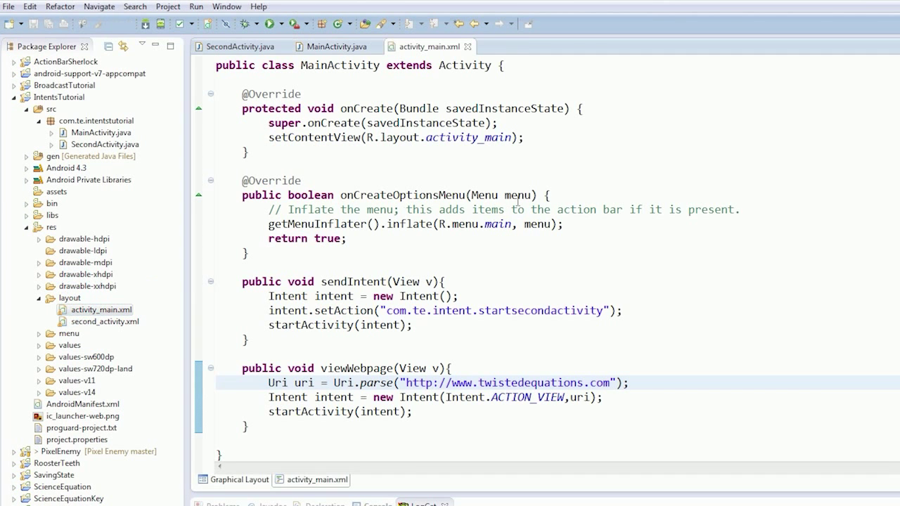
Step: Add a Share button under View webpage in activity_main.xml with android:onClick="shareText"
click(239, 479)
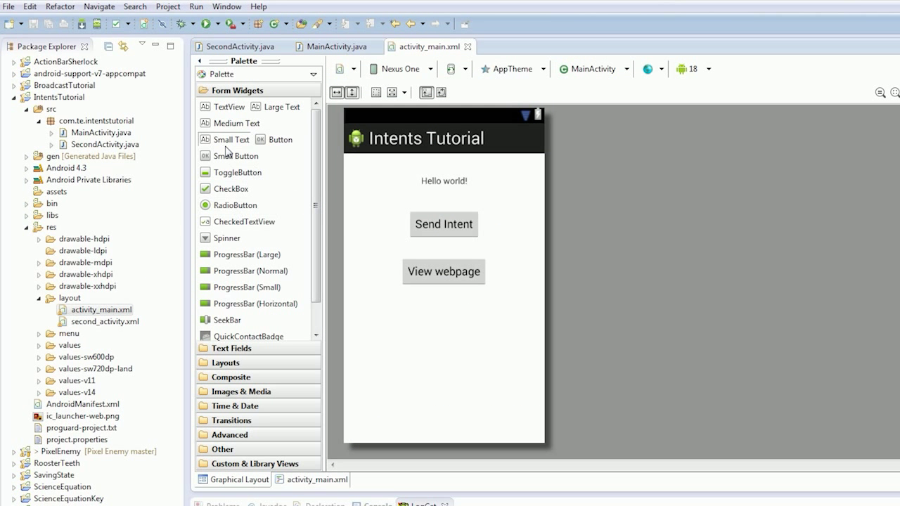
mouse_move(253, 171)
text(Share)
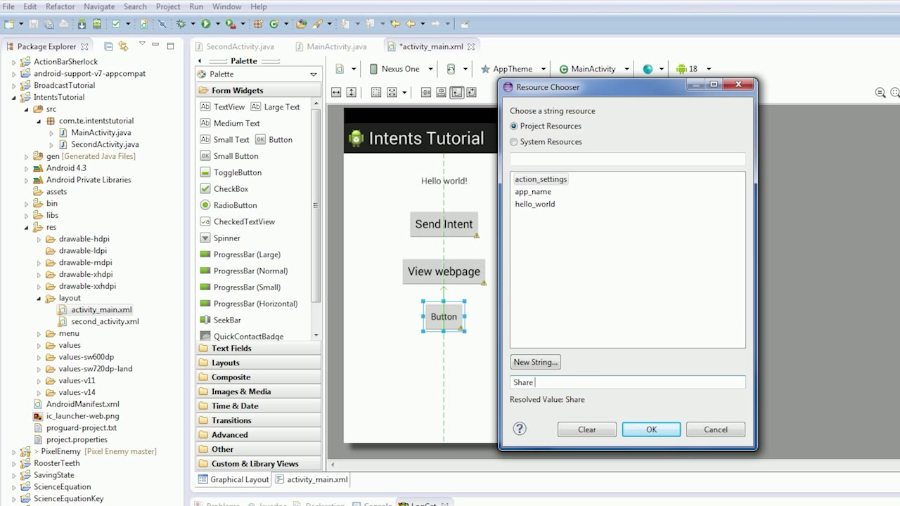
click(649, 430)
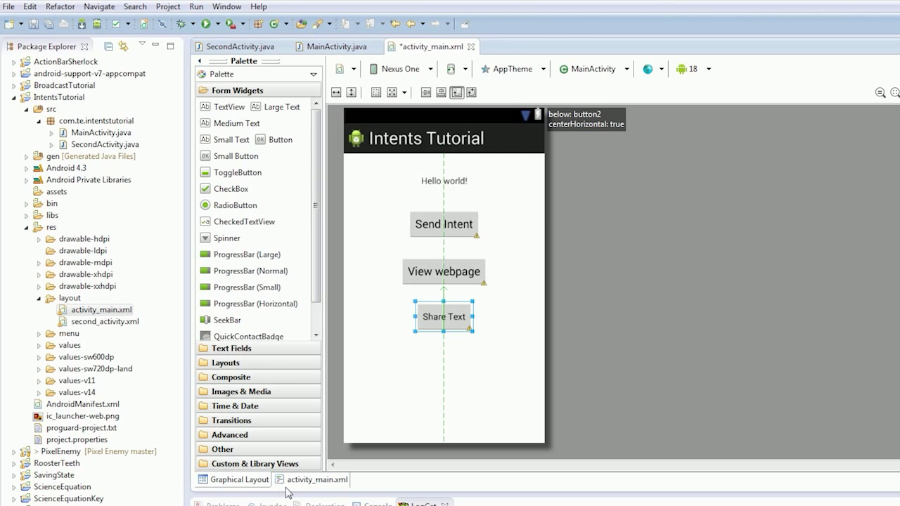
click(318, 479)
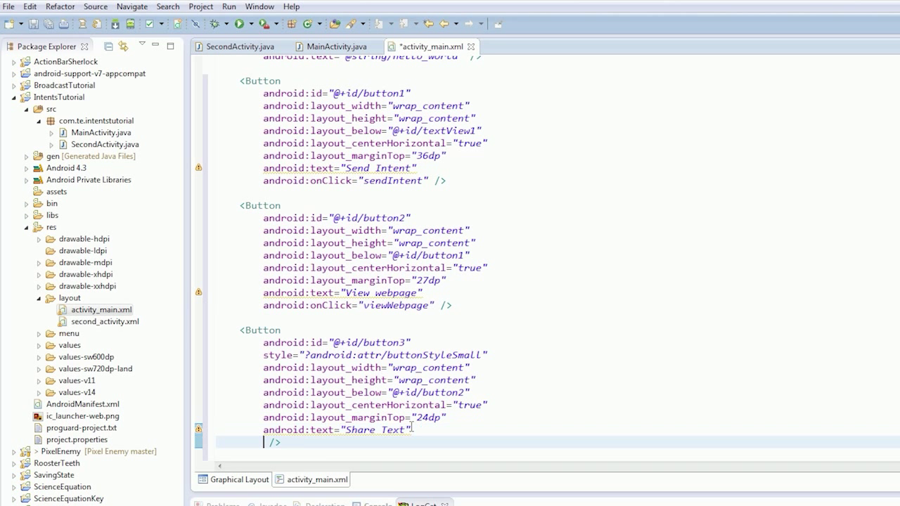
text(android:onClick="s")
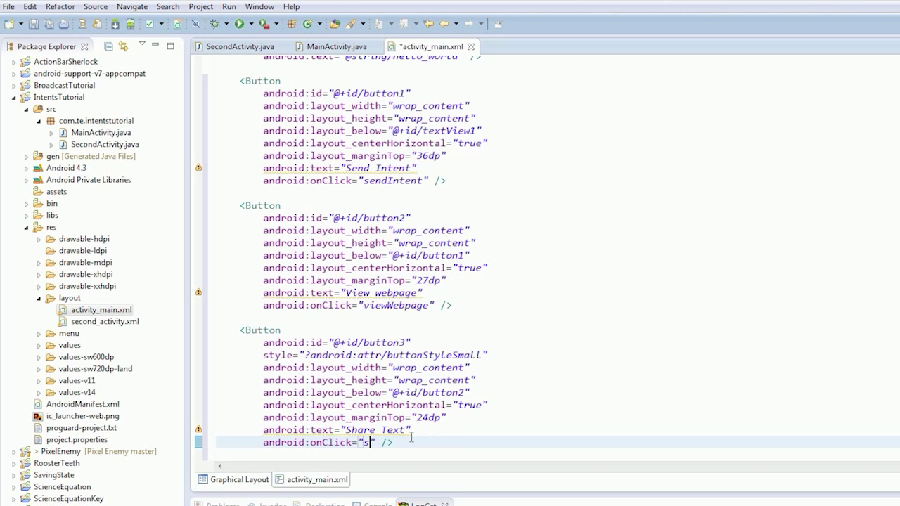
text(hareText)
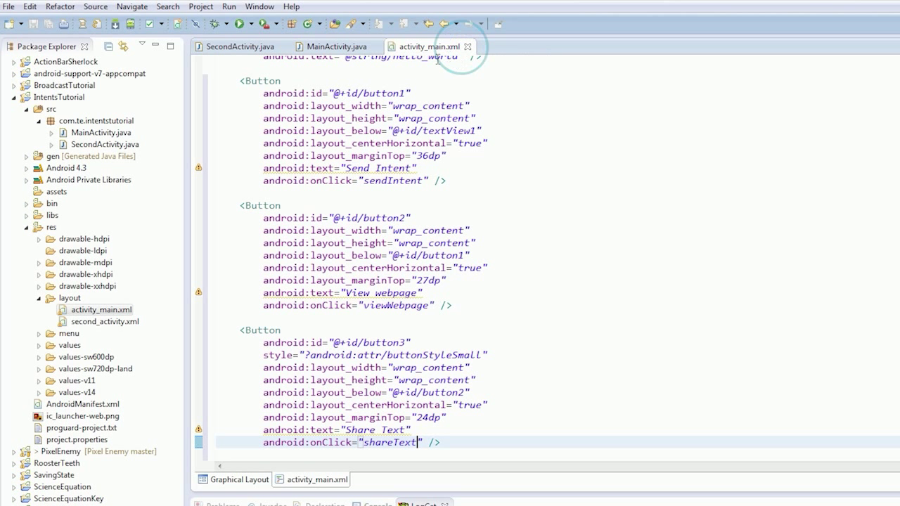
Step: Duplicate viewWebpage in MainActivity as shareText, creating a plain new Intent() on its own line
click(334, 46)
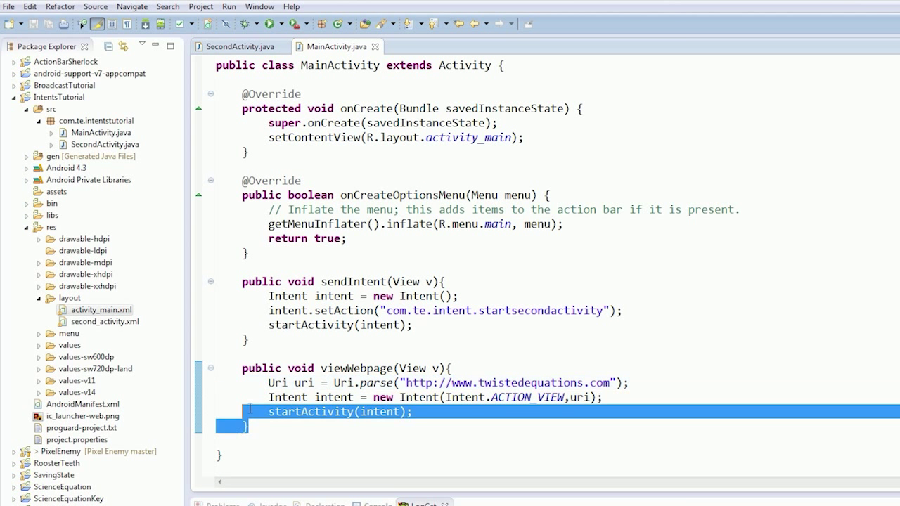
click(242, 440)
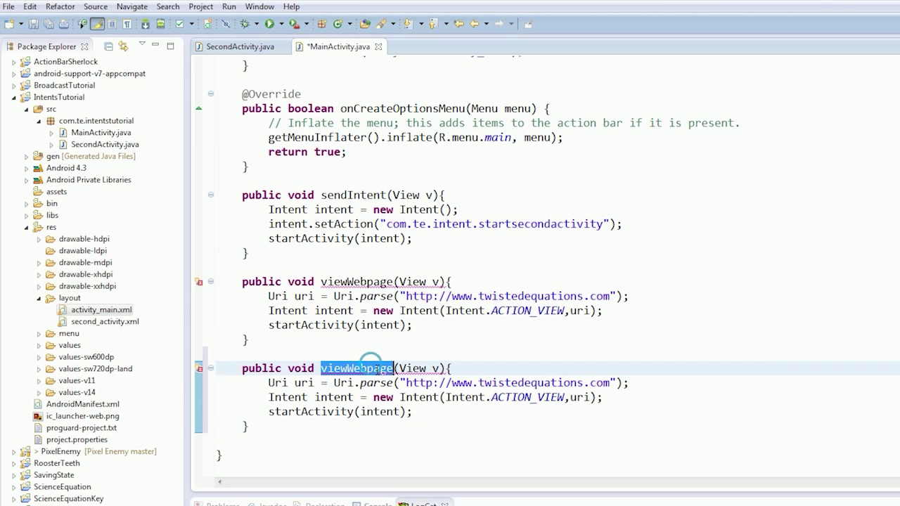
text(shareText)
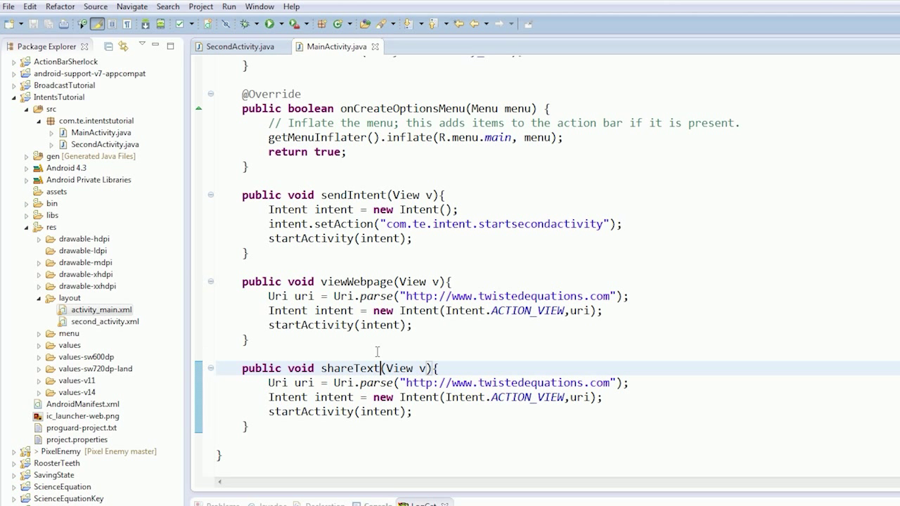
mouse_move(373, 343)
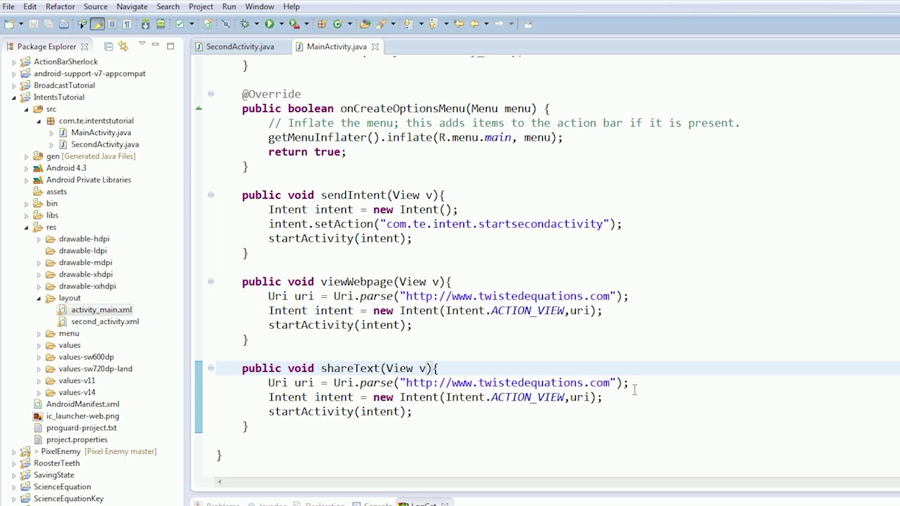
double_click(517, 396)
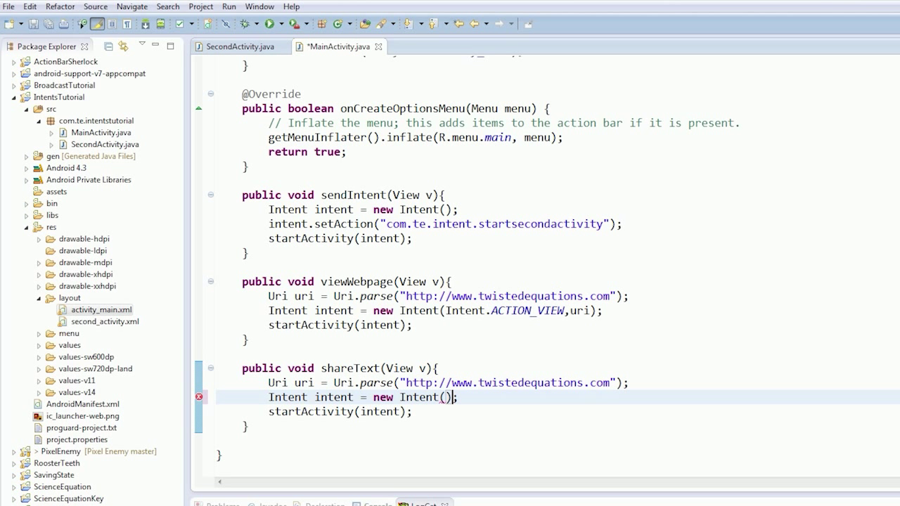
key(Return)
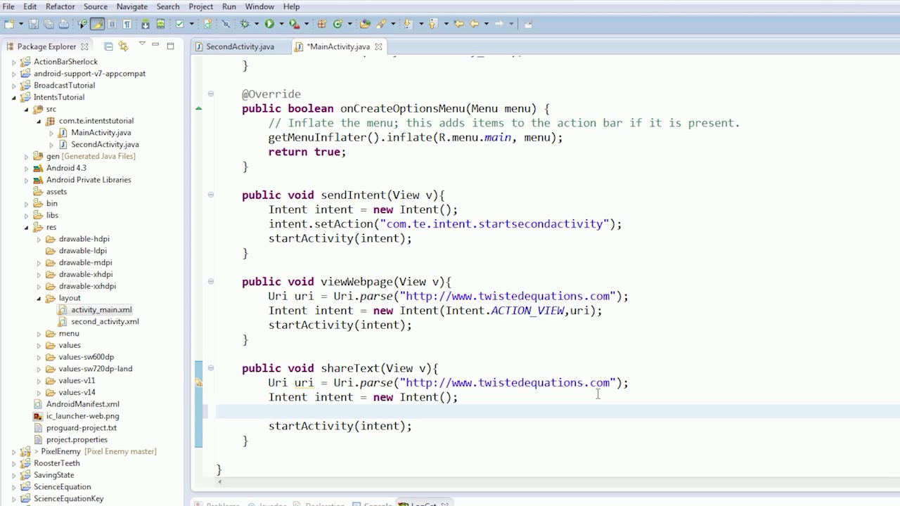
text(inet)
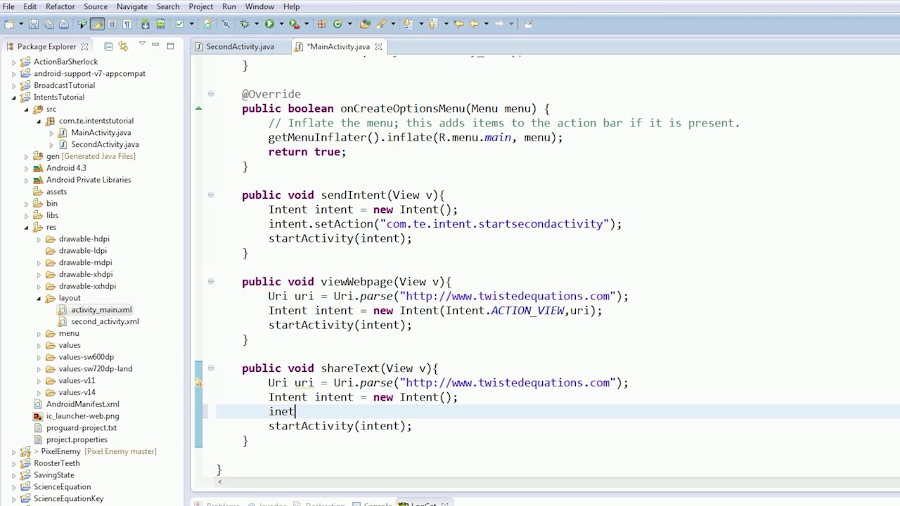
key(Backspace)
text(tent.setAction(Intent.)
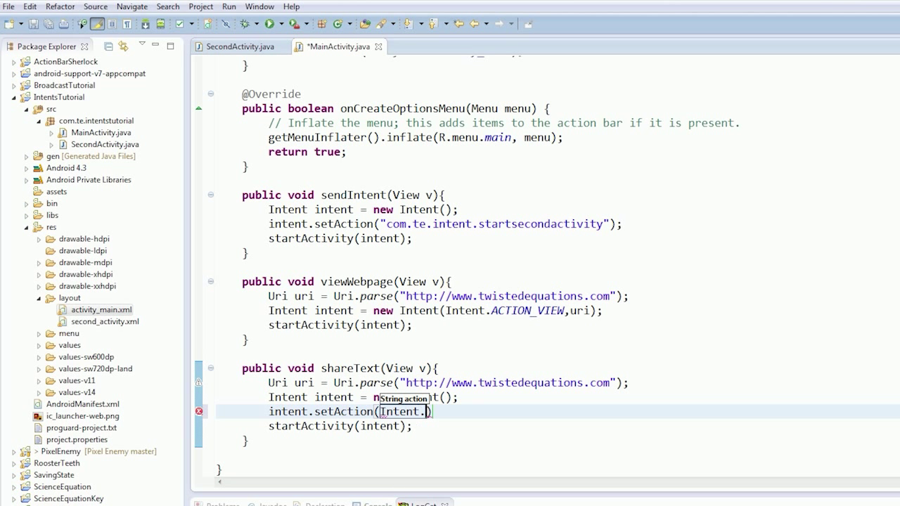
Step: Begin intent.setAction(Intent. and browse the autocomplete list toward ACTION_SEND
text(S)
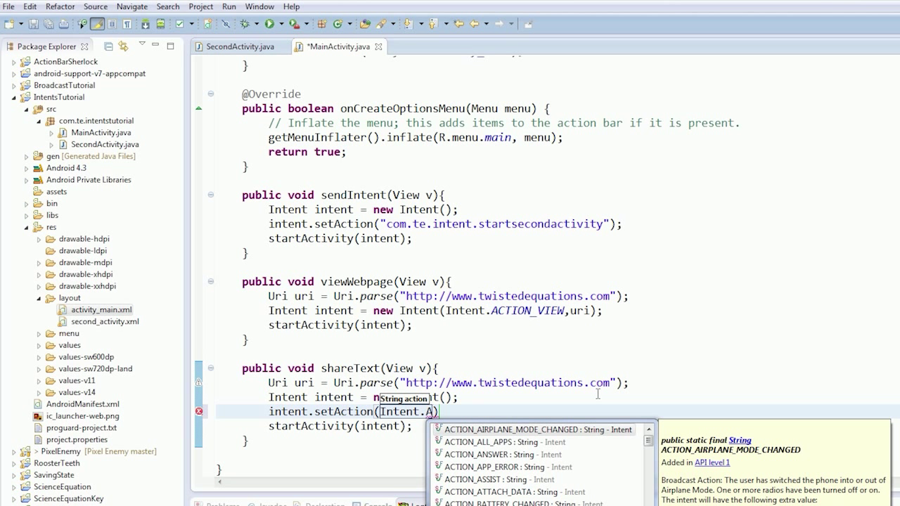
scroll(down, 3)
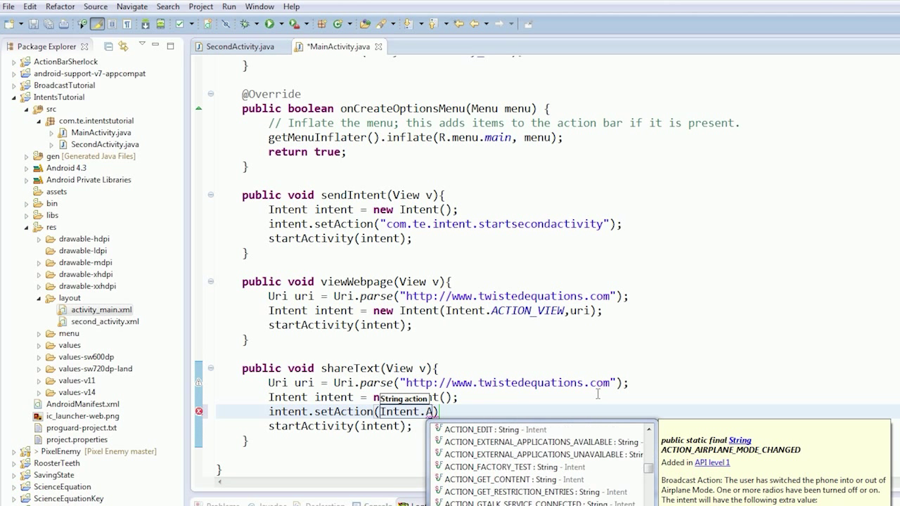
scroll(down, 3)
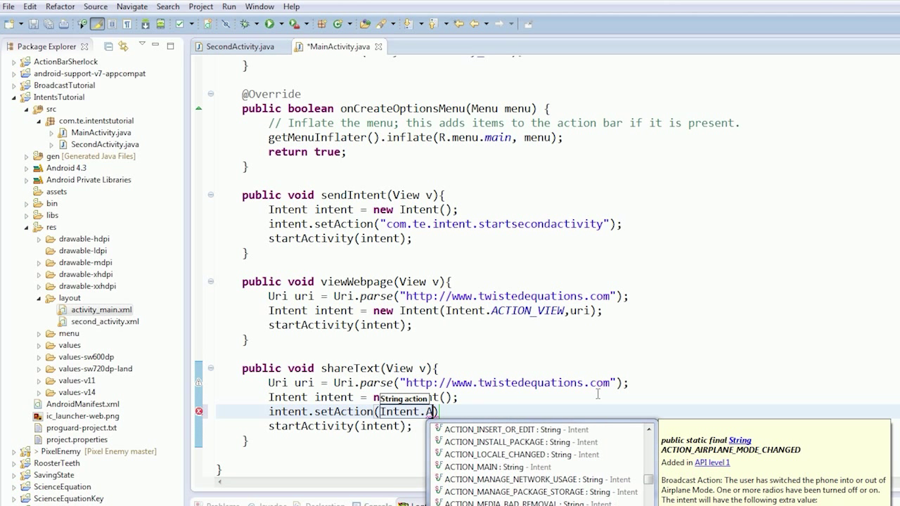
scroll(down, 3)
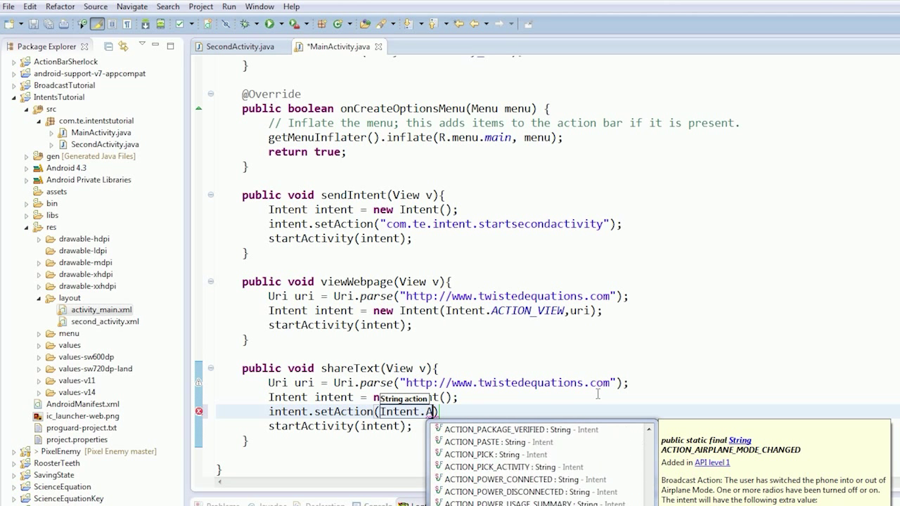
scroll(down, 3)
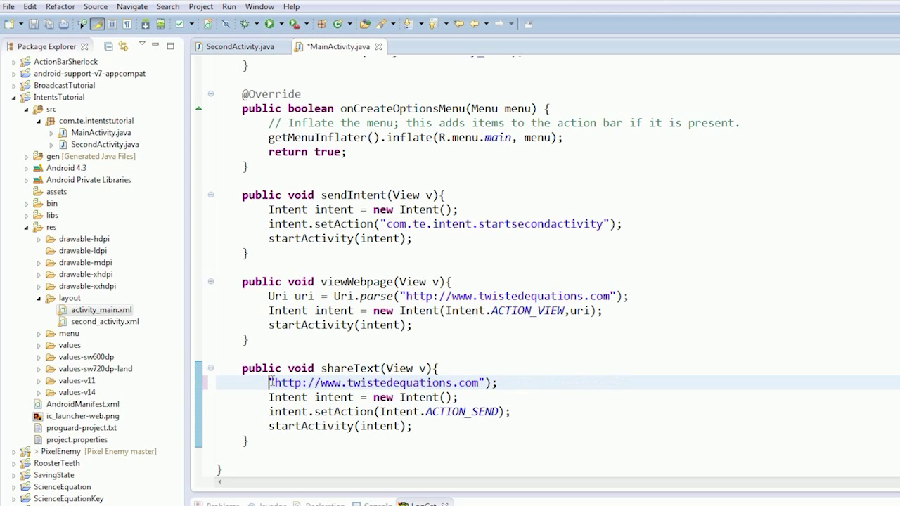
Step: Turn shareText's URL line into a String text variable and add a line after ACTION_SEND
text(String)
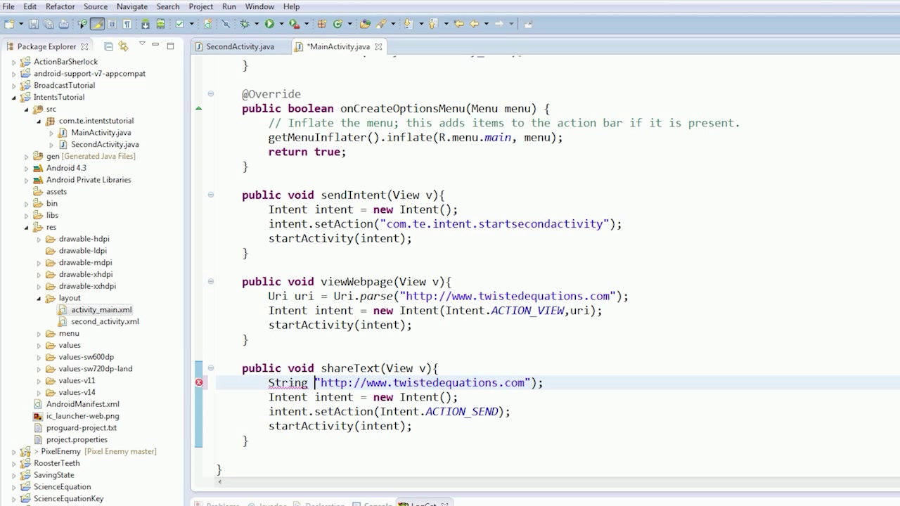
text(text =)
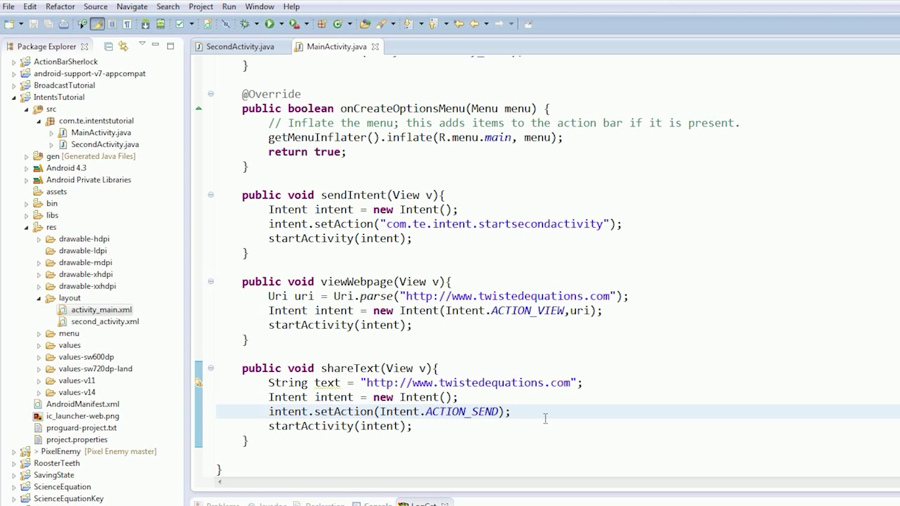
key(Return)
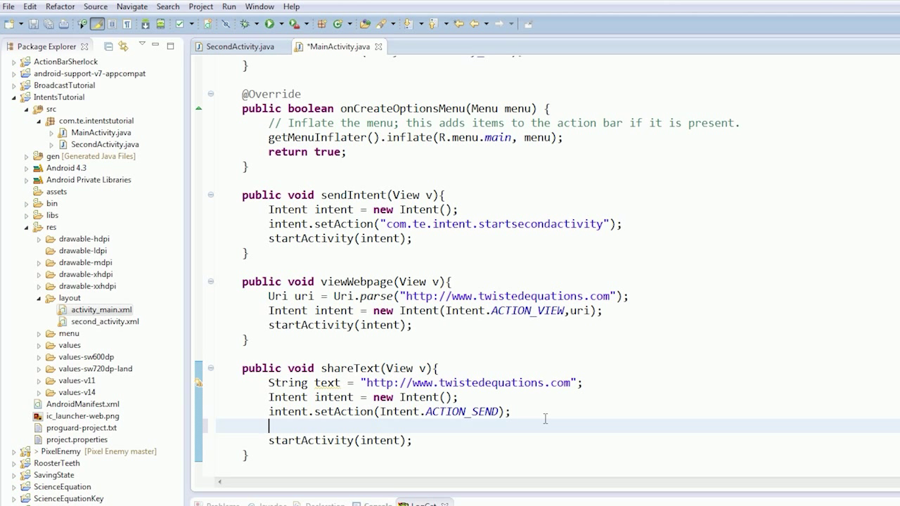
Step: Add intent.putExtra(Intent.EXTRA_TEXT, text); to shareText and save
text(intent.)
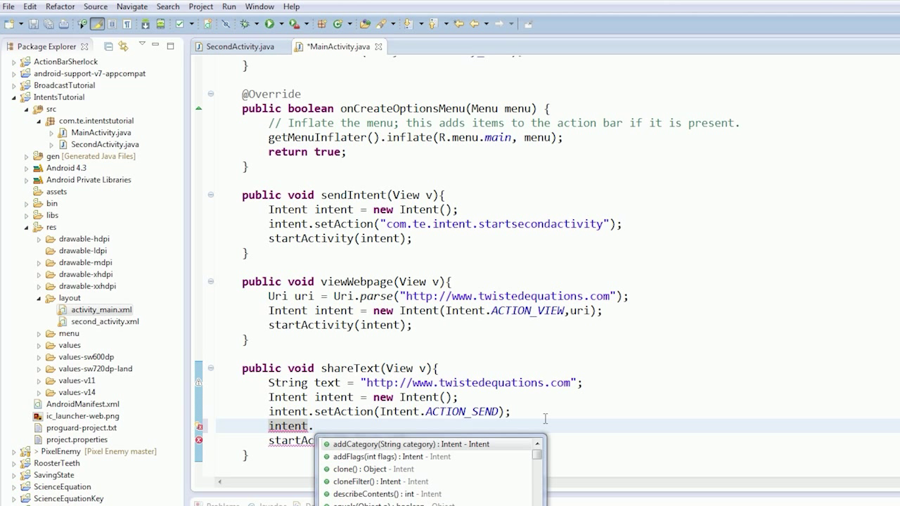
text(puit)
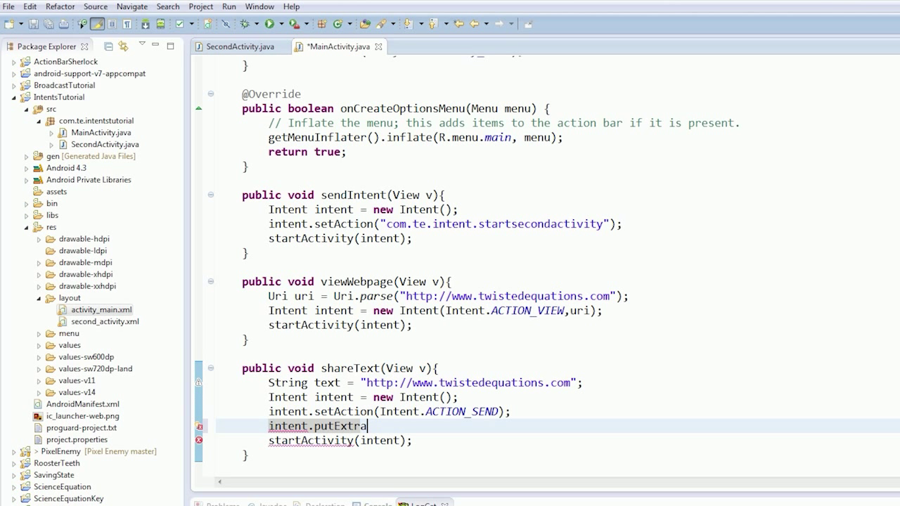
text(();)
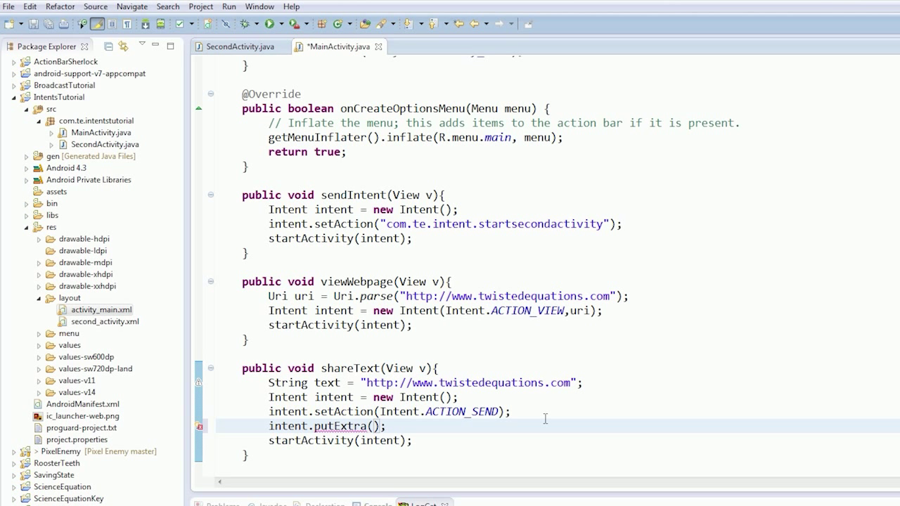
text(Intent.)
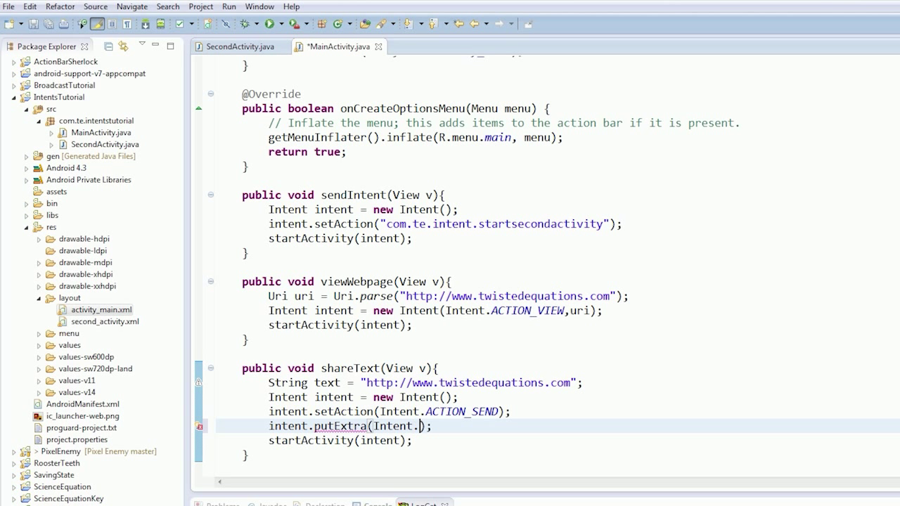
text(e)
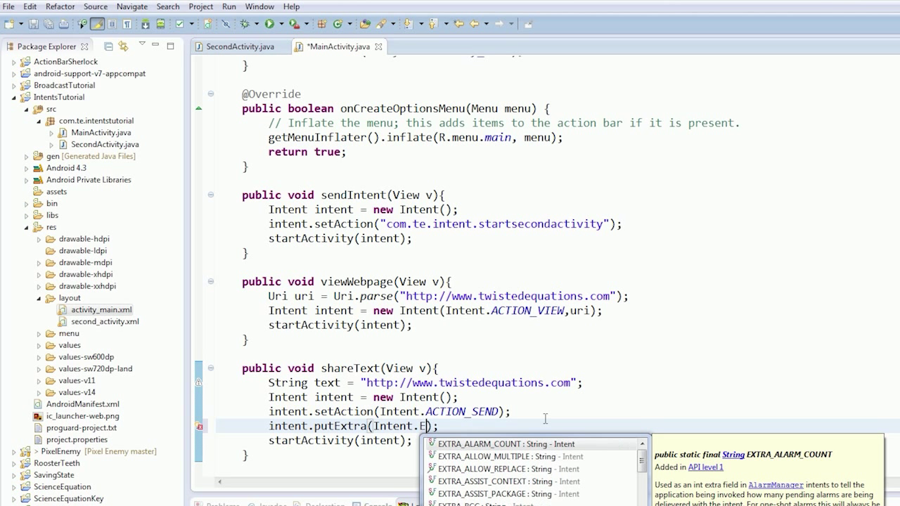
text(xtra)
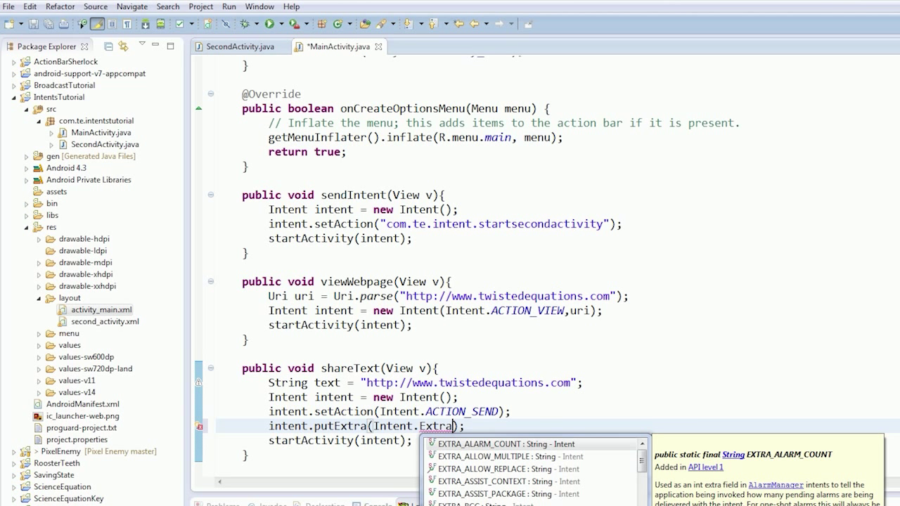
text(T)
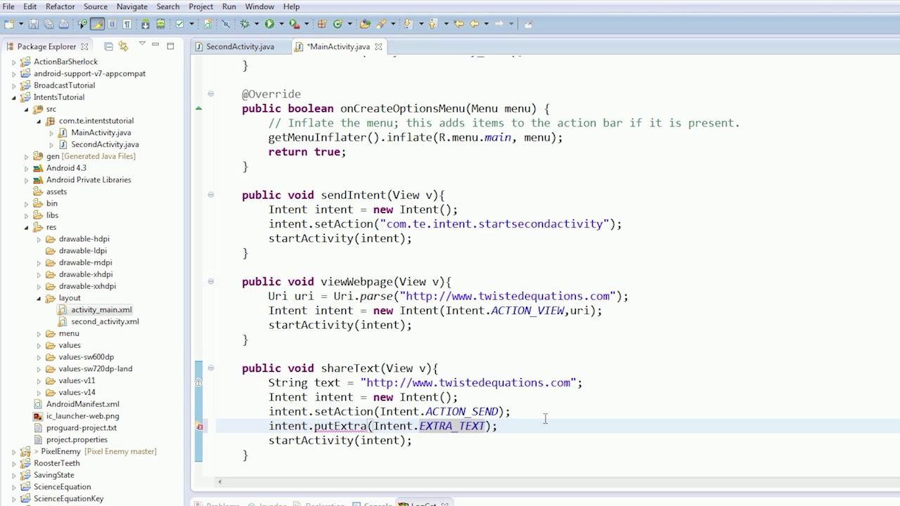
text(,text)
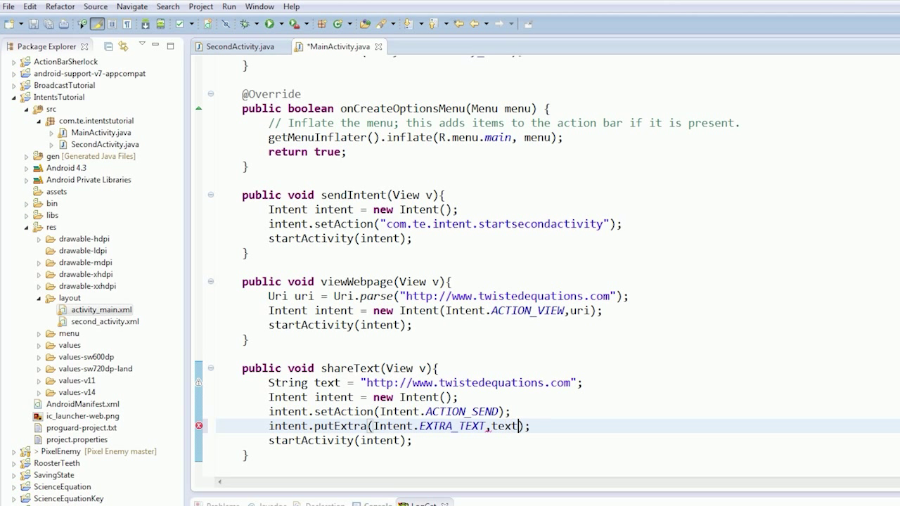
key(ctrl+s)
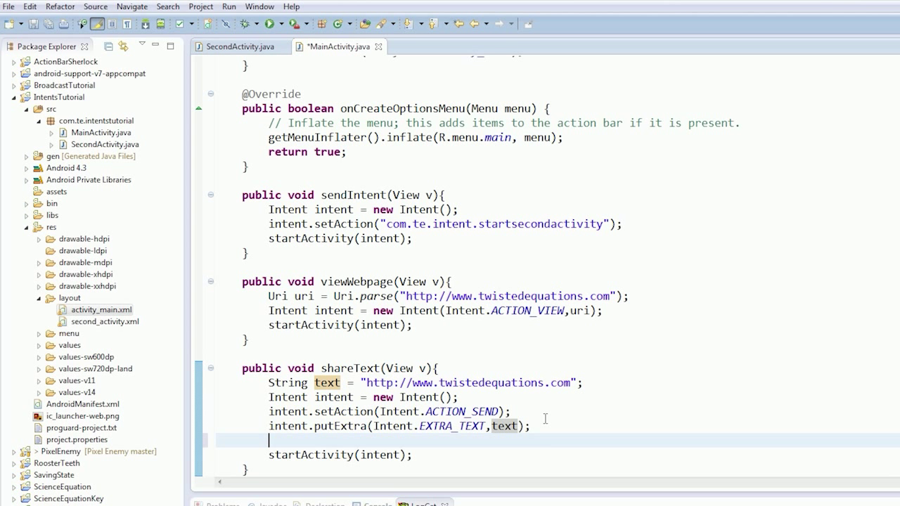
Step: Add intent.setType("text/plain"); to shareText
text(i)
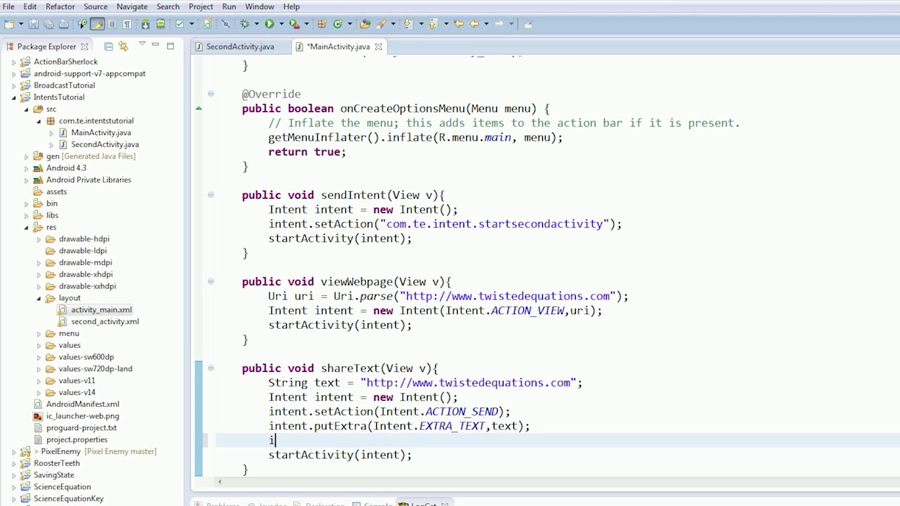
text(ten)
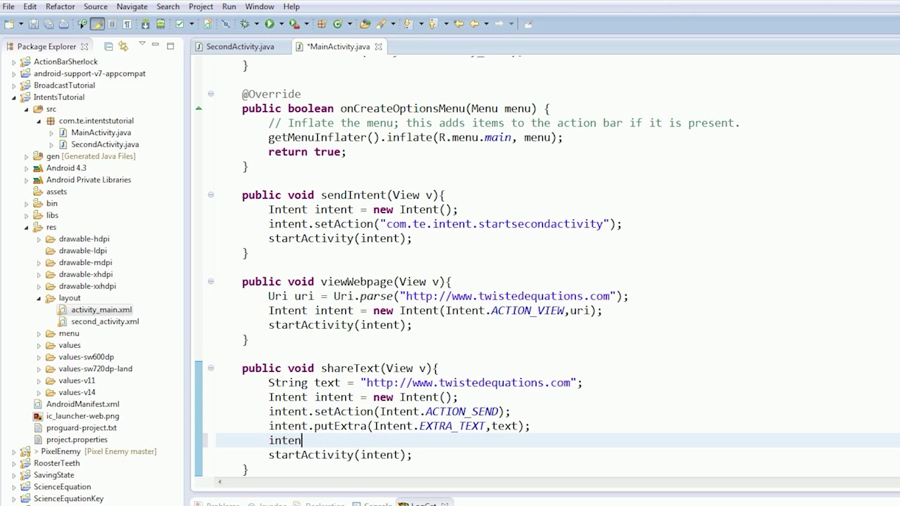
text(.)
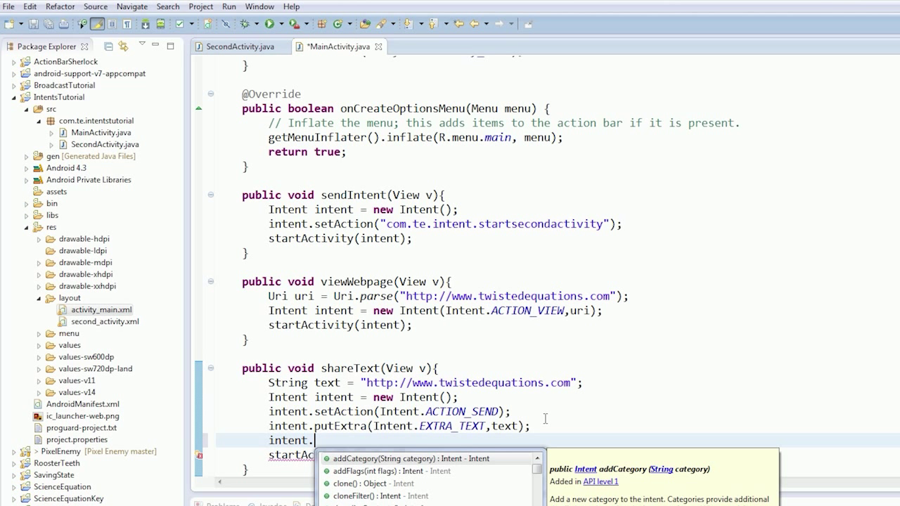
text(set)
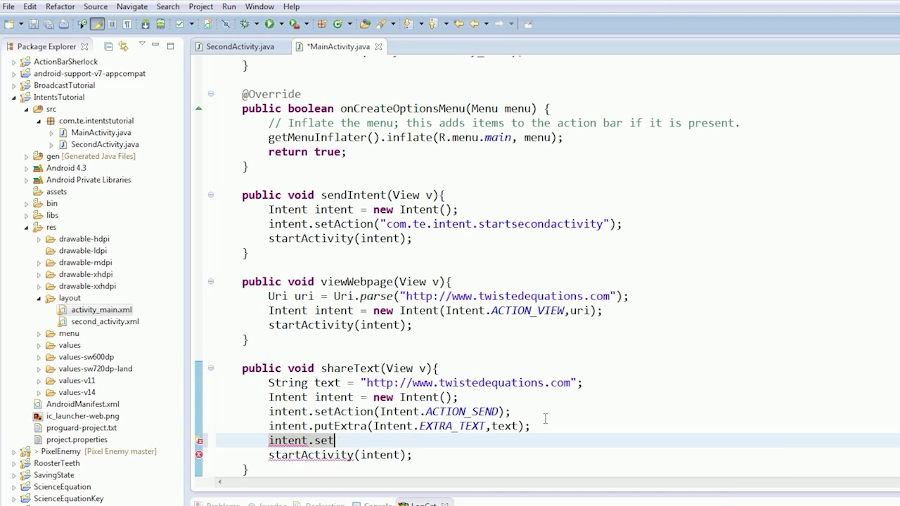
text(Type();)
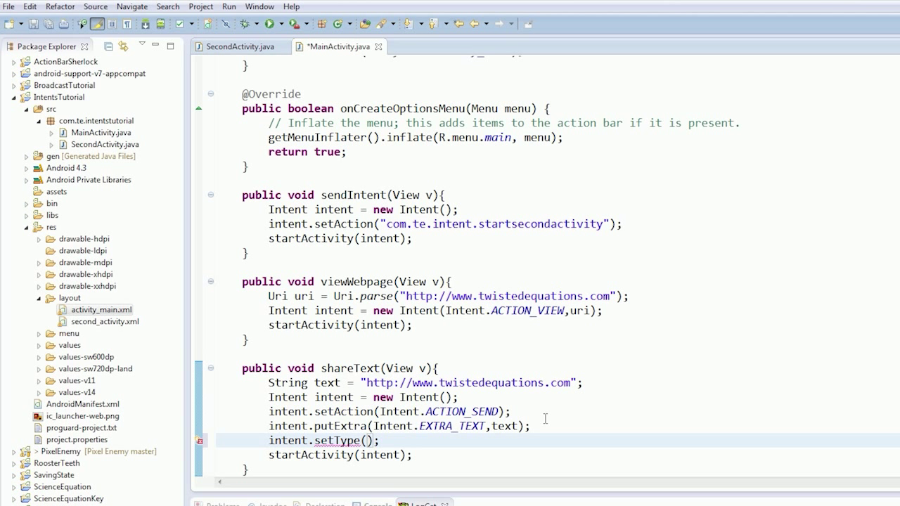
text("")
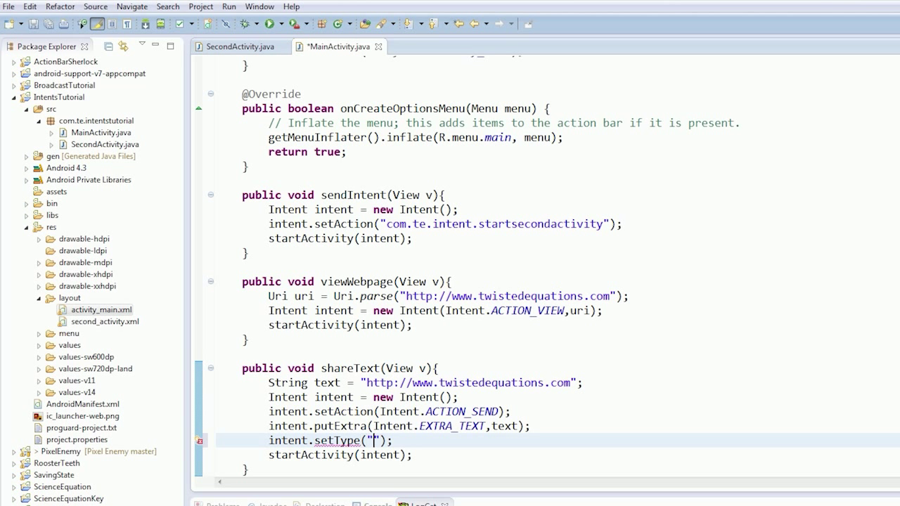
text(text/p)
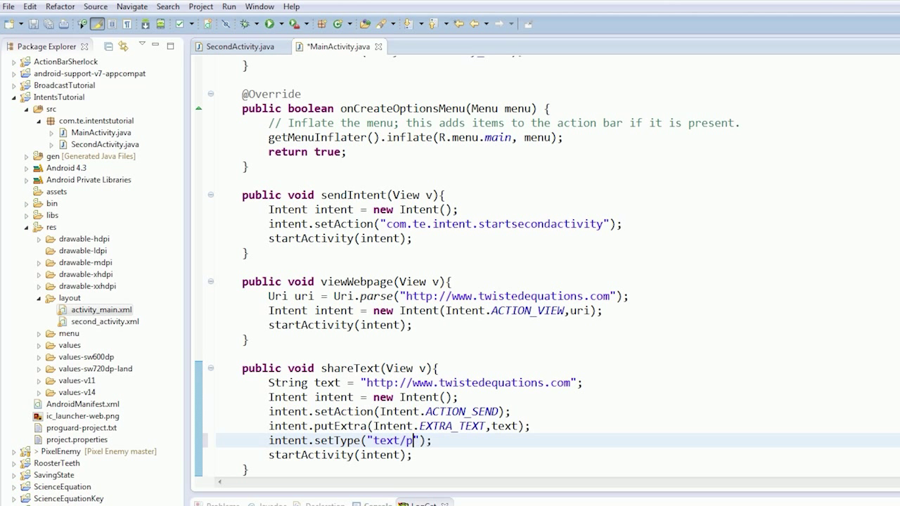
text(lain)
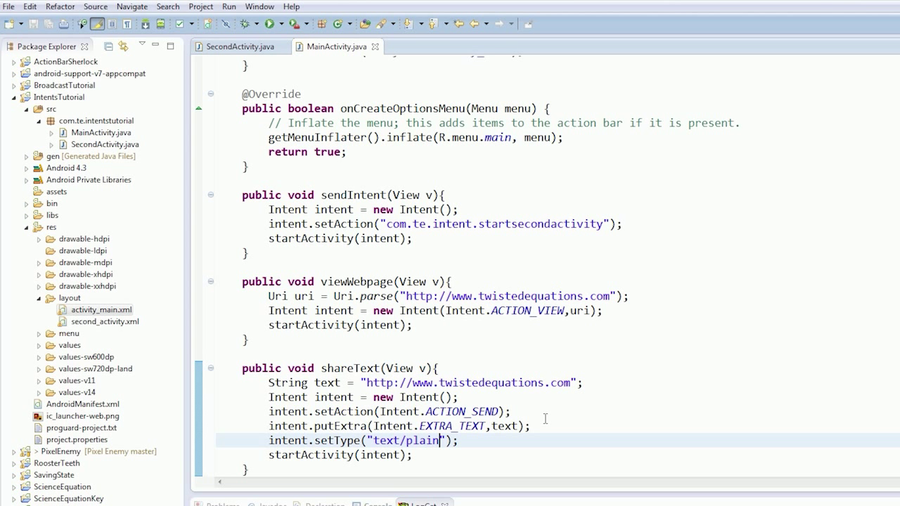
mouse_move(518, 343)
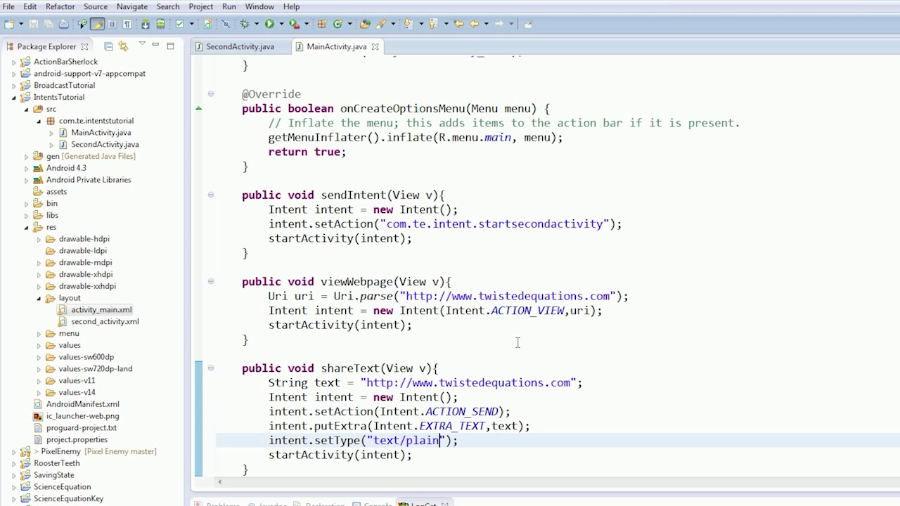
Step: Run IntentsTutorial on the Genymotion device from the Android Device Chooser
click(265, 22)
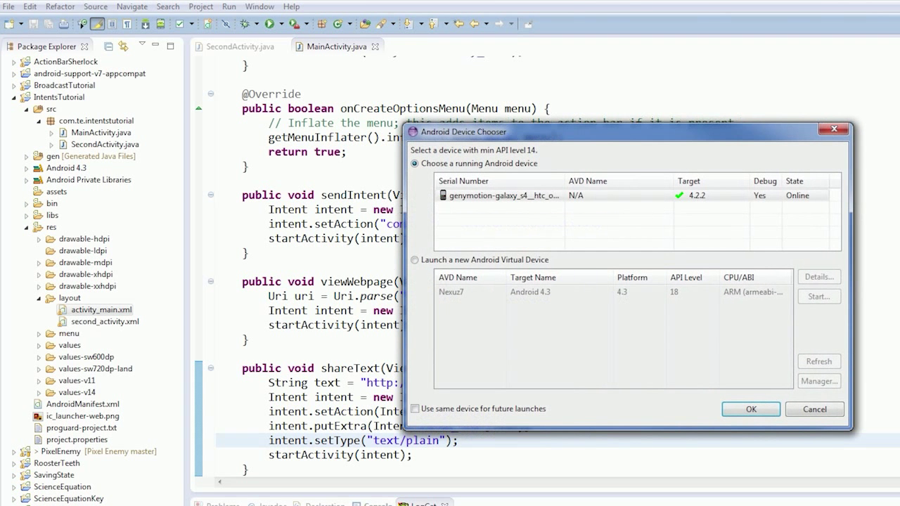
click(750, 409)
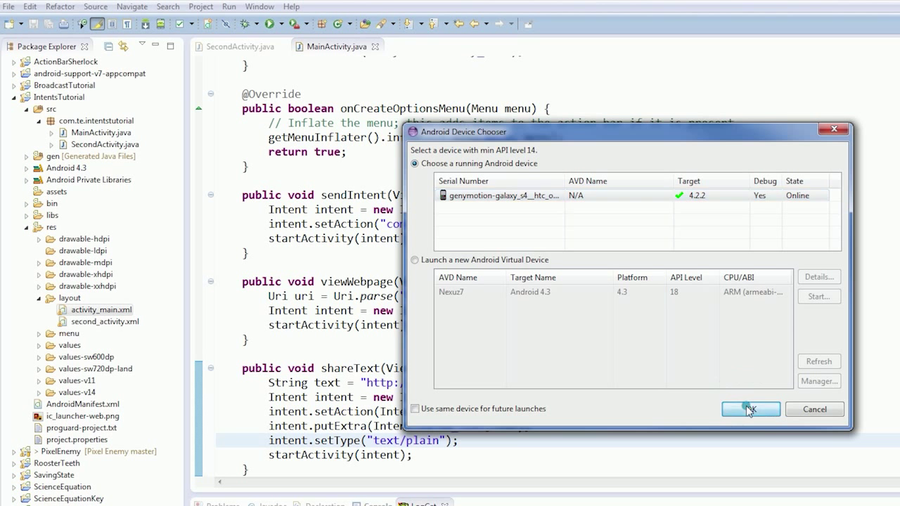
click(751, 409)
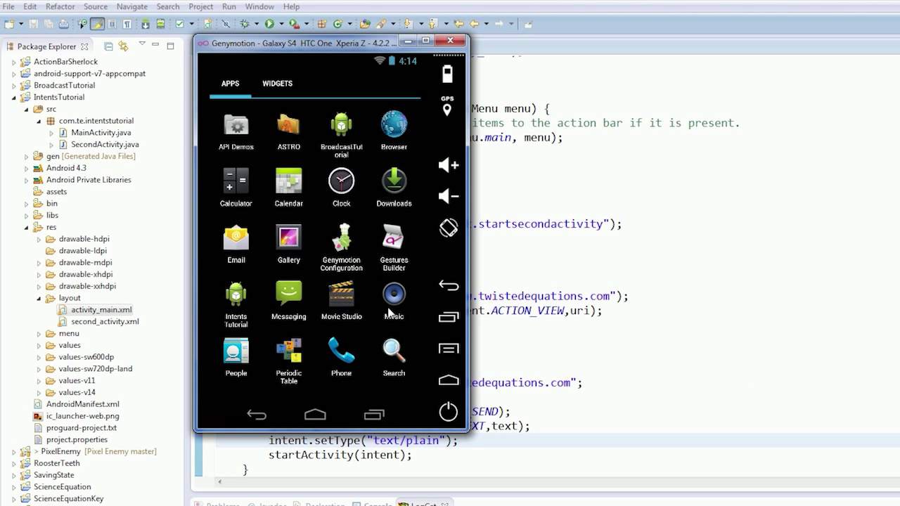
click(236, 295)
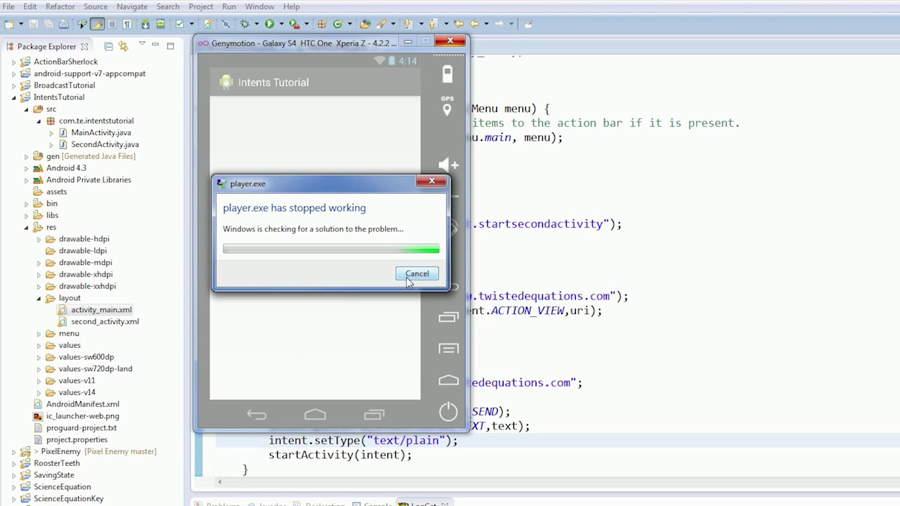
Step: Dismiss the Genymotion player.exe crash dialog and run the app again
click(416, 273)
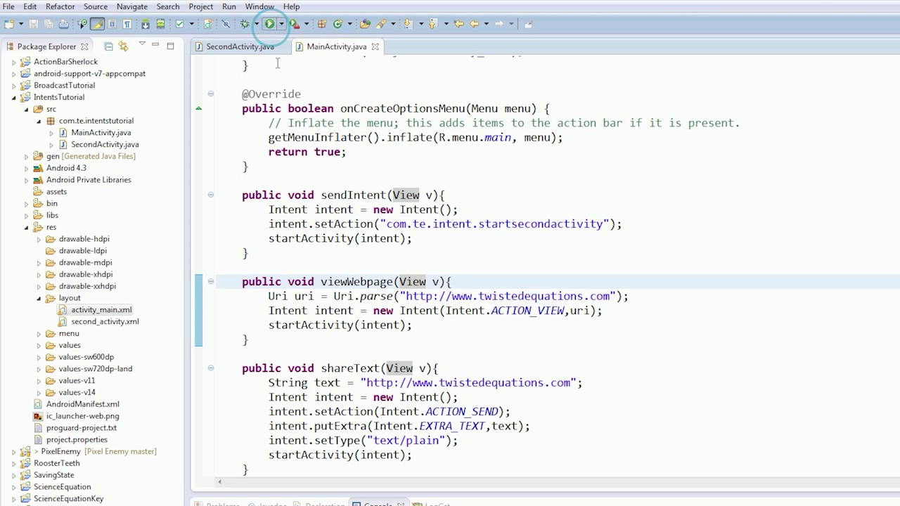
click(269, 23)
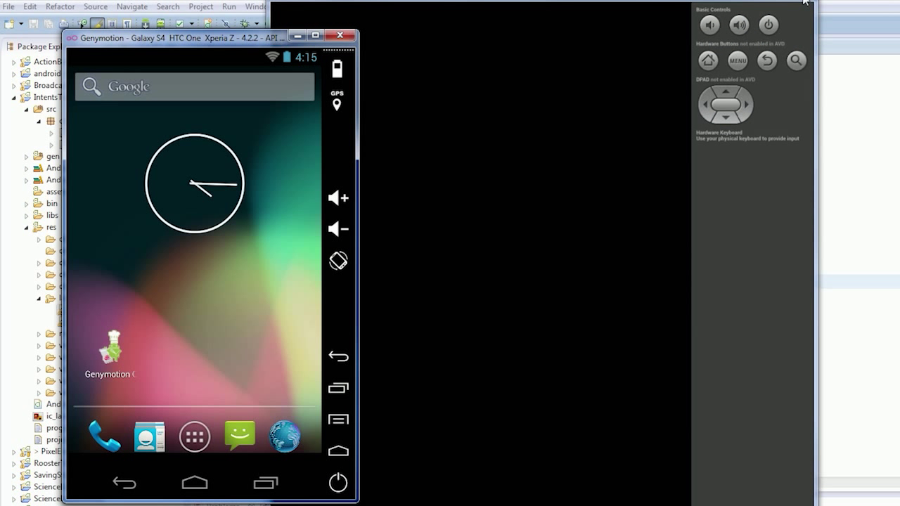
mouse_move(808, 10)
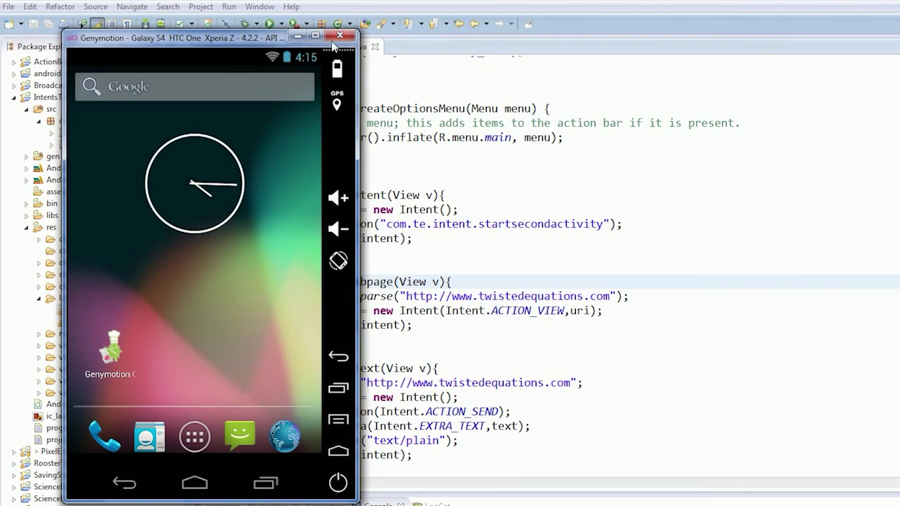
click(340, 36)
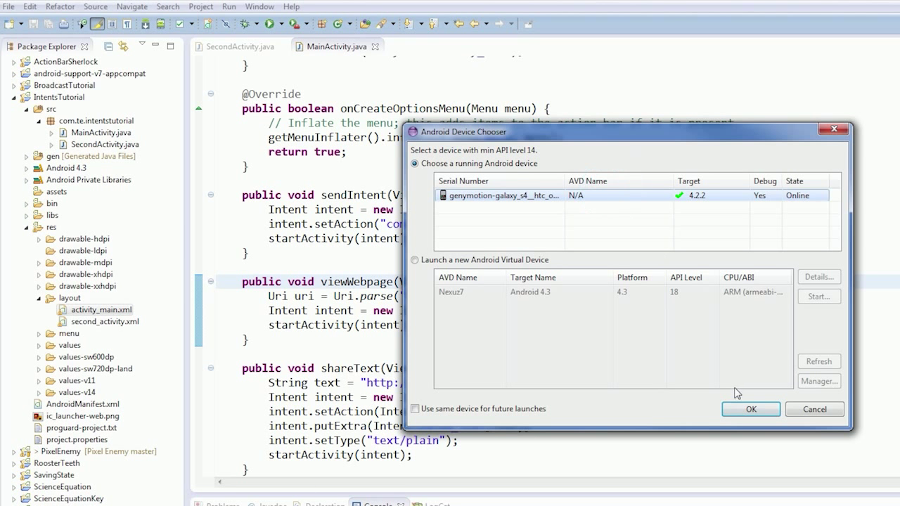
Step: Launch on the Genymotion device and tap Share Text, seeing a chooser with Bluetooth and Messaging
click(751, 409)
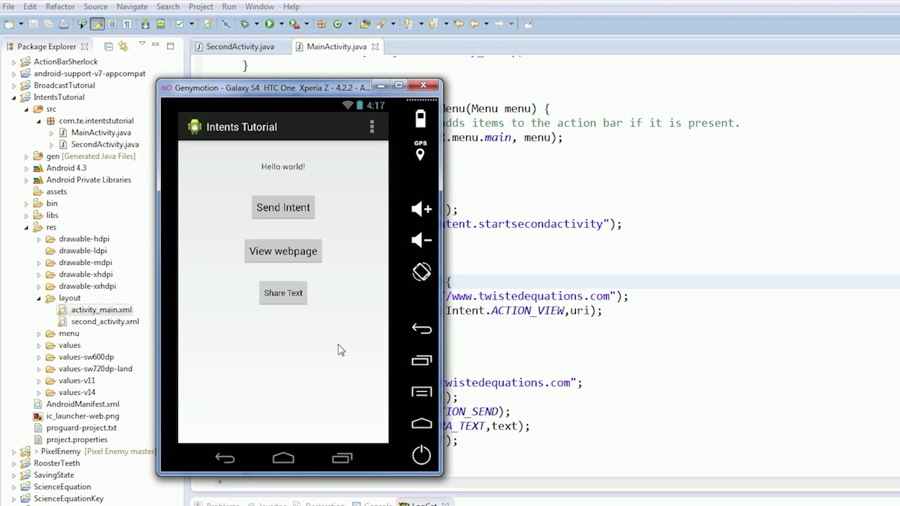
click(282, 292)
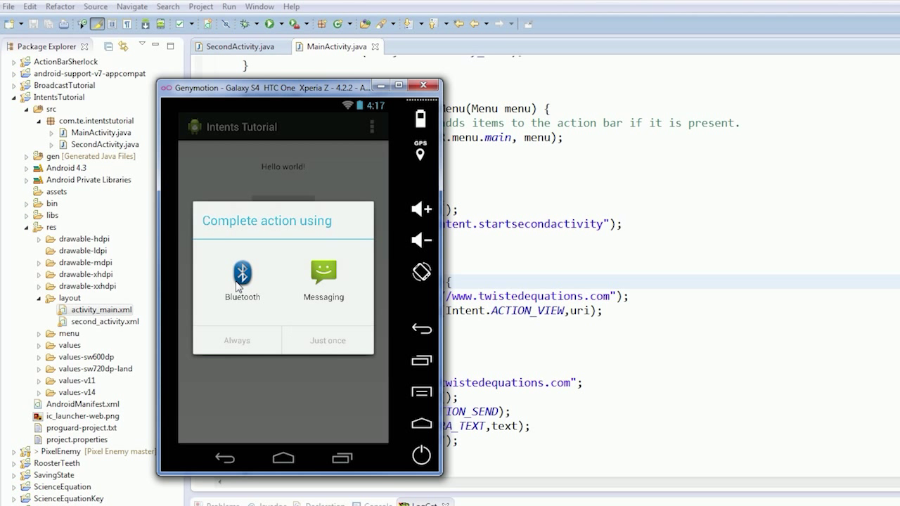
click(324, 281)
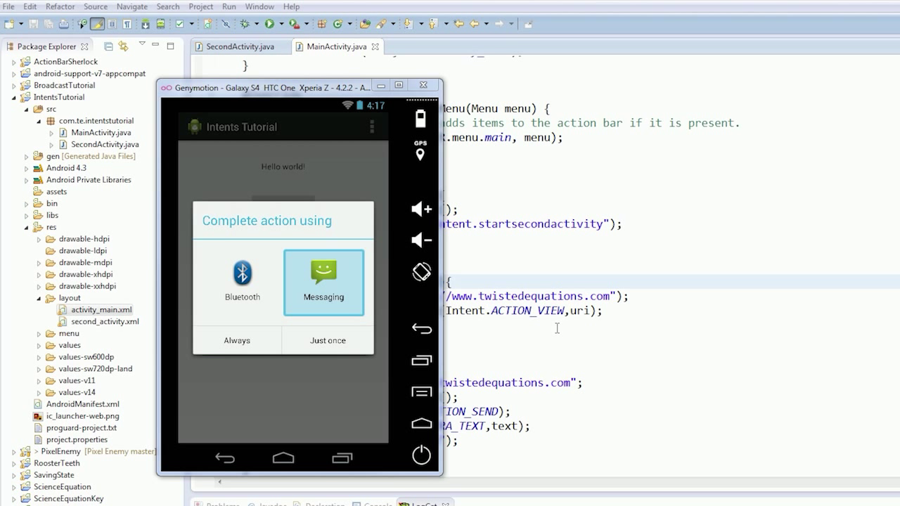
mouse_move(439, 332)
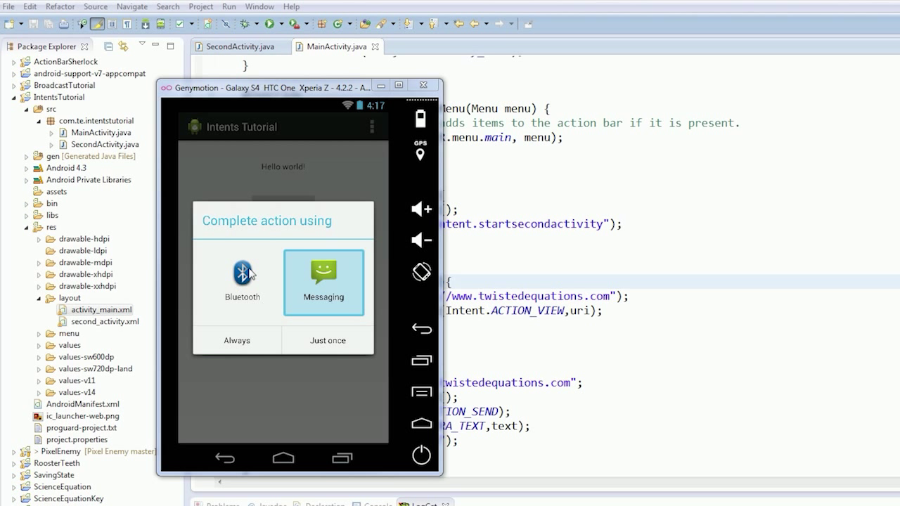
mouse_move(305, 175)
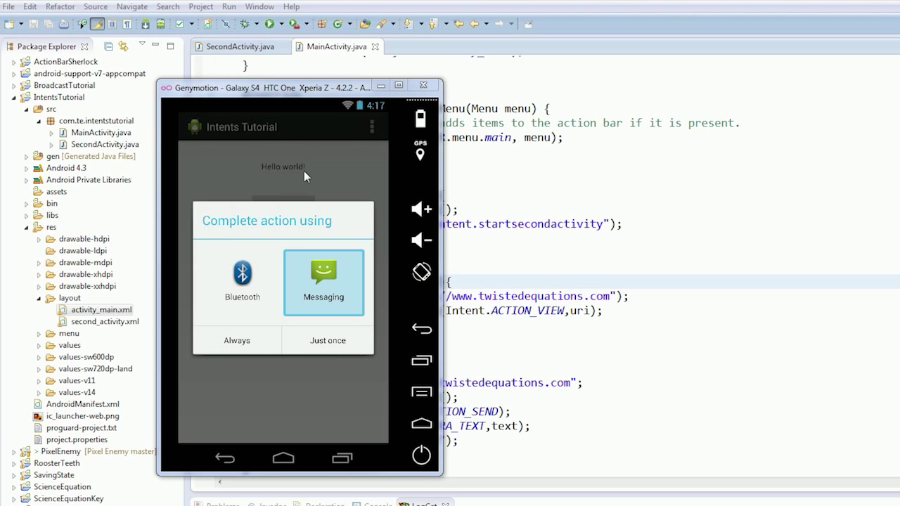
mouse_move(351, 362)
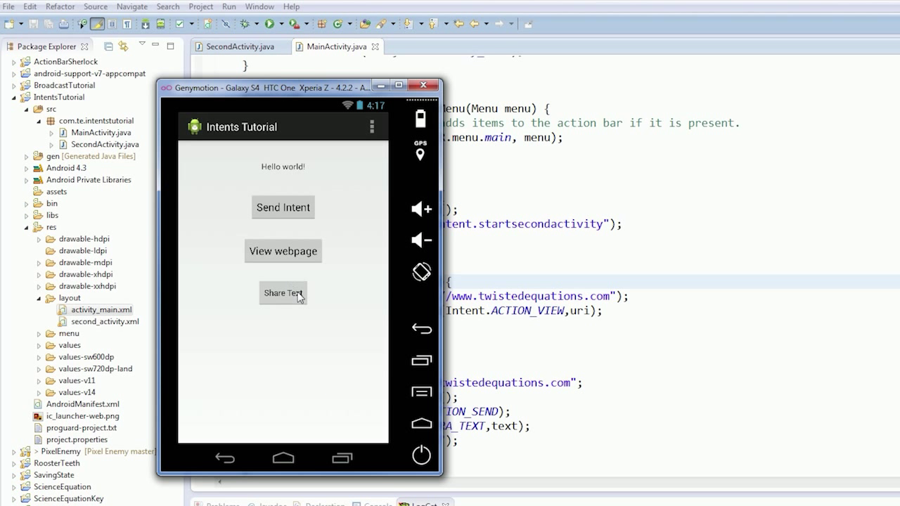
click(283, 292)
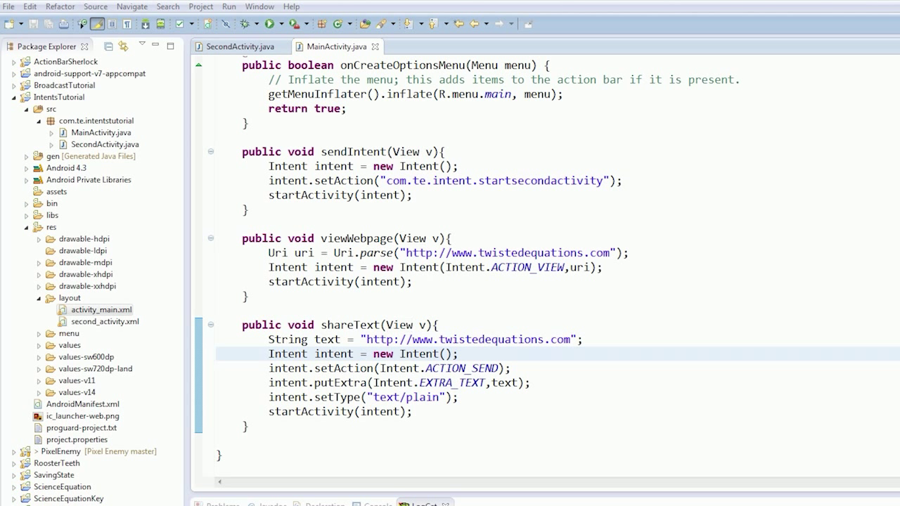
mouse_move(654, 379)
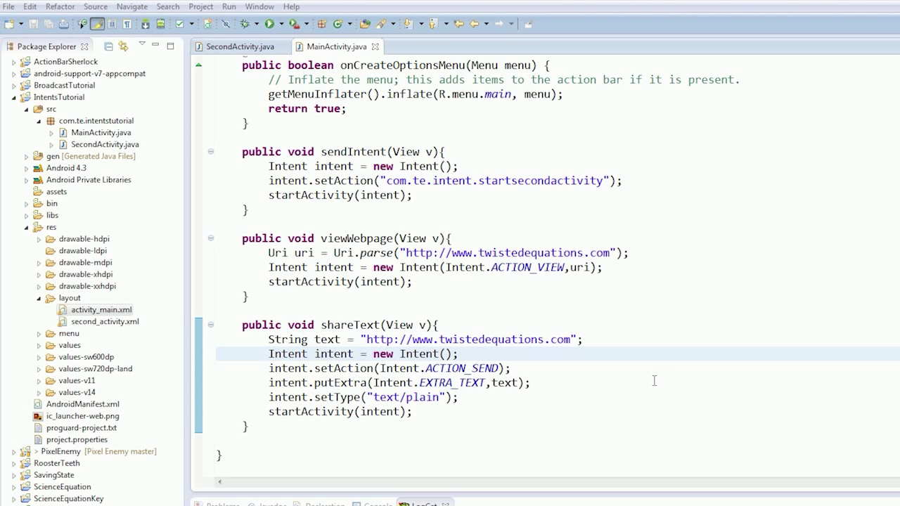
Step: Wrap startActivity's argument in Intent.createChooser(intent, "Send text to")
double_click(379, 411)
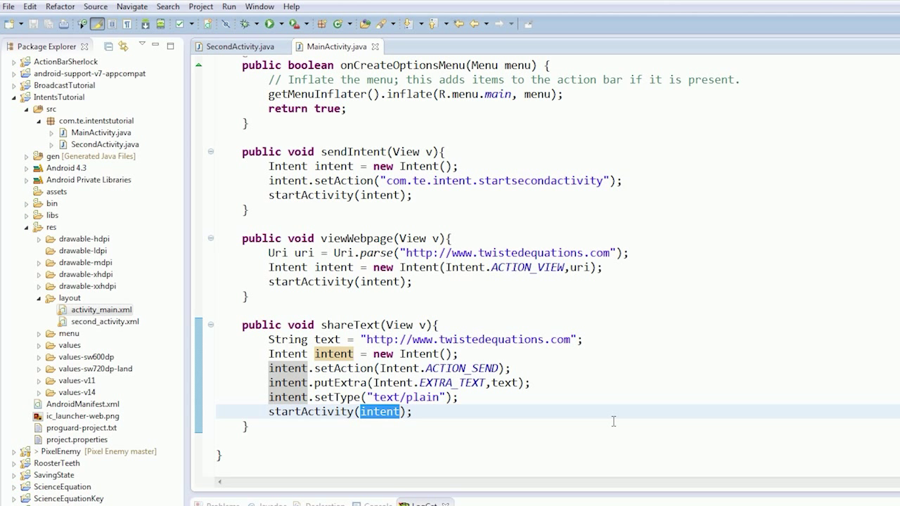
text(Intent.createChooser()
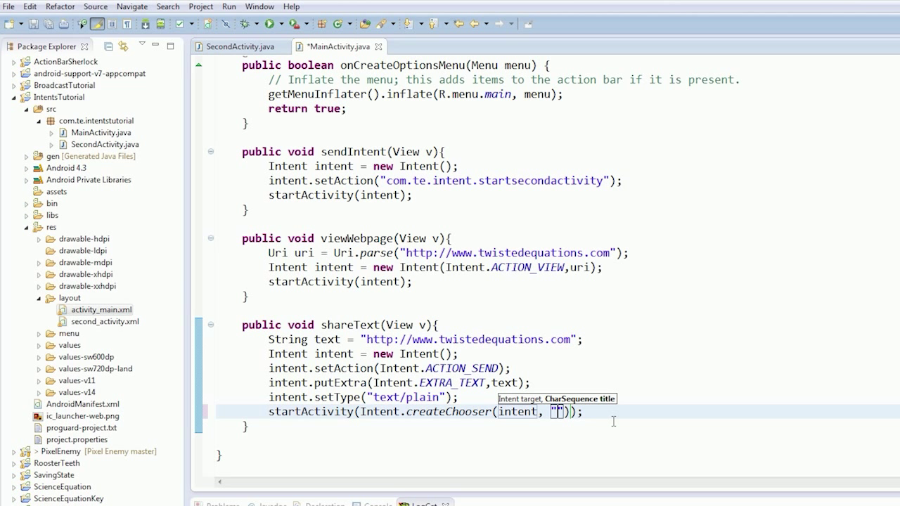
text(Send te)
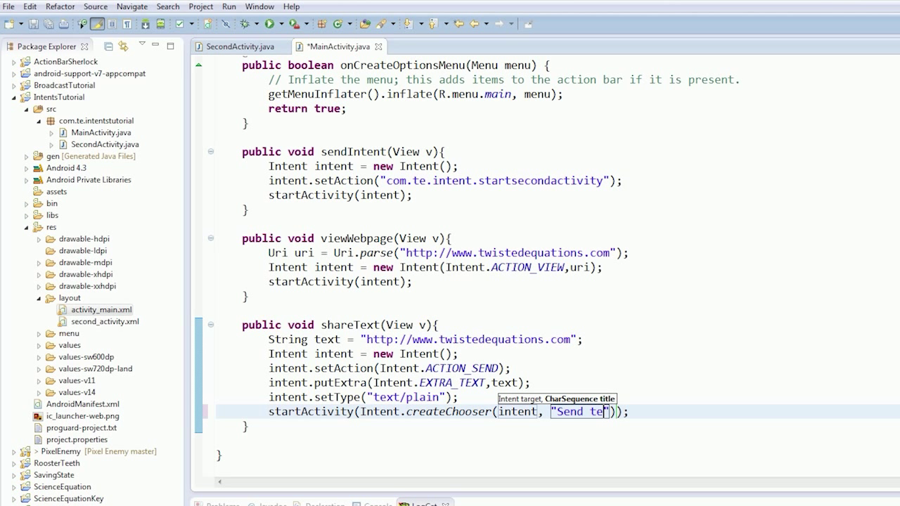
text(xt to)
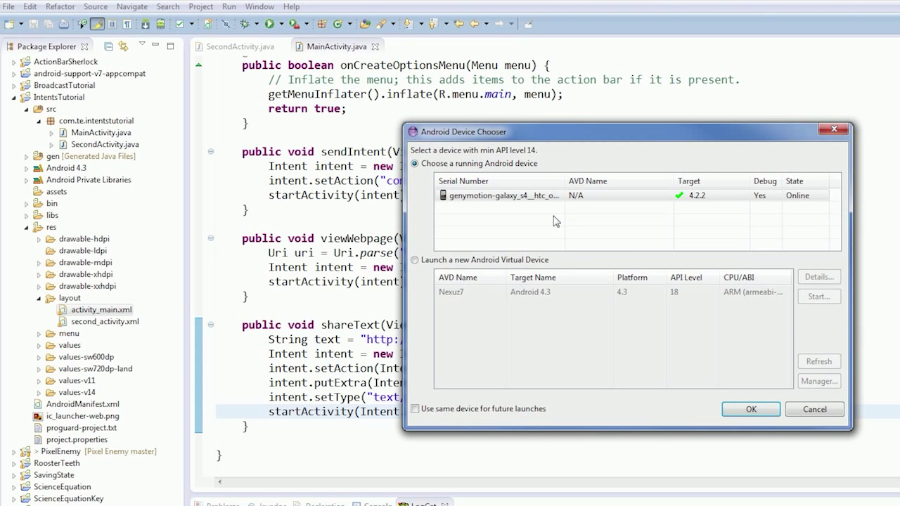
Step: Rerun on Genymotion and tap Share Text, confirming the "Send text to" chooser with Bluetooth and Messaging
click(749, 409)
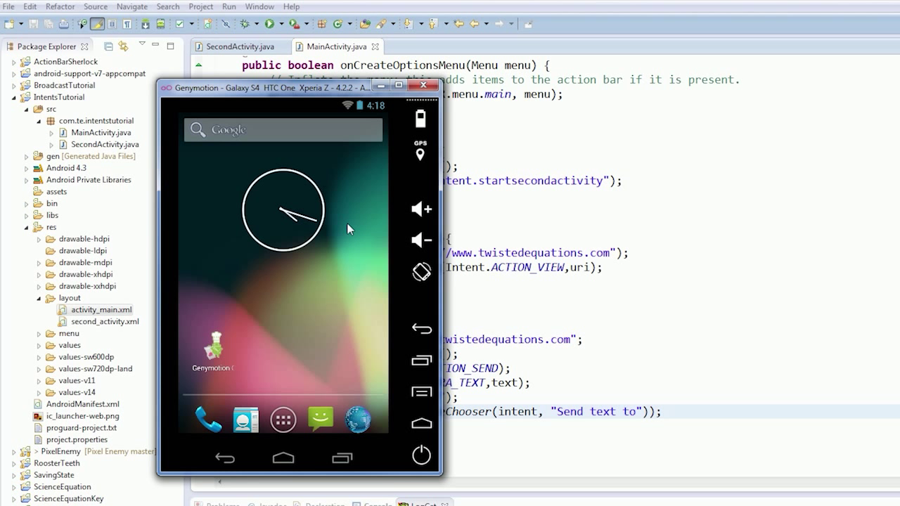
click(212, 350)
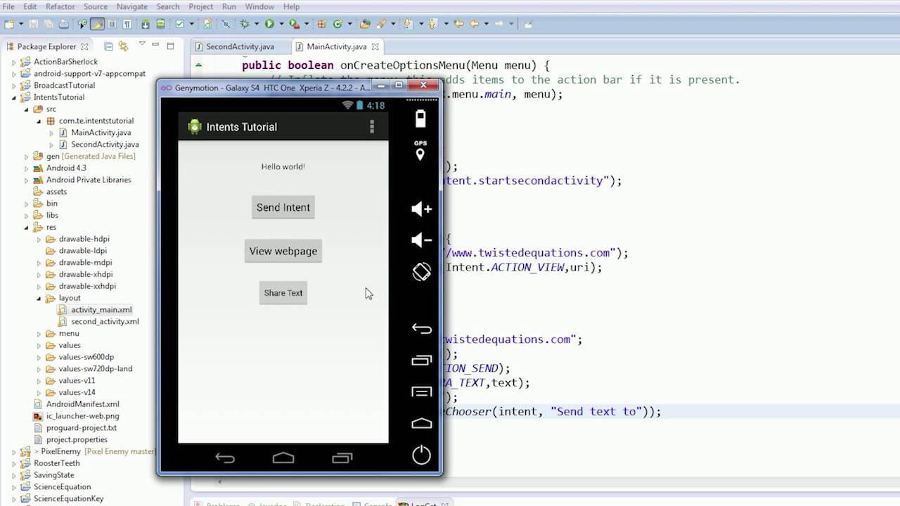
click(283, 293)
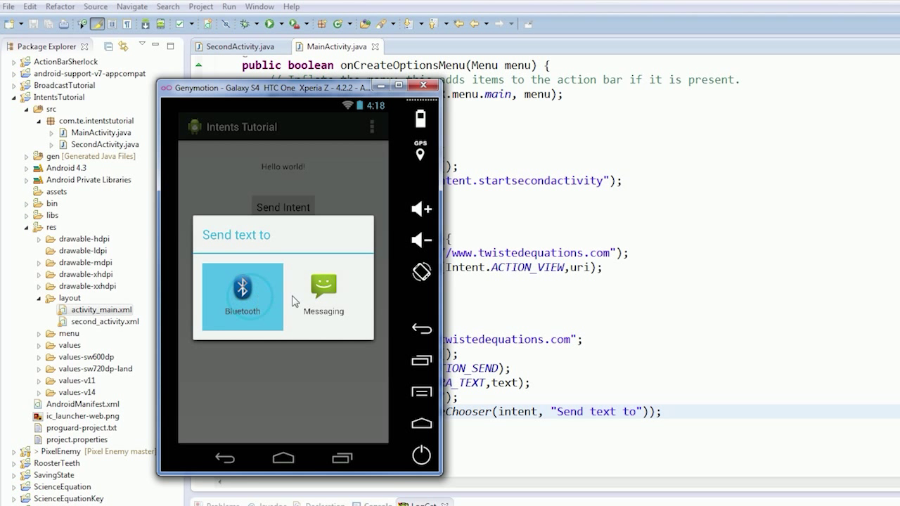
click(242, 295)
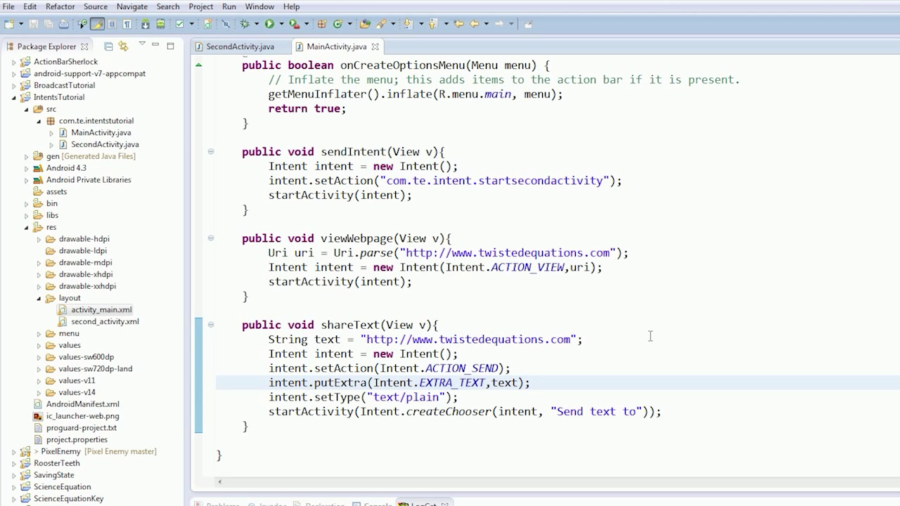
Step: Open the comic picture in Gallery > Pictures and view its Bluetooth/Messaging share options
click(532, 382)
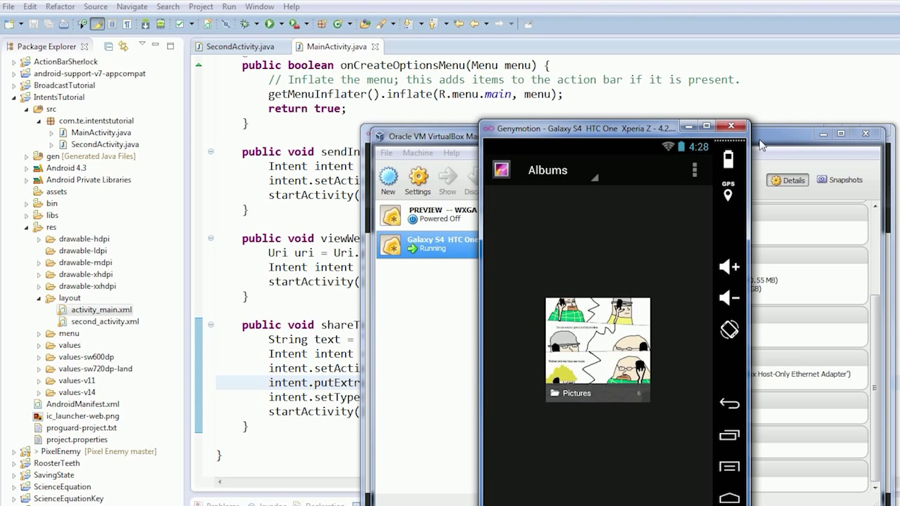
mouse_move(641, 232)
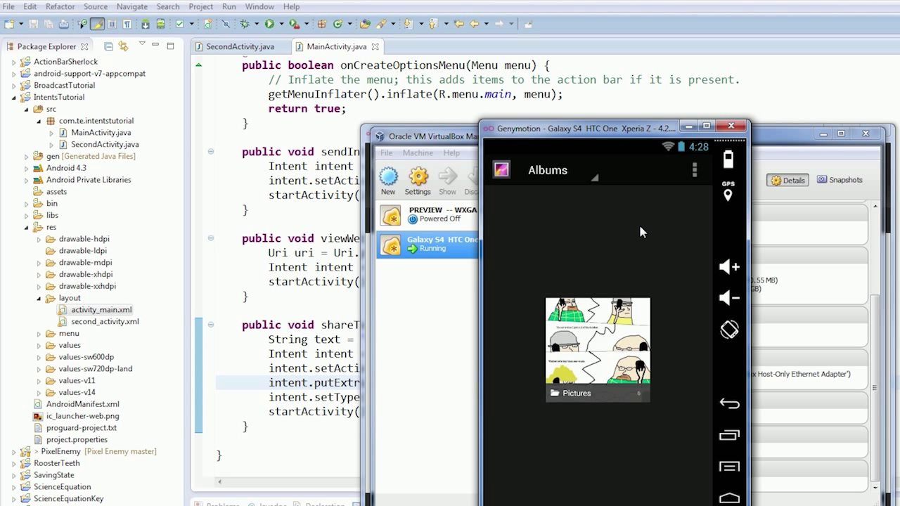
mouse_move(649, 301)
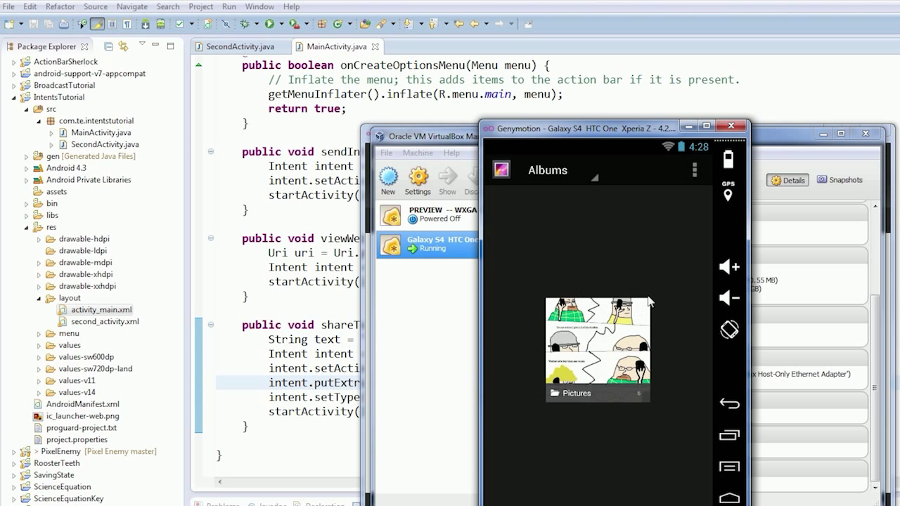
mouse_move(640, 308)
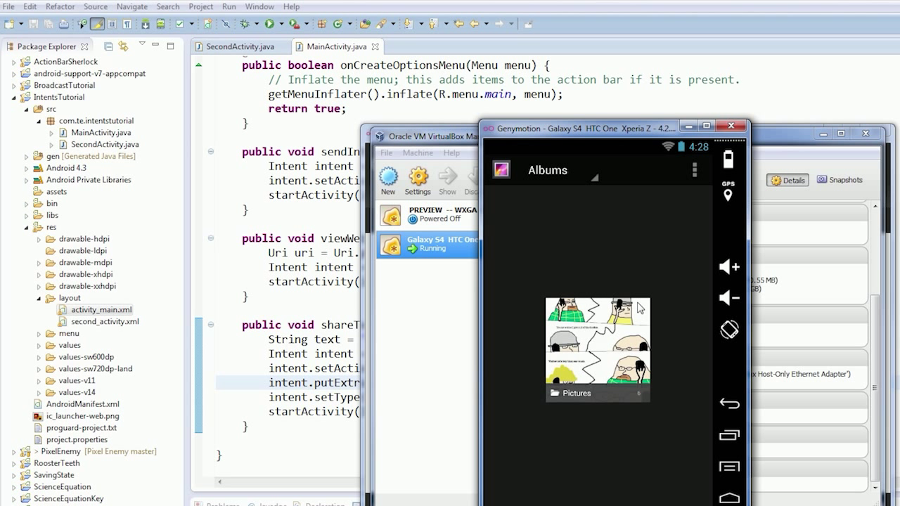
click(596, 349)
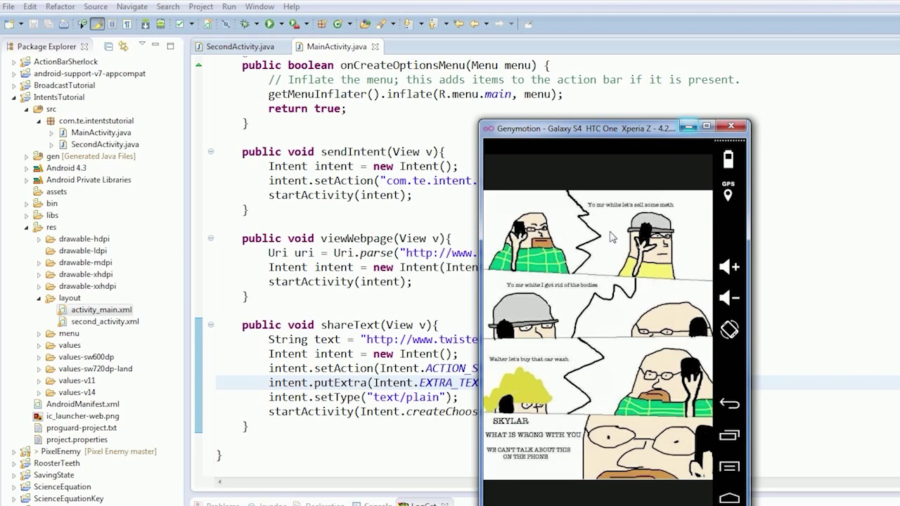
click(656, 169)
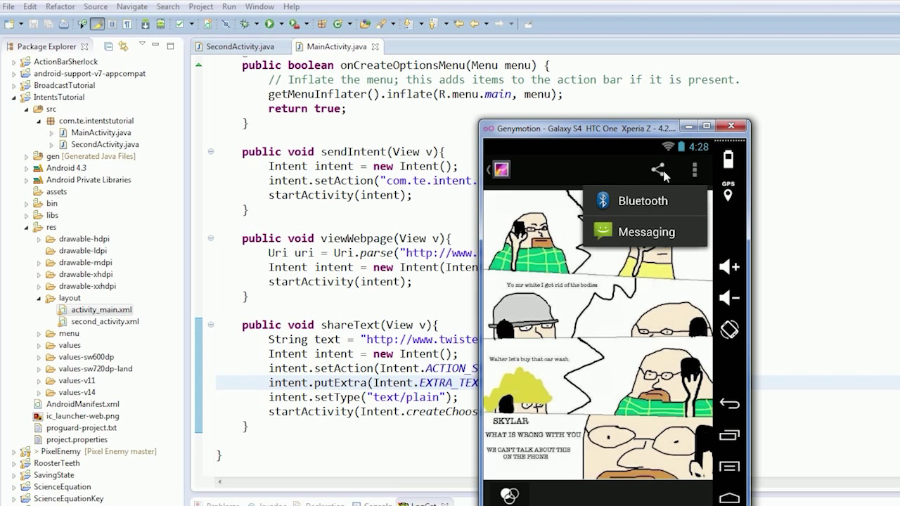
click(537, 337)
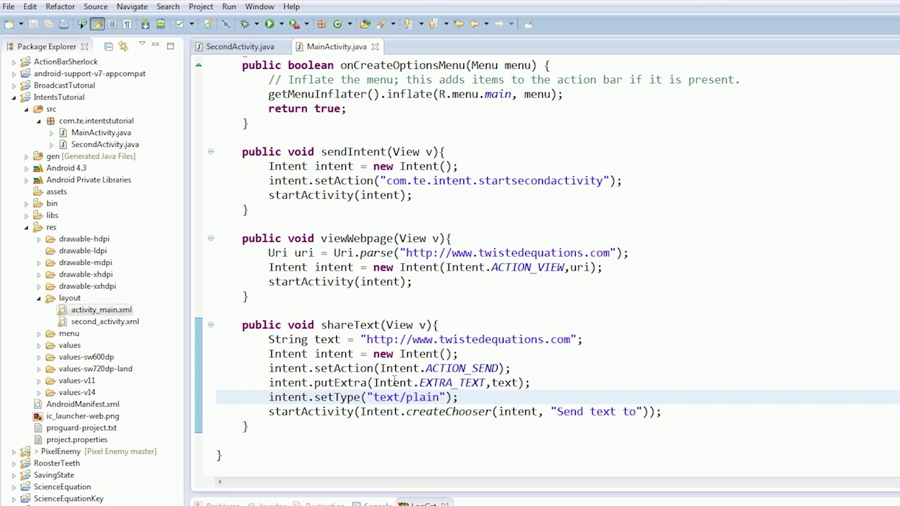
Step: Change shareText to put an EXTRA_STREAM extra with MIME type image/*
click(102, 310)
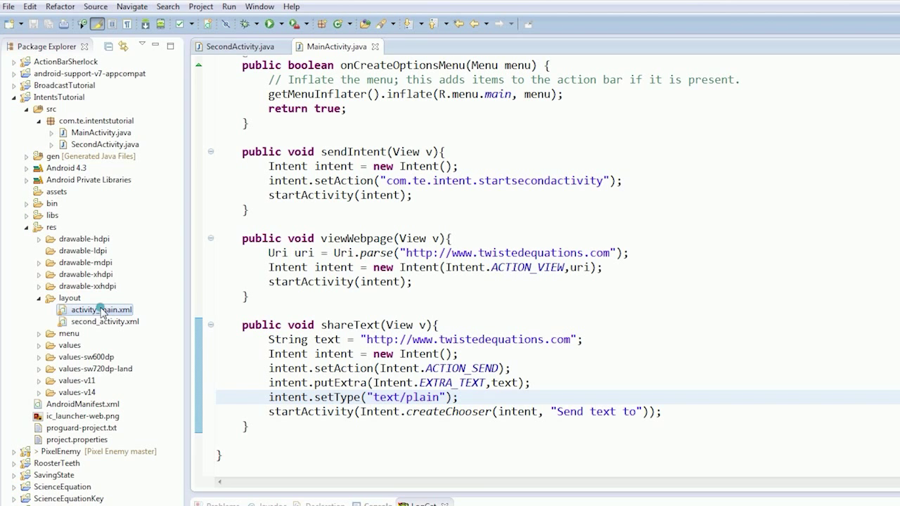
click(450, 198)
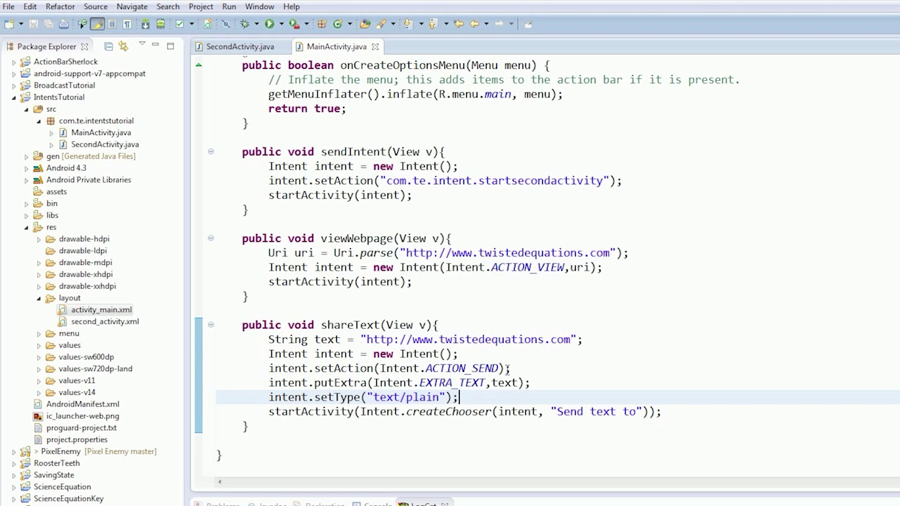
double_click(453, 382)
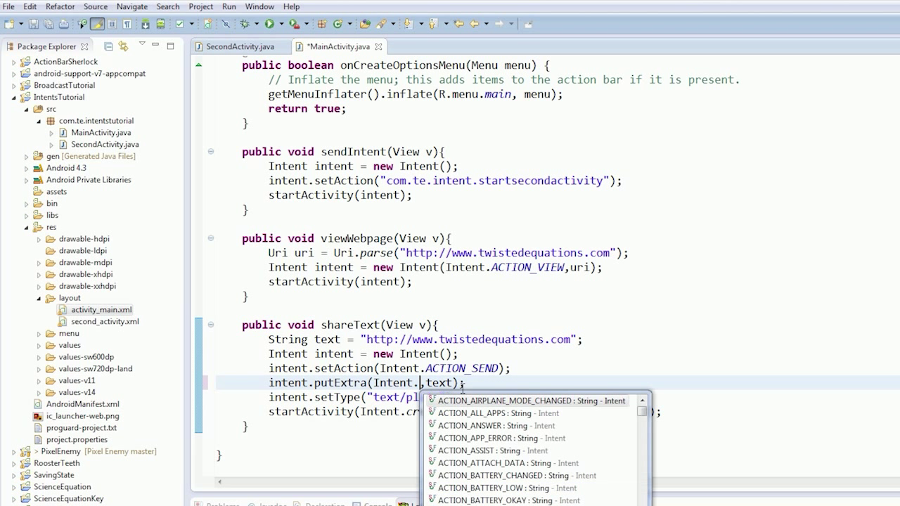
text(Ex)
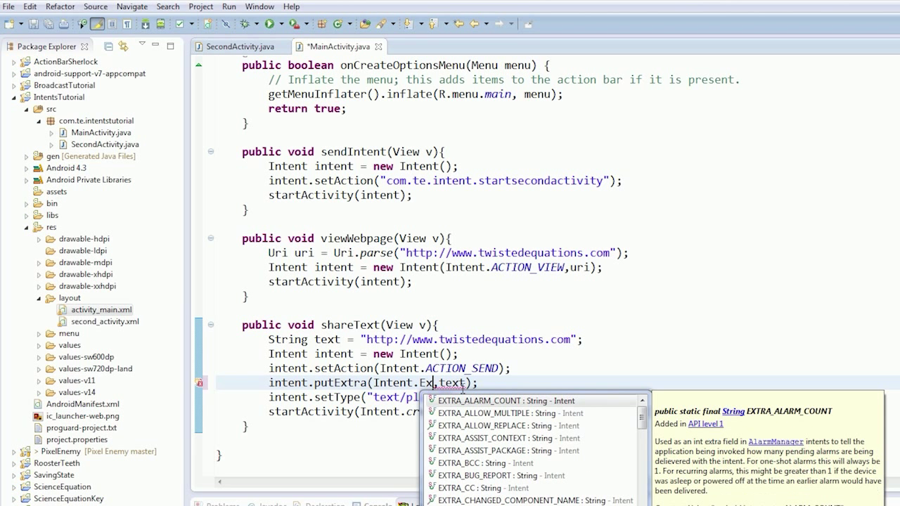
text(tra)
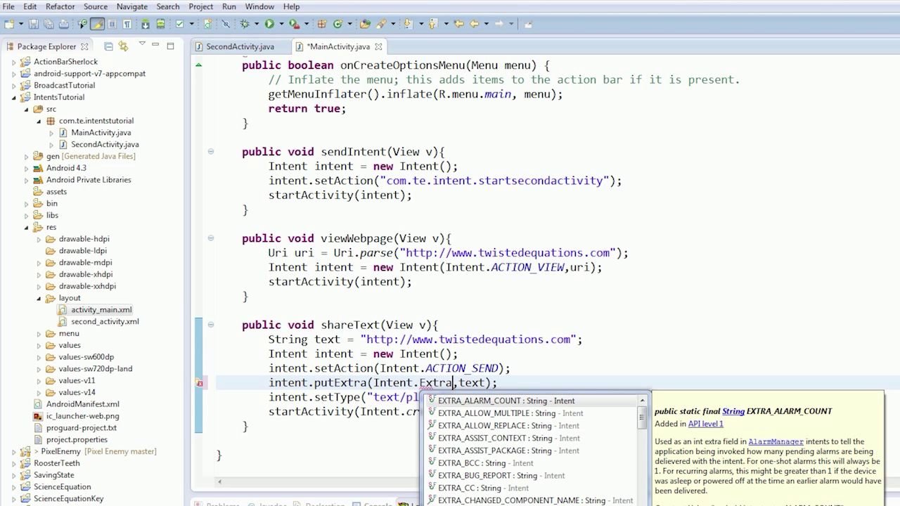
text(_s)
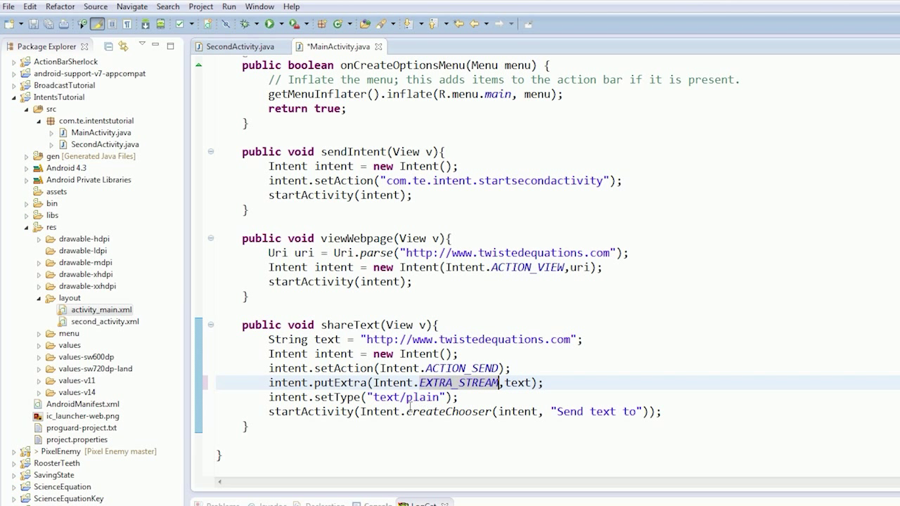
double_click(405, 397)
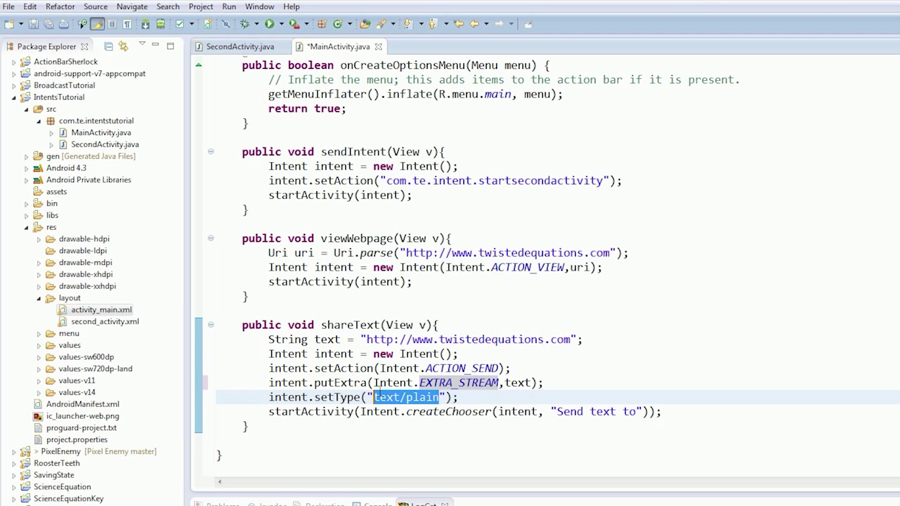
text(image/)
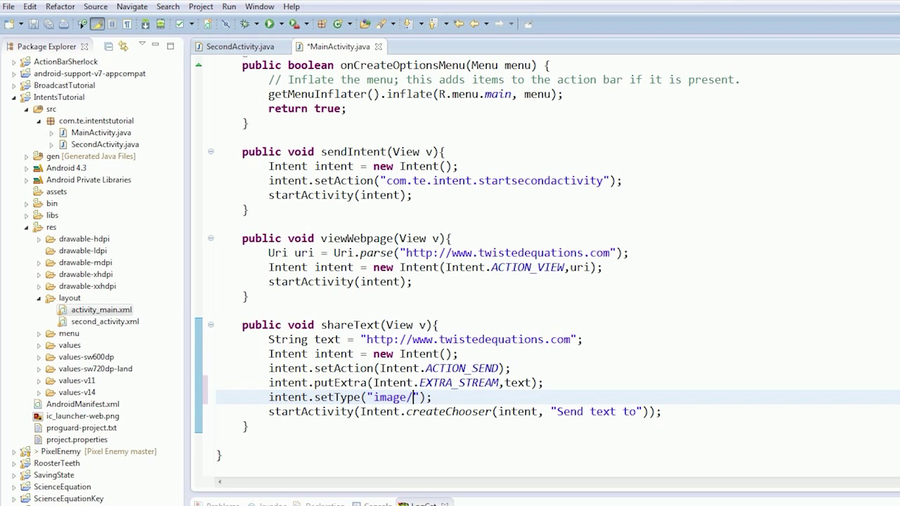
text(*)
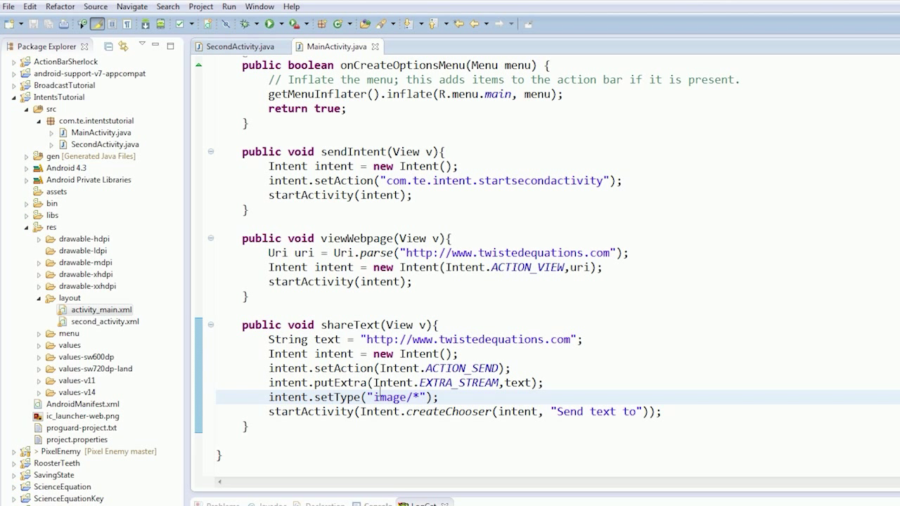
click(422, 396)
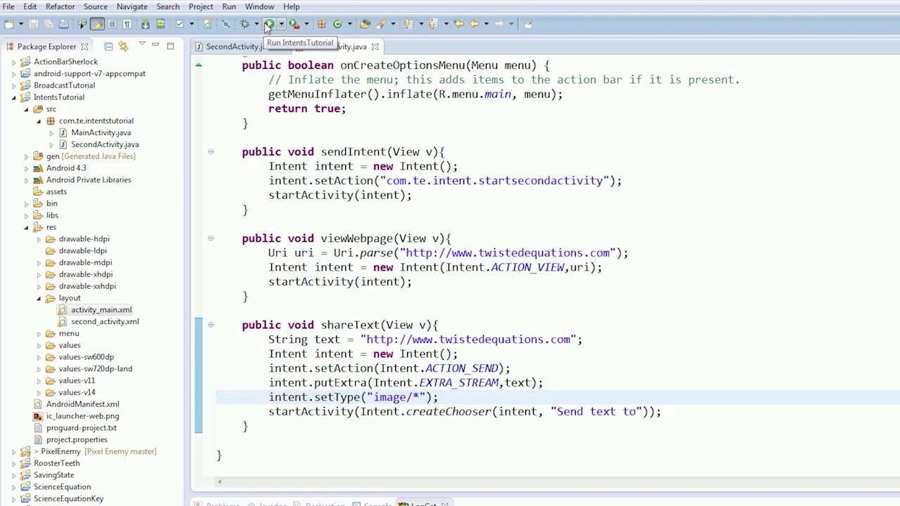
Step: Run Intents Tutorial on the Genymotion device and tap Share Text to see the chooser
click(268, 22)
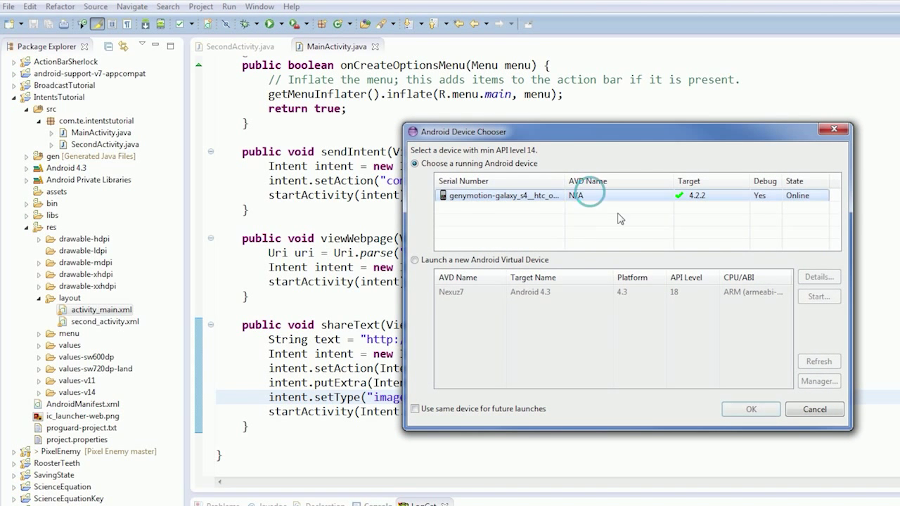
click(750, 409)
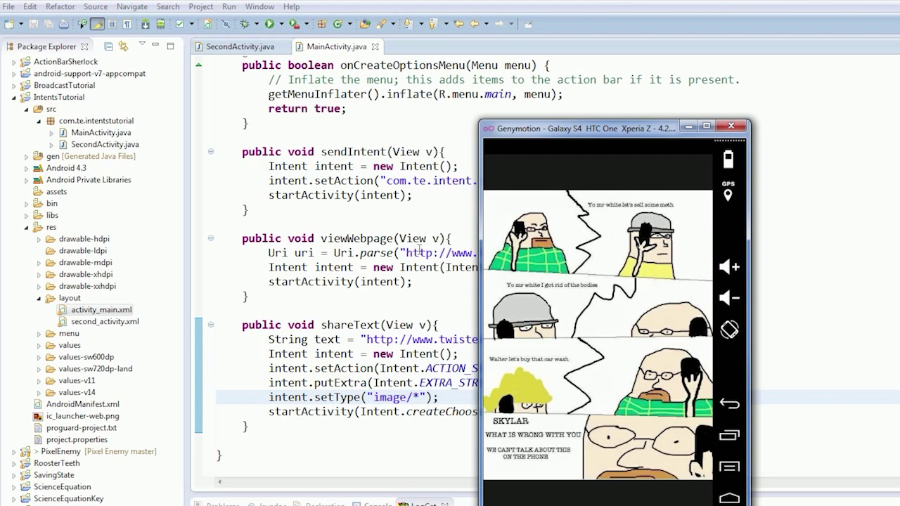
mouse_move(470, 237)
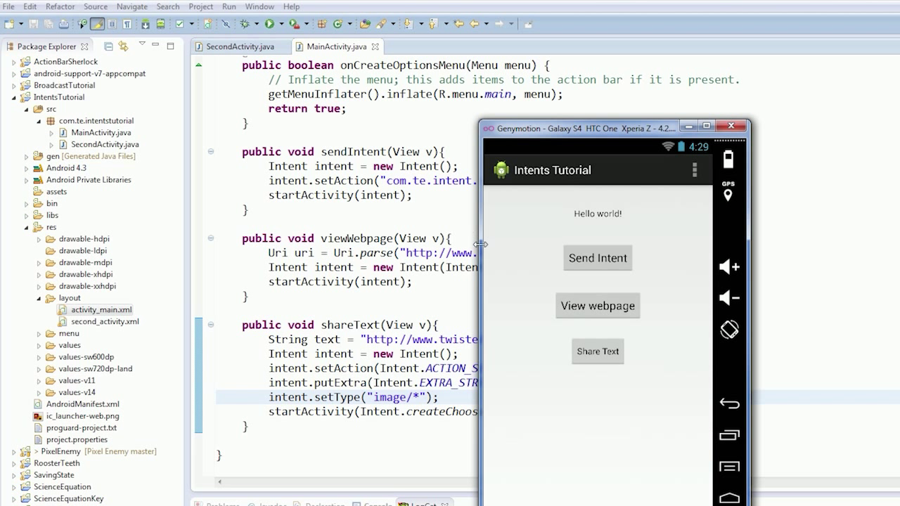
click(596, 351)
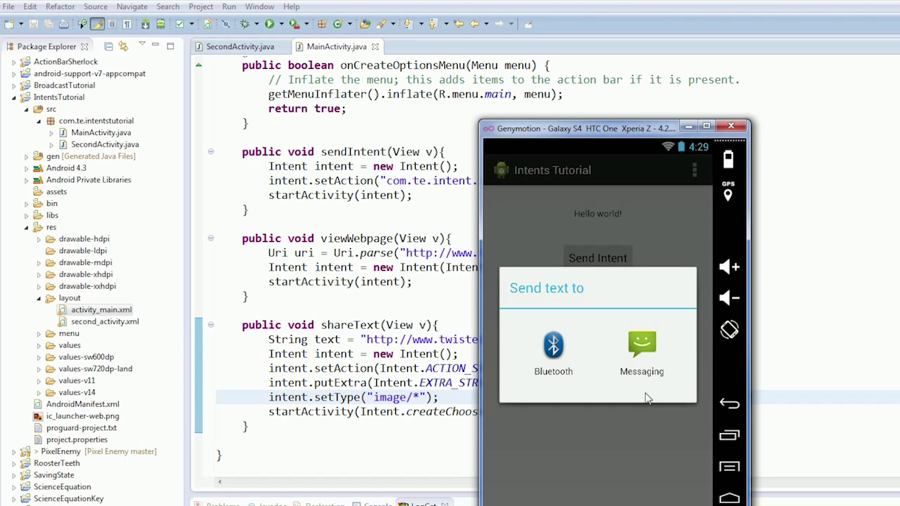
mouse_move(620, 432)
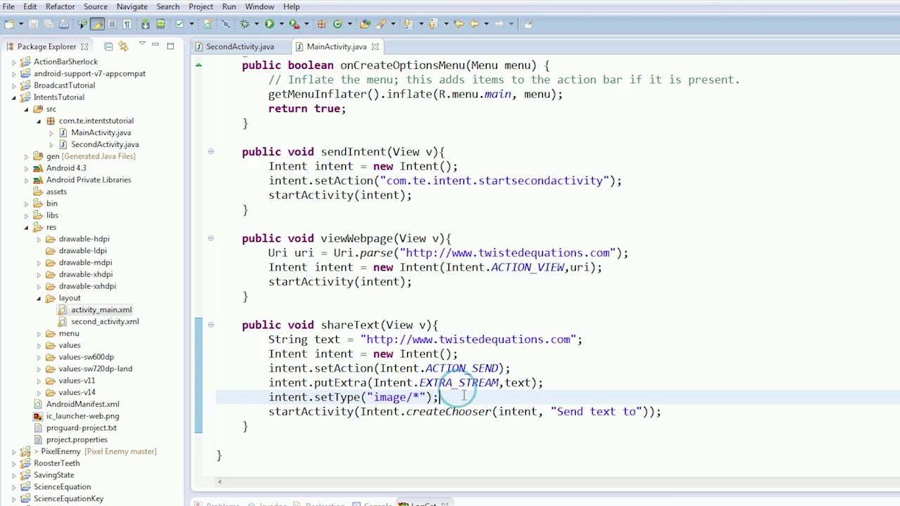
Step: Replace the shared URL with content:///sdcard/pictures and run the updated app
double_click(376, 339)
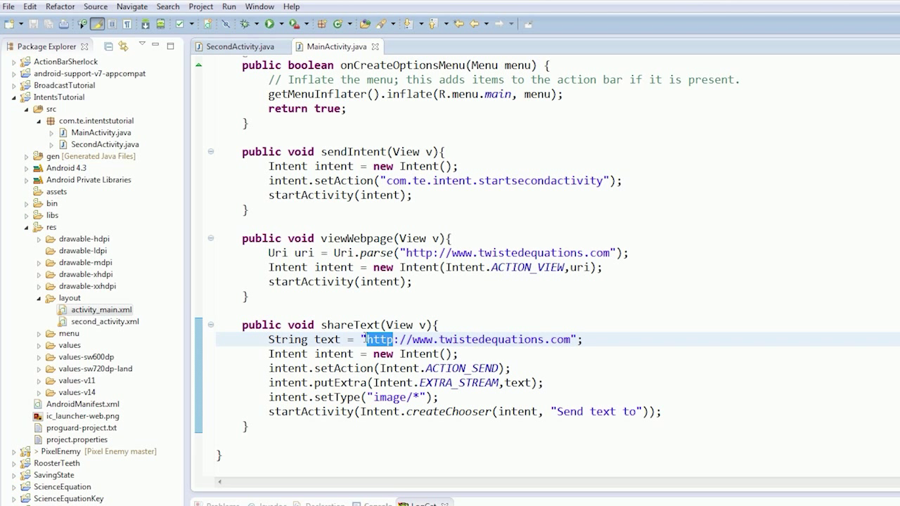
text(content)
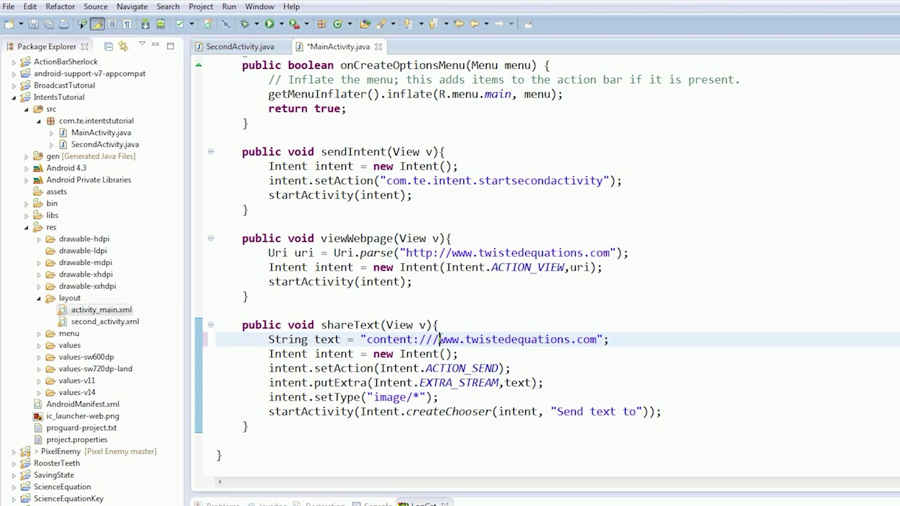
key(Delete)
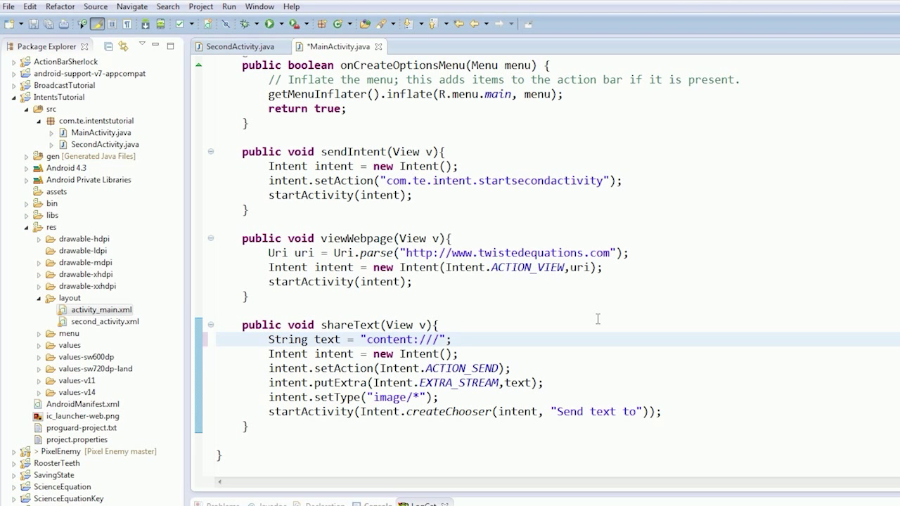
text(sdcard)
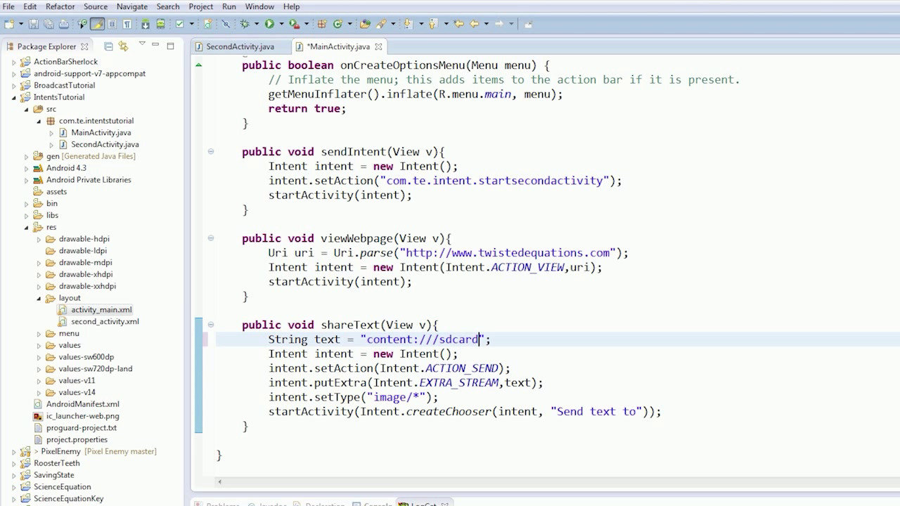
text(/)
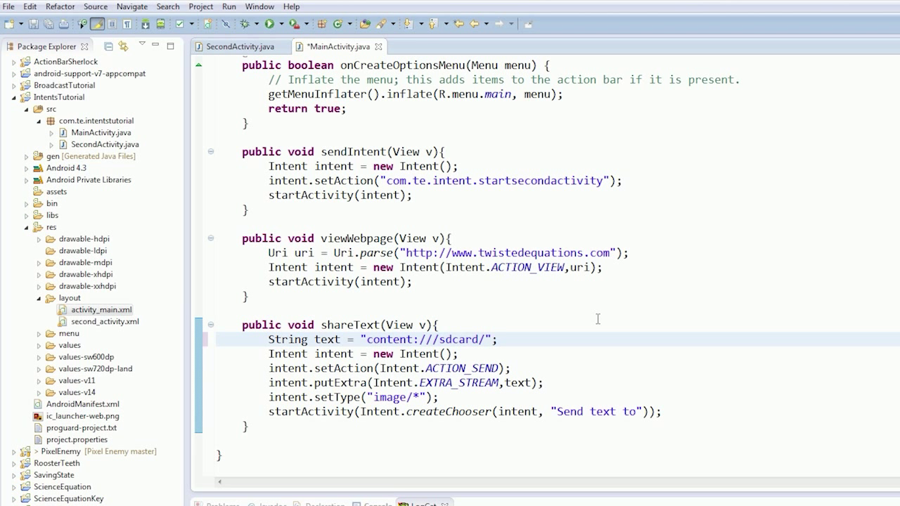
text(pistu)
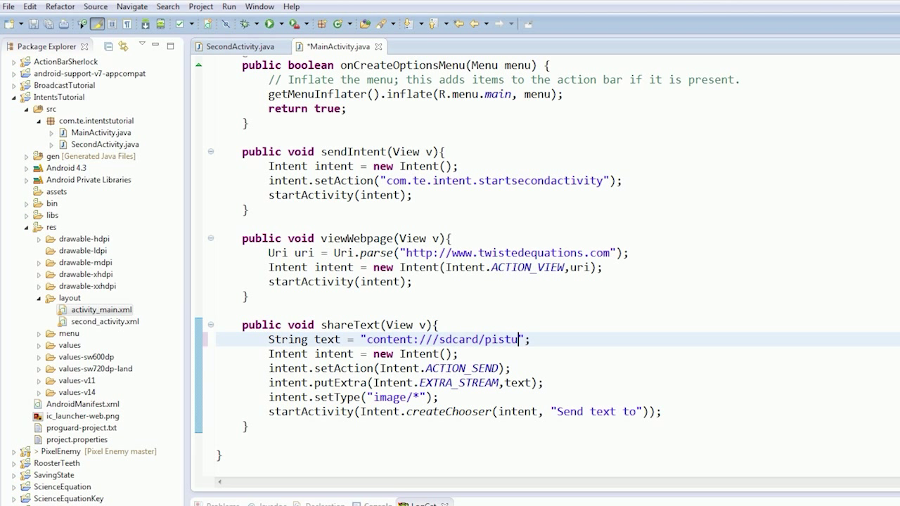
key(BackSpace)
text(ctures)
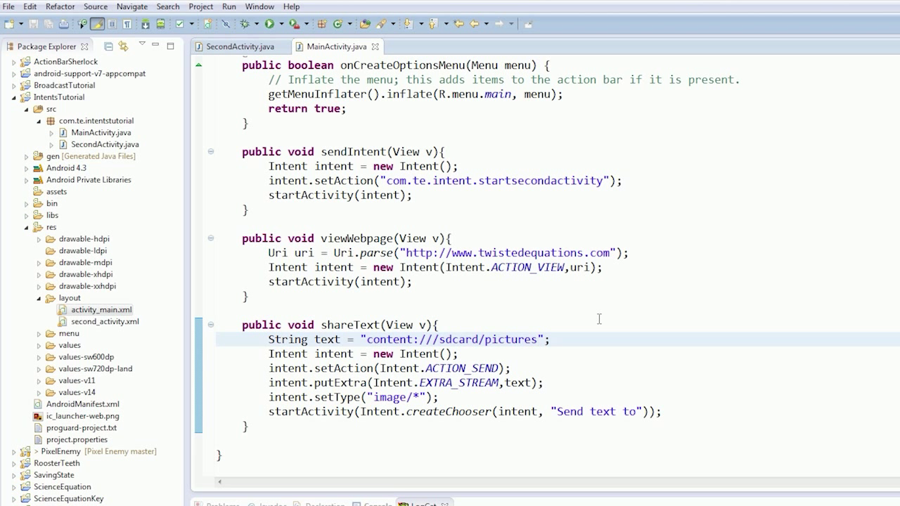
click(267, 23)
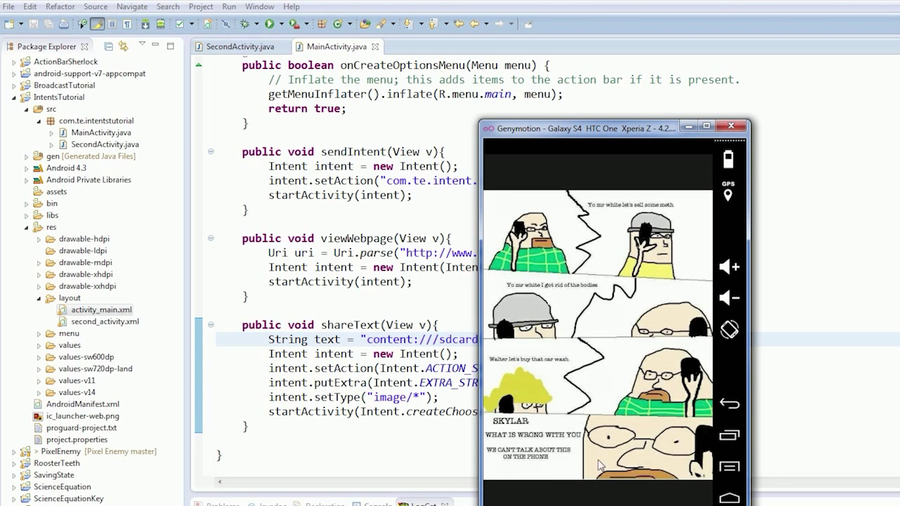
mouse_move(607, 495)
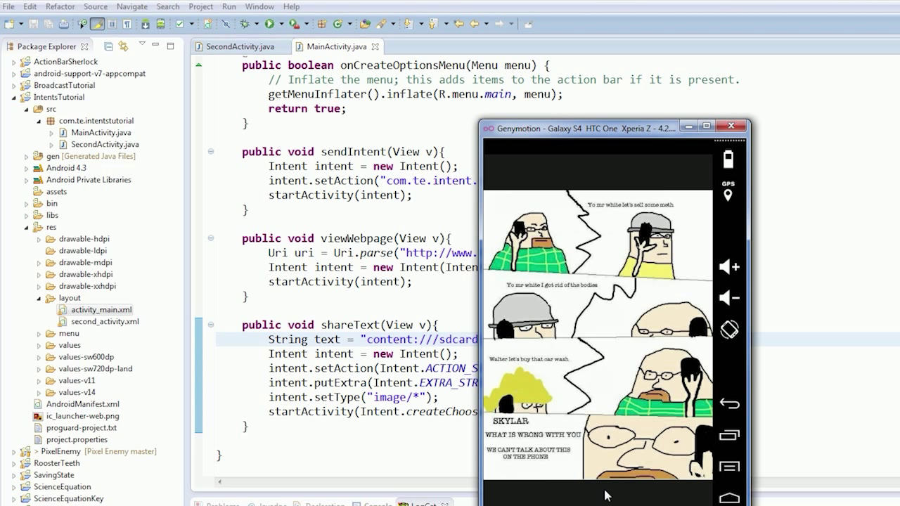
Step: Relaunch IntentsTutorial on the Genymotion device and tap through its main screen
click(728, 402)
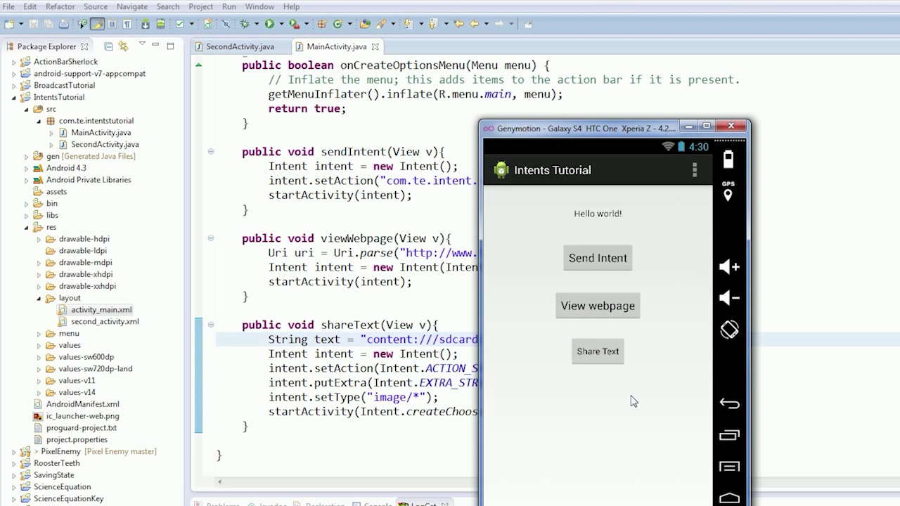
click(596, 351)
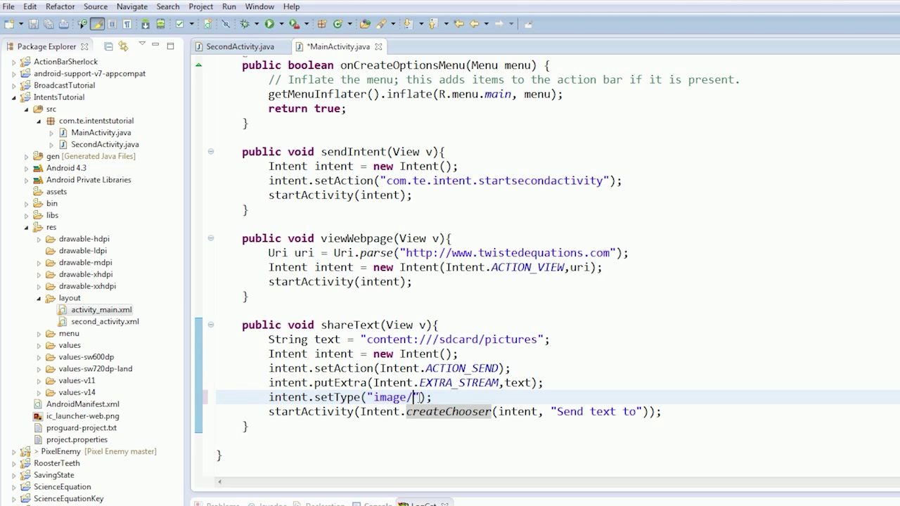
Step: Set the MIME type to image/jpeg, run on Genymotion and tap Share Text again
text(jpeg)
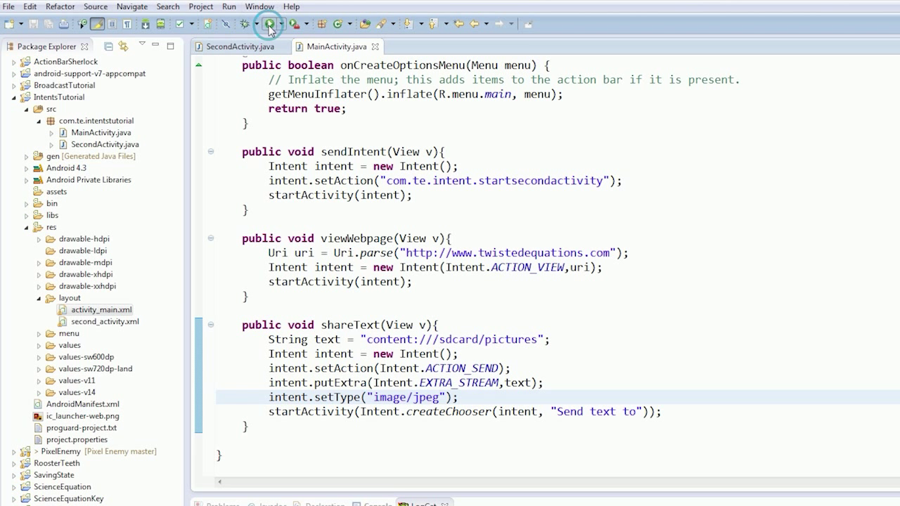
click(267, 23)
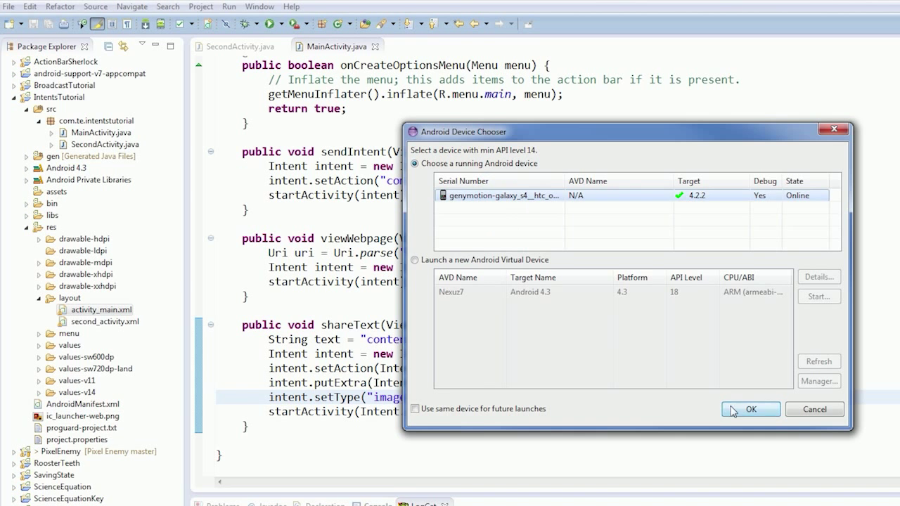
click(750, 409)
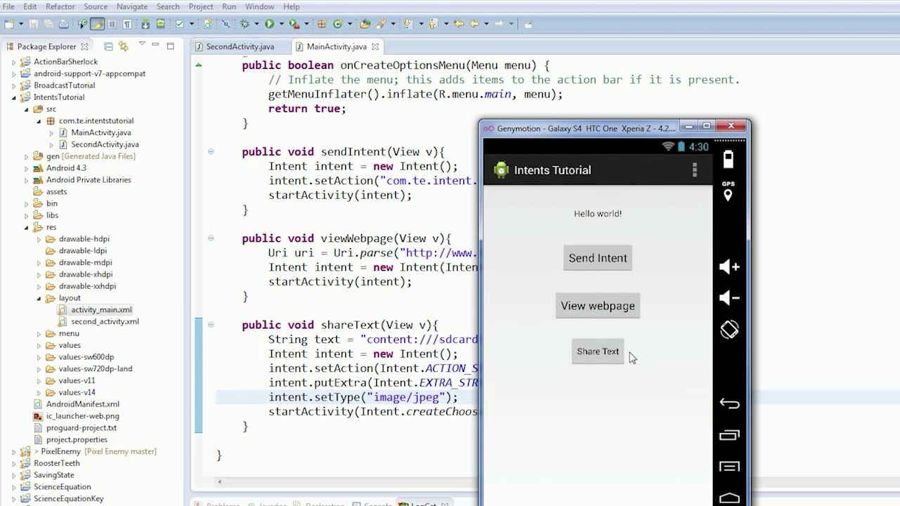
click(596, 352)
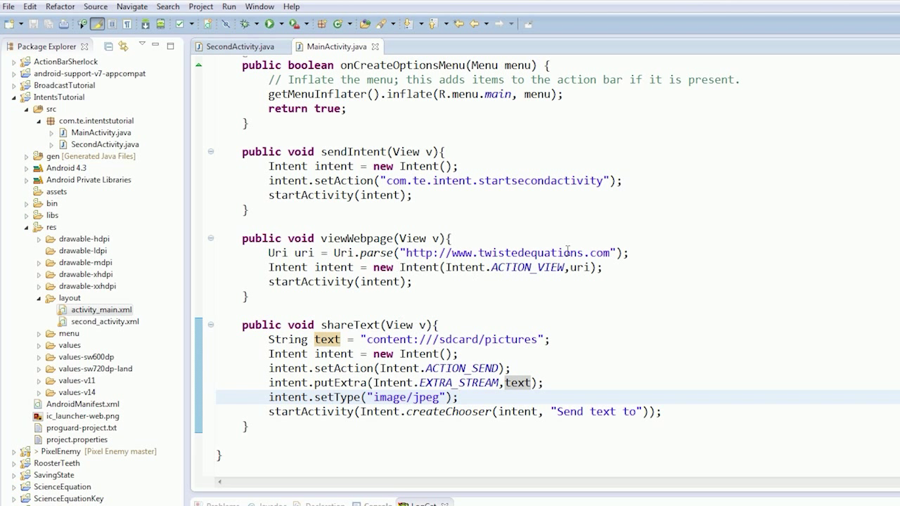
mouse_move(693, 307)
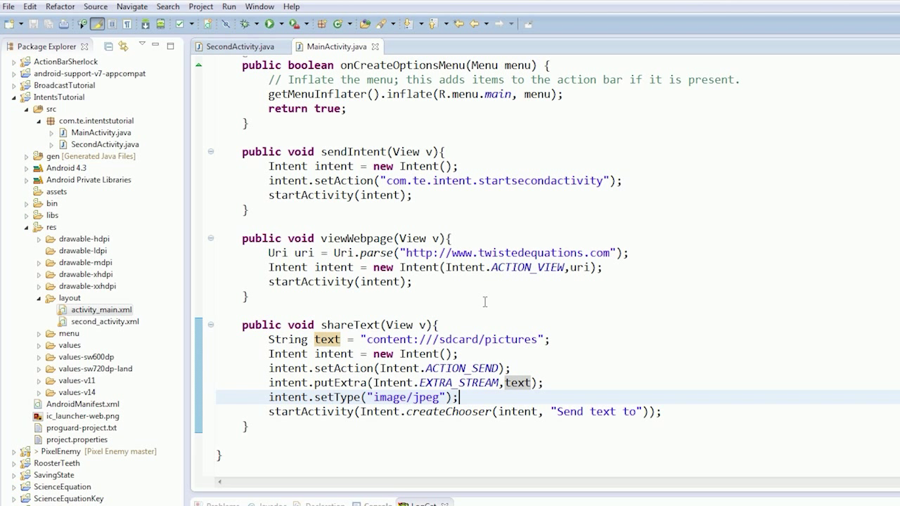
mouse_move(396, 203)
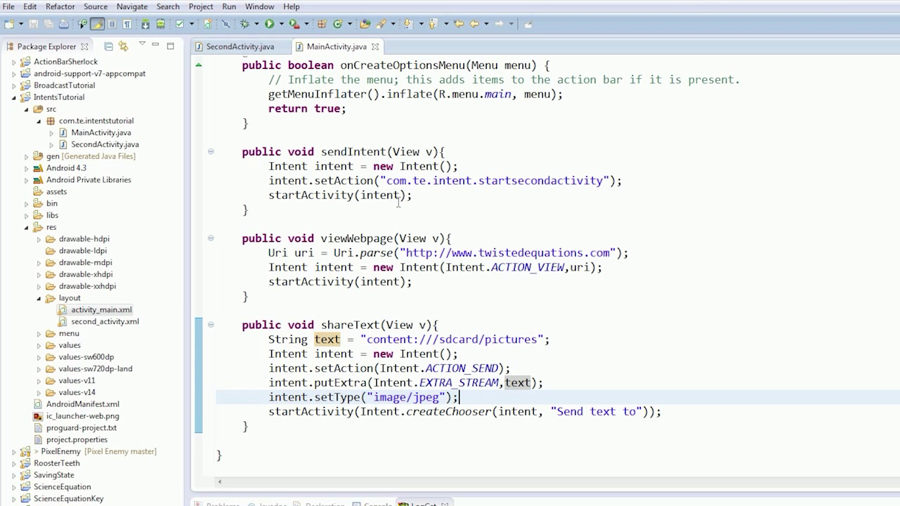
Step: Restore putExtra to Intent.EXTRA_TEXT, save, and change the MIME type's image part to text
click(363, 166)
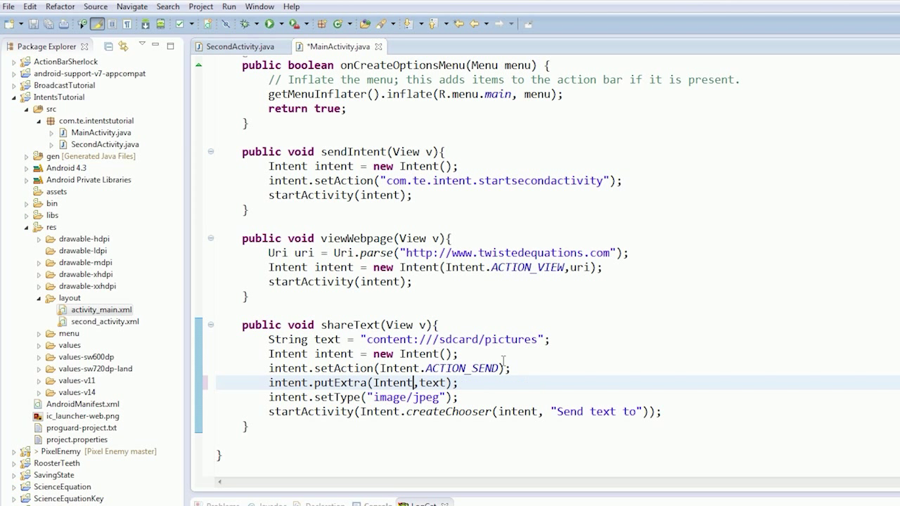
text(EXtra_text)
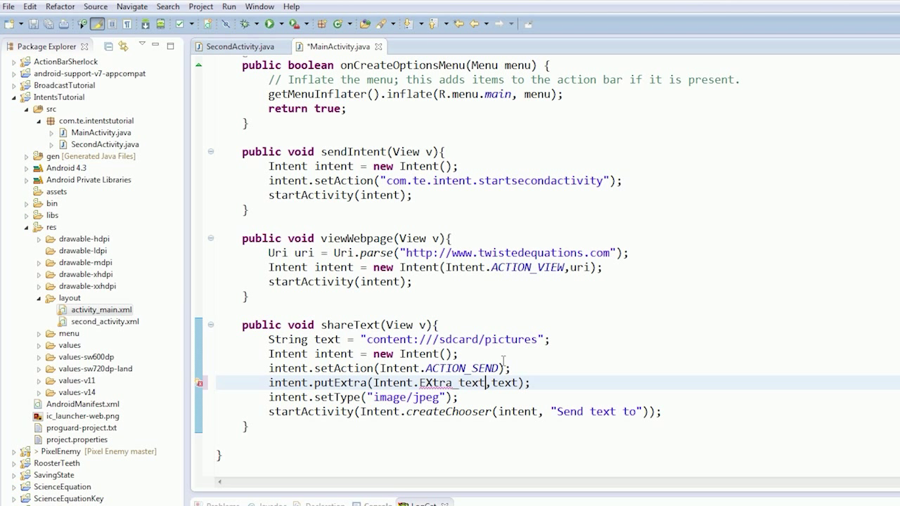
text(EXTRA_TEXT)
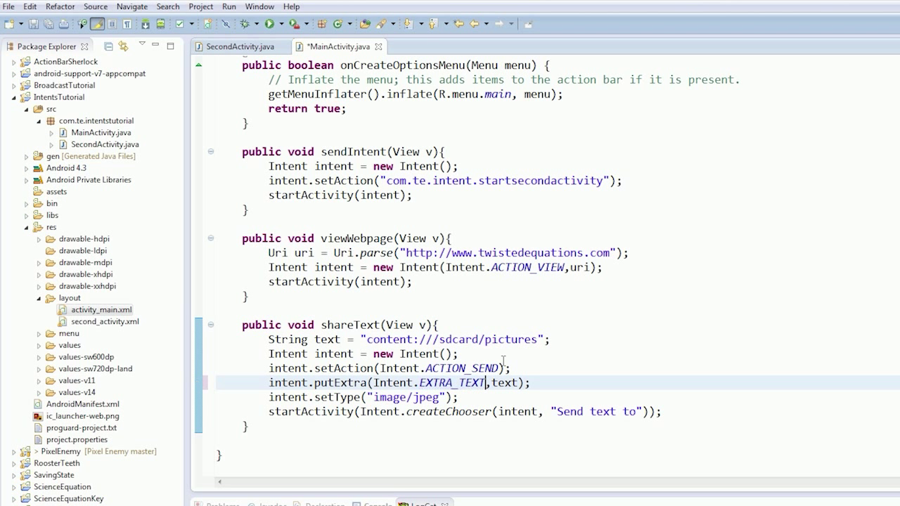
key(ctrl+s)
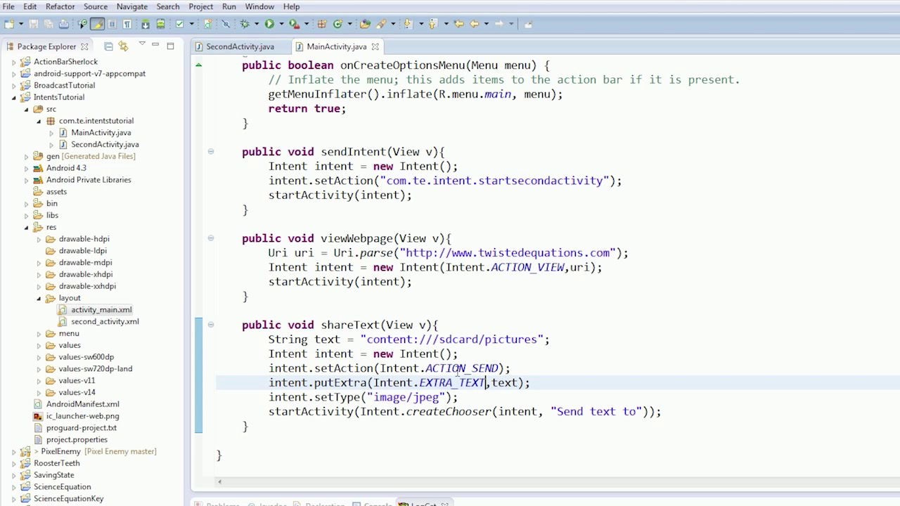
double_click(390, 396)
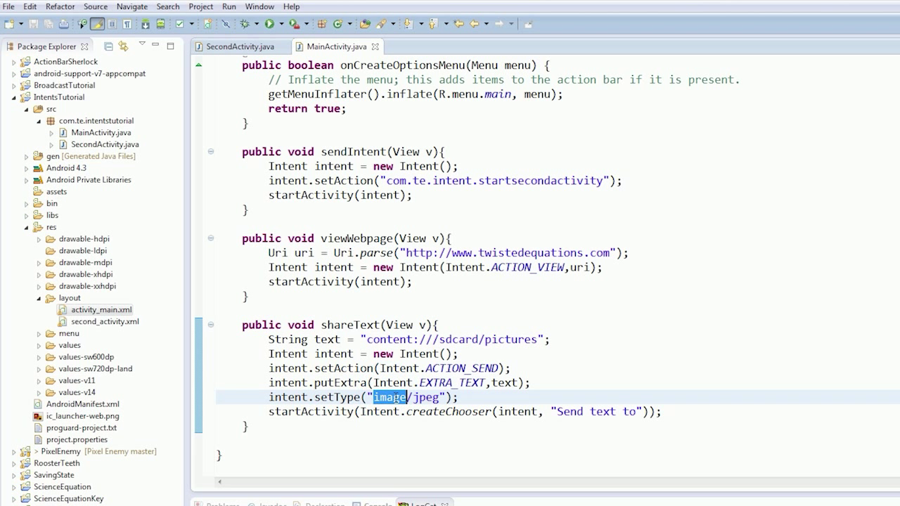
text(textView = (TextView) findViewById(R.id.textView1);)
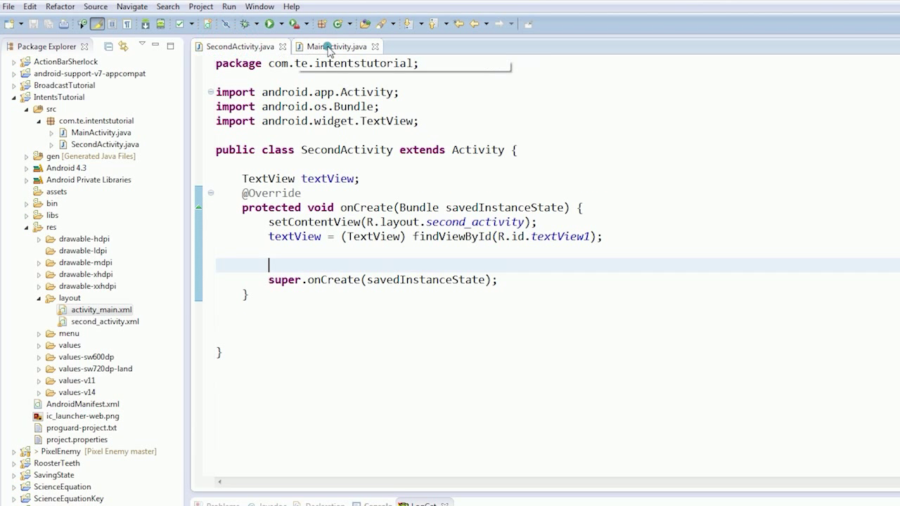
Step: Review MainActivity's shareText code, then open AndroidManifest.xml from the Package Explorer
click(337, 47)
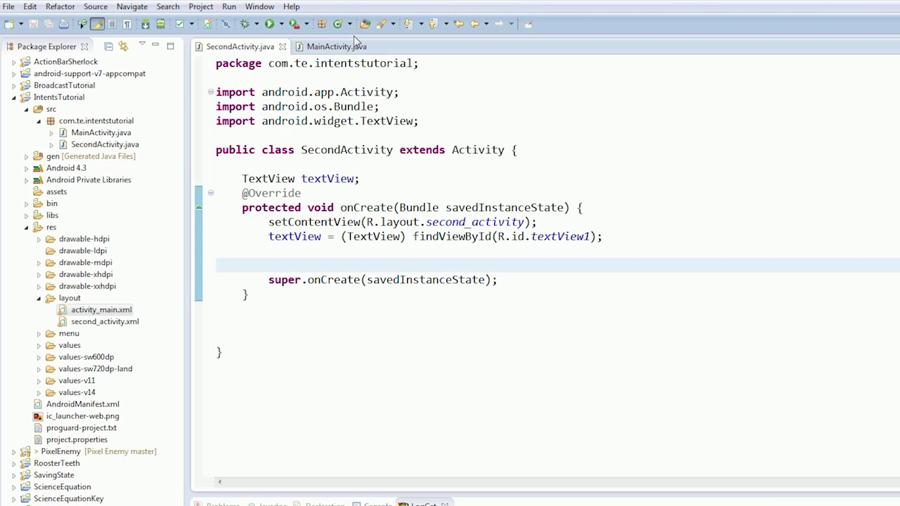
click(334, 44)
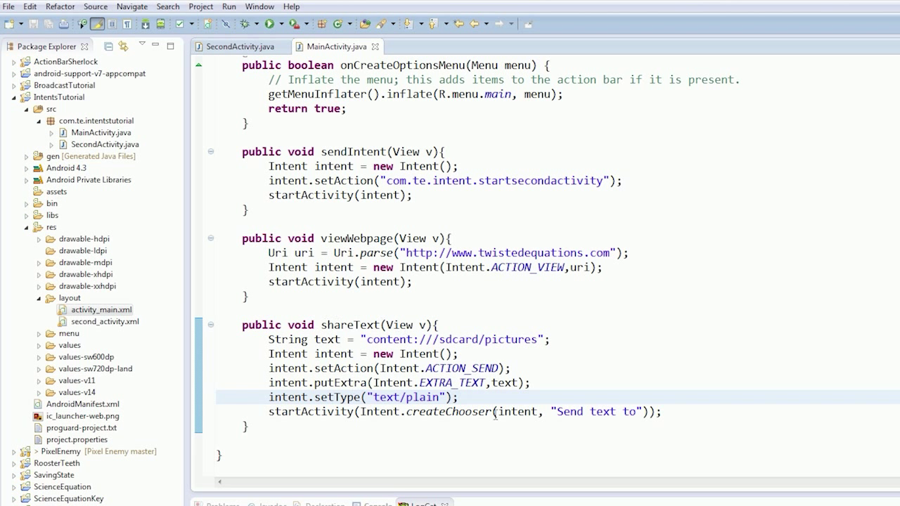
click(107, 143)
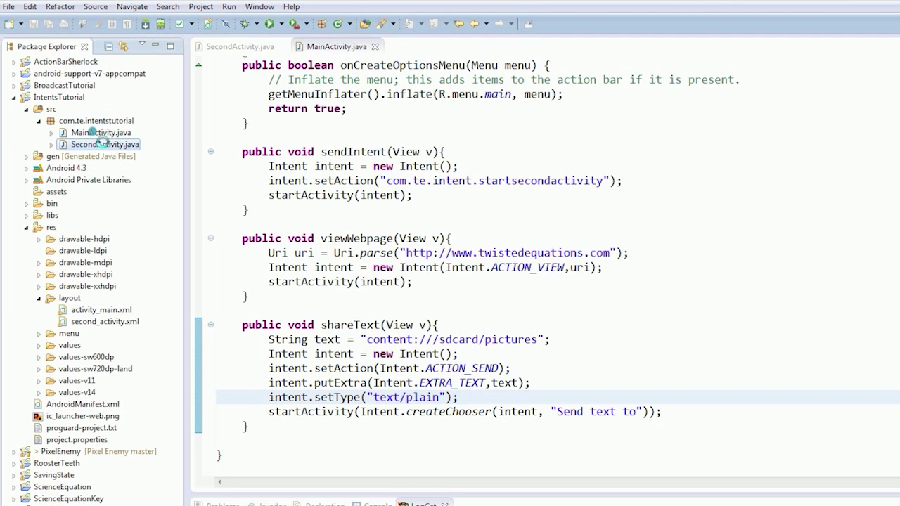
double_click(81, 404)
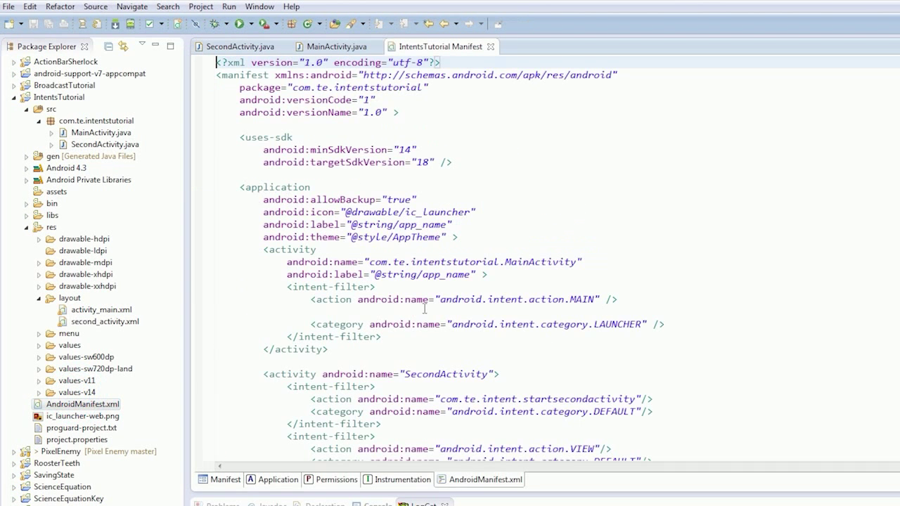
Step: Add a new <intent-filter> under SecondActivity containing an android.intent.action.SEND action
scroll(down, 3)
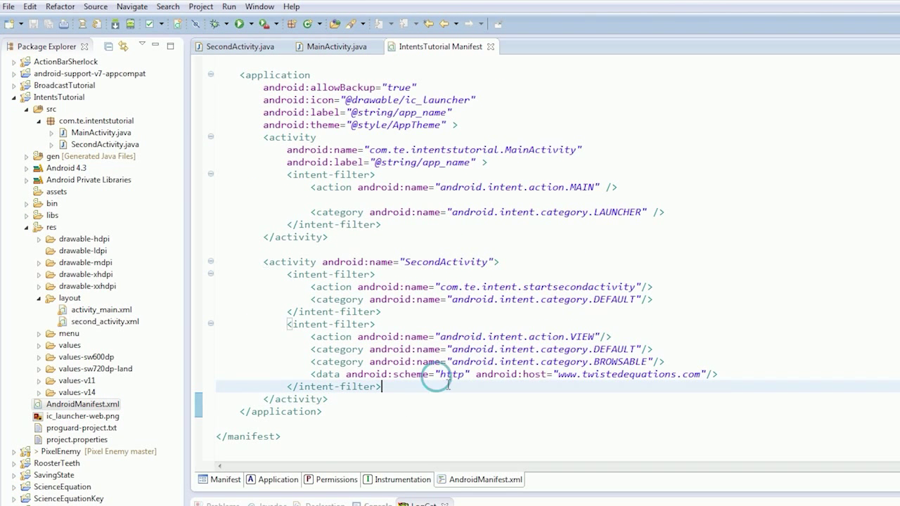
key(Return)
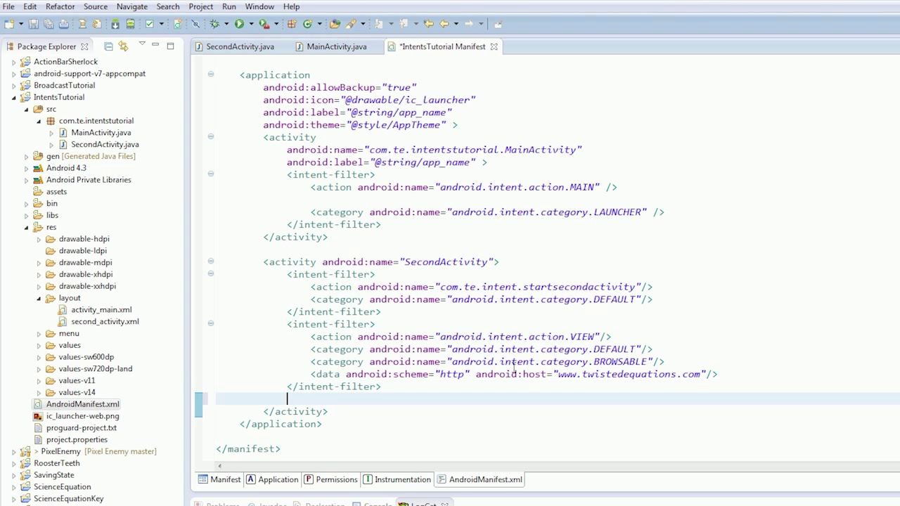
text(<inteht)
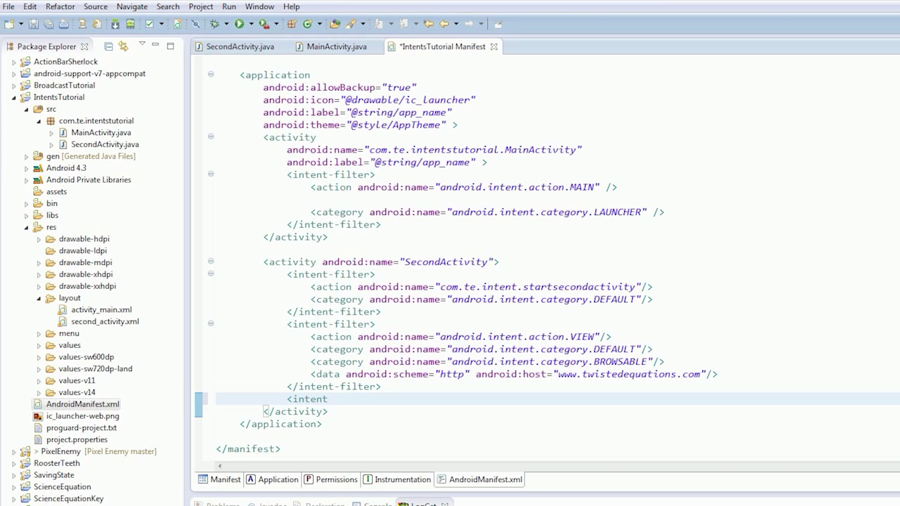
text(-)
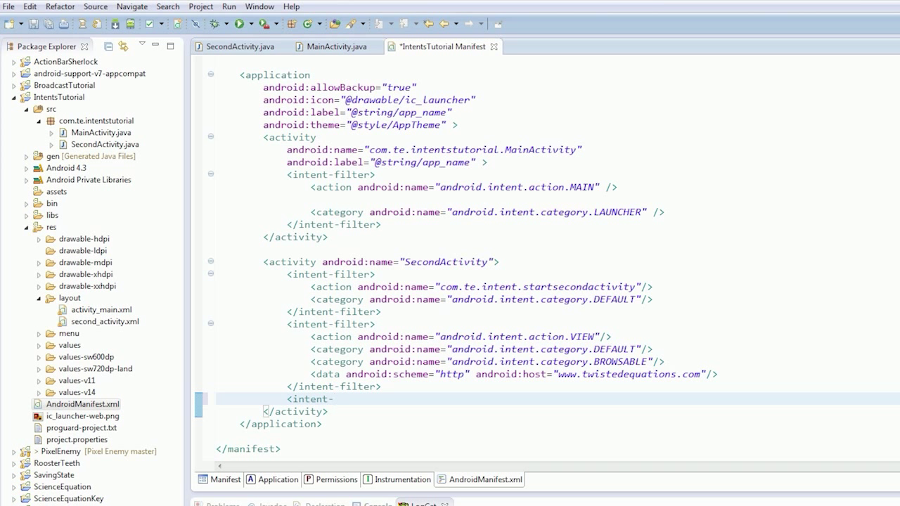
text(filter)
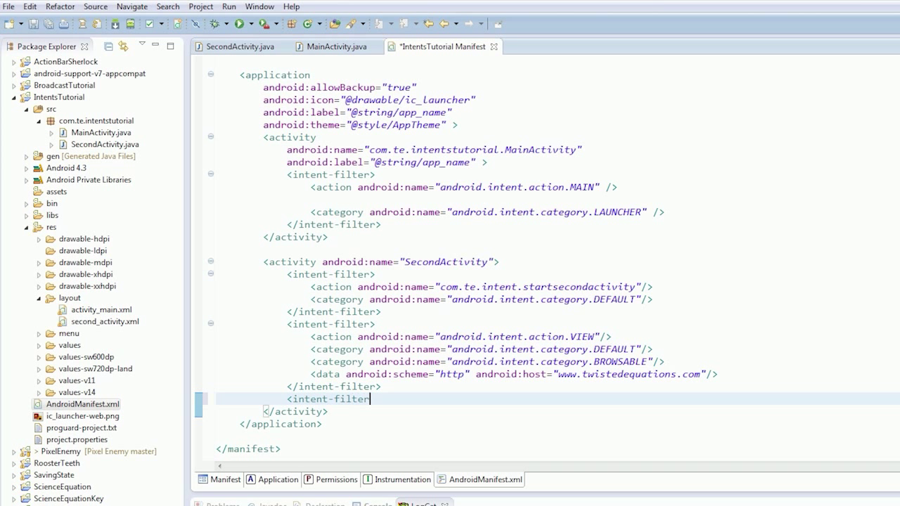
text(></intent-filter>)
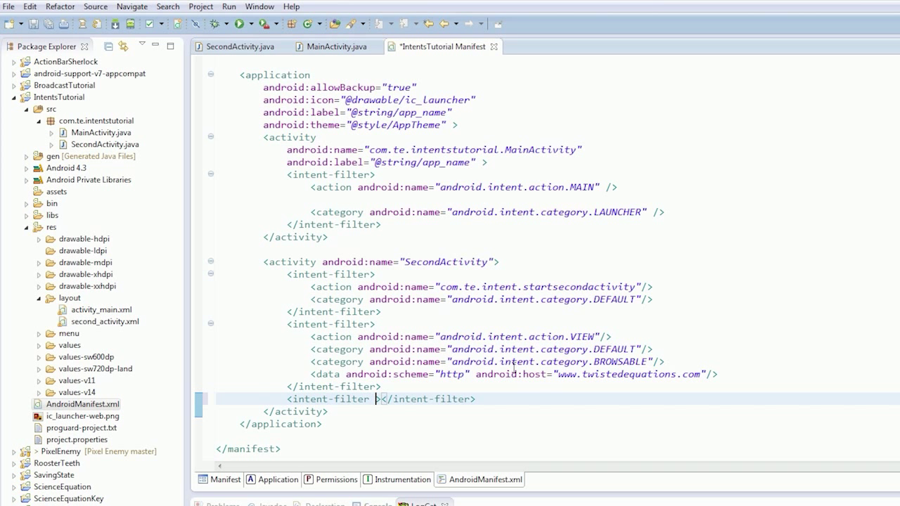
key(Return)
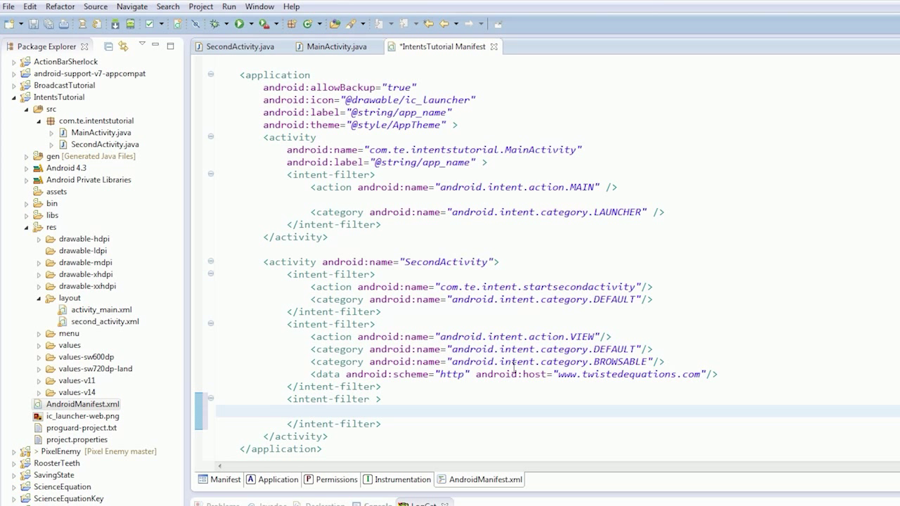
text(<acti)
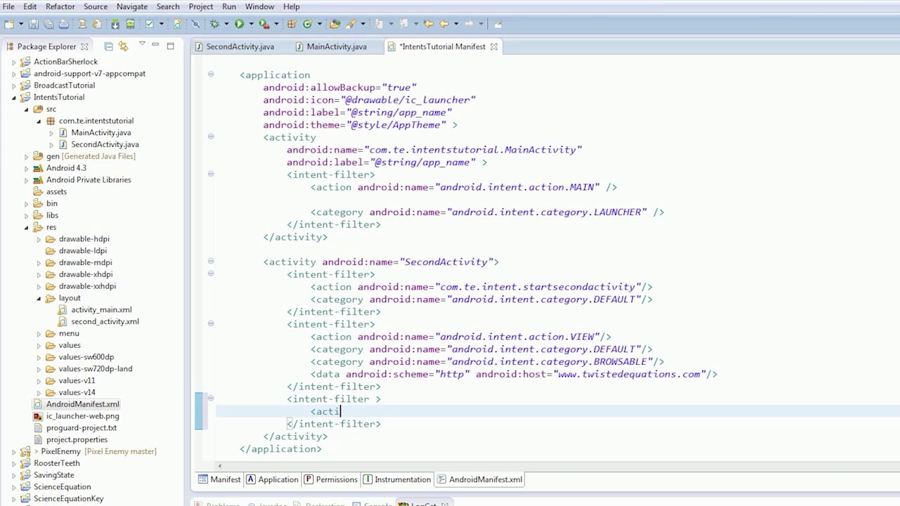
text(on a)
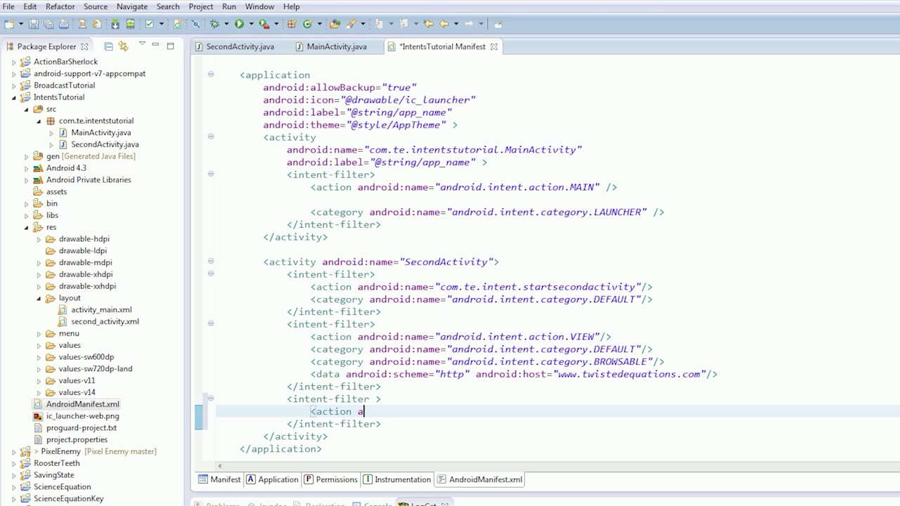
text(ndroid:name=)
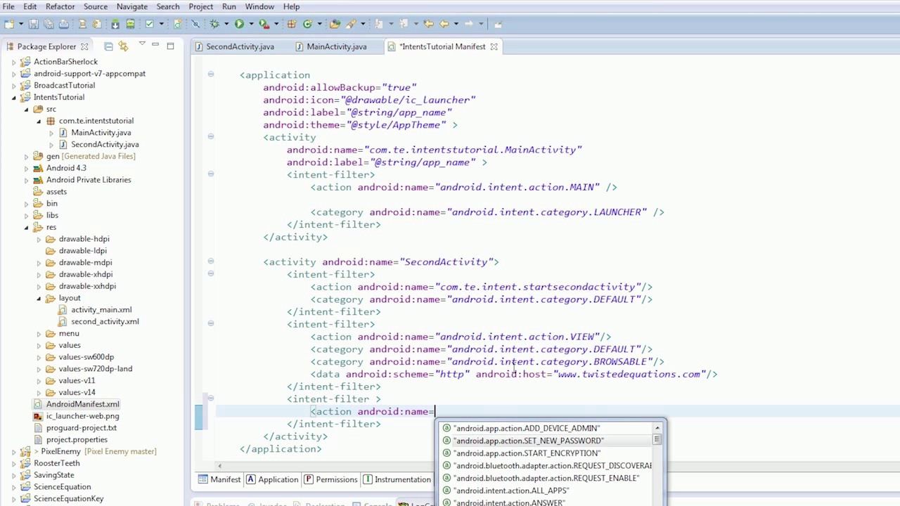
scroll(down, 3)
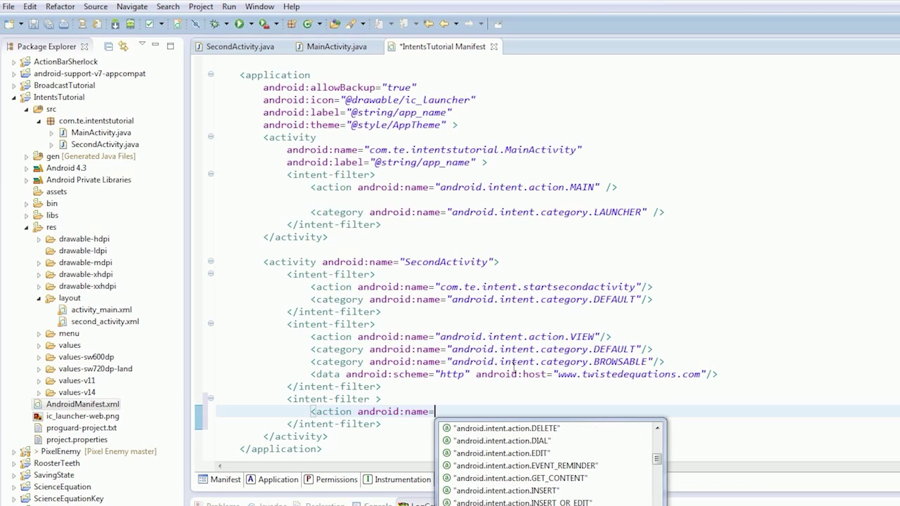
scroll(down, 3)
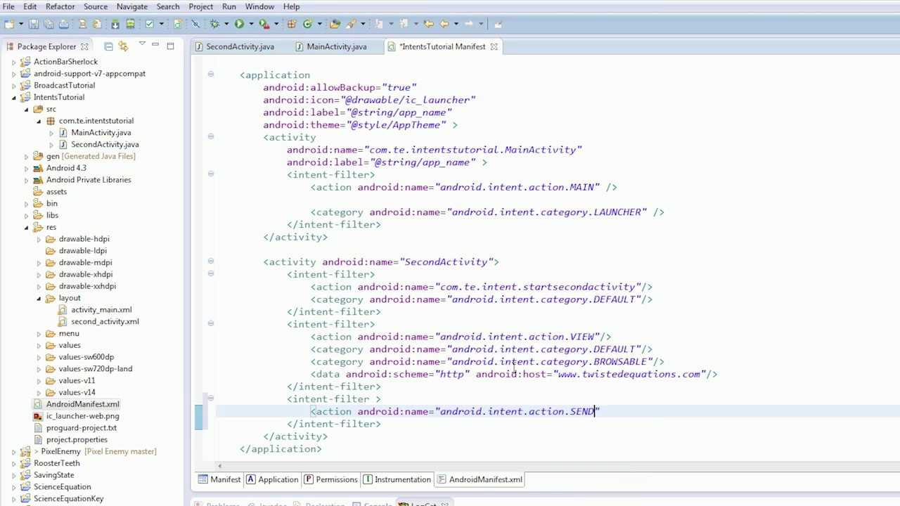
text(/>)
text(<action)
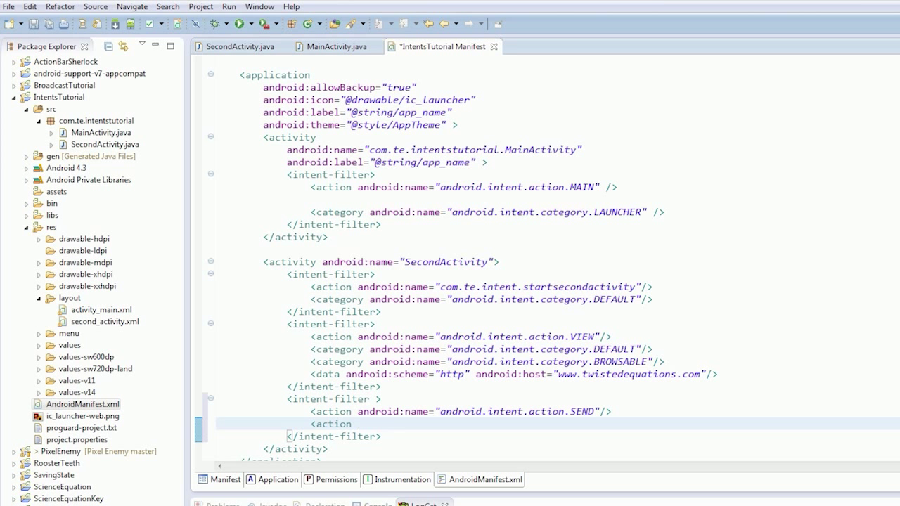
Step: Add the android.intent.category.DEFAULT category to the new intent filter
text(android:)
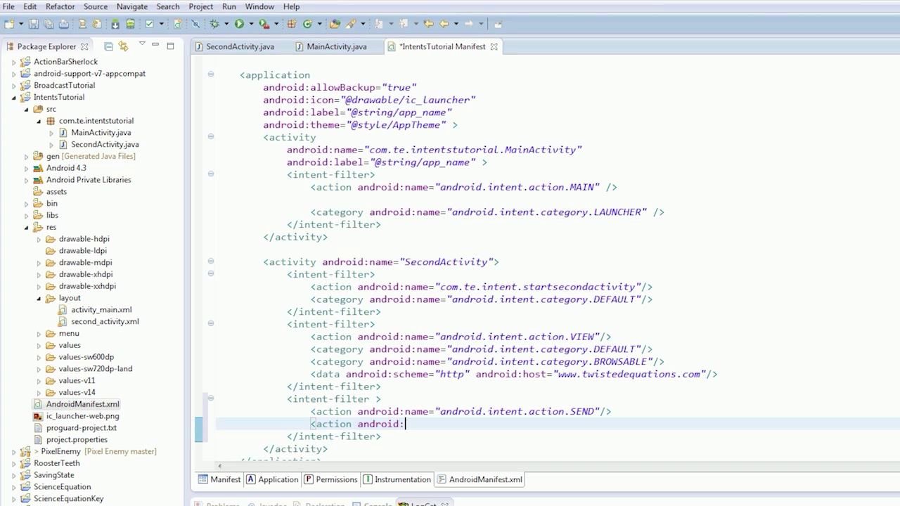
text(name)
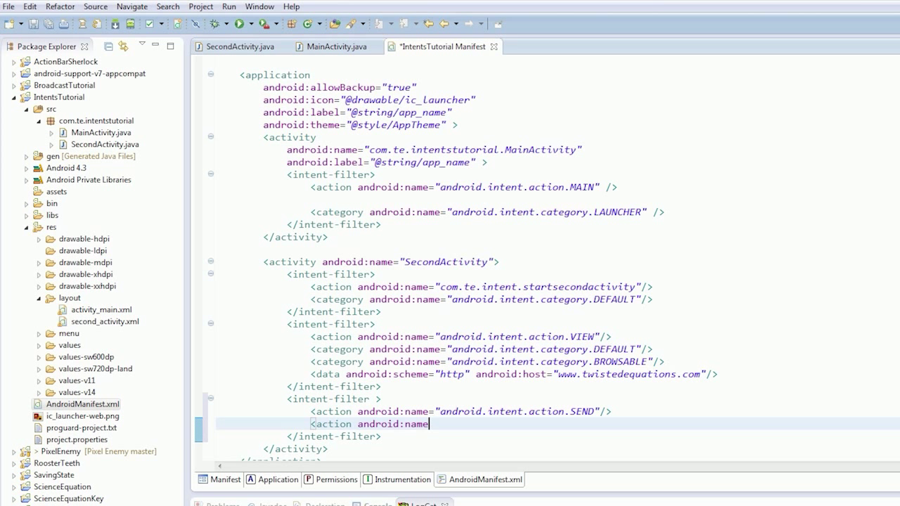
text(="andr)
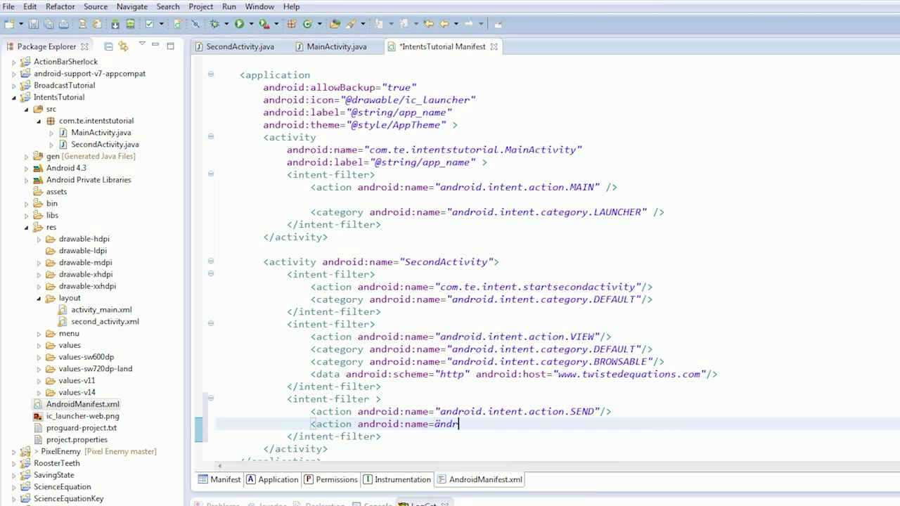
key(Backspace)
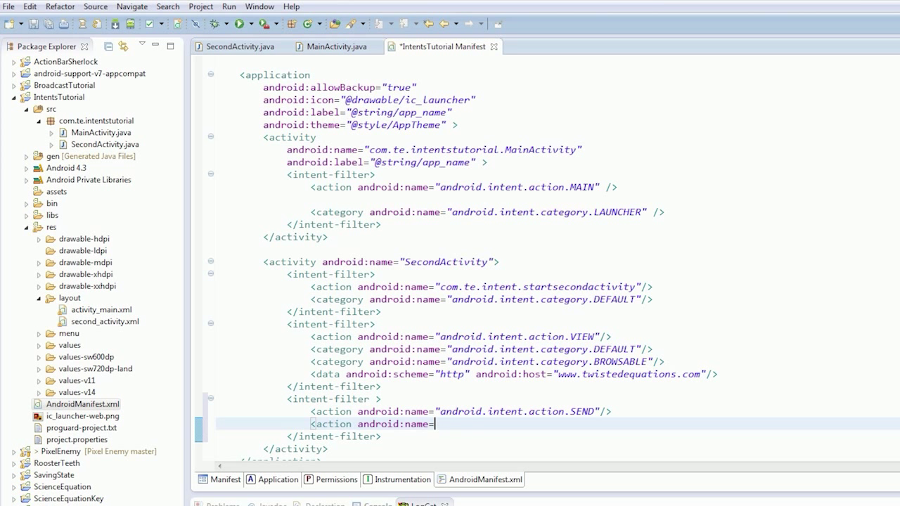
text(and")
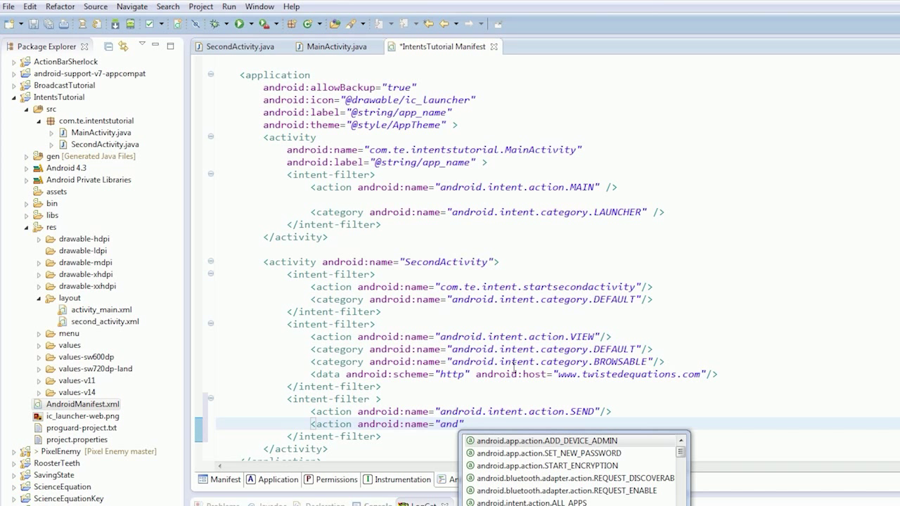
scroll(down, 3)
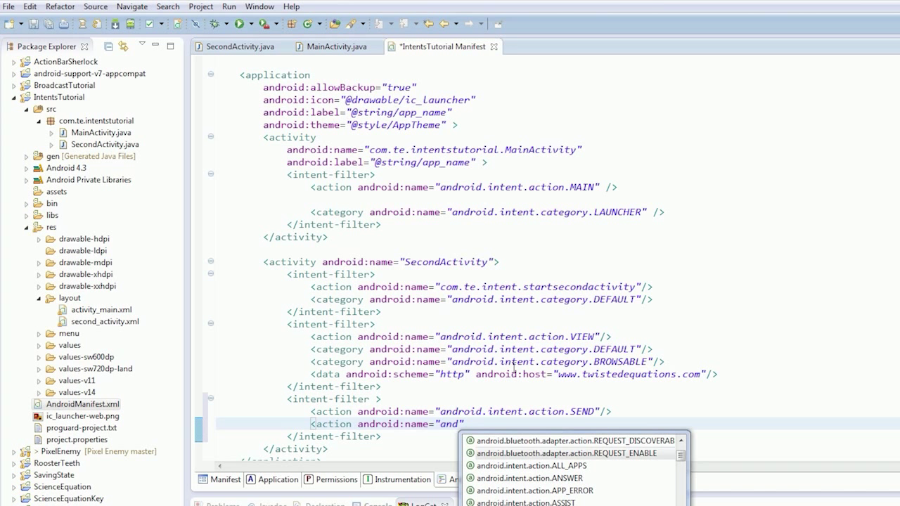
scroll(down, 3)
text(category)
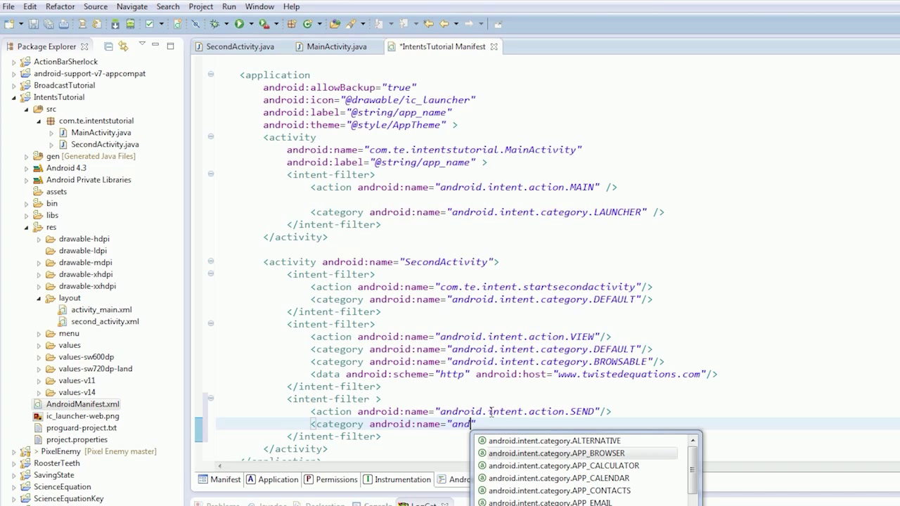
scroll(down, 3)
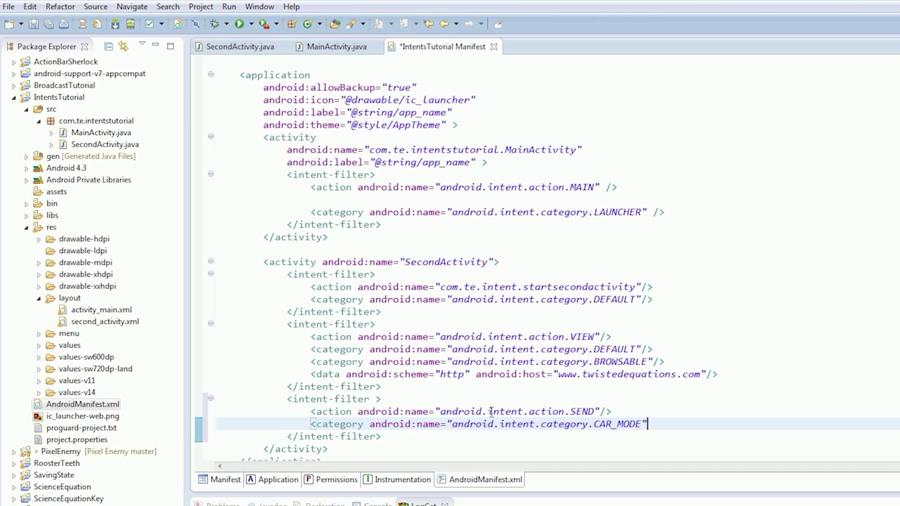
key(BackSpace)
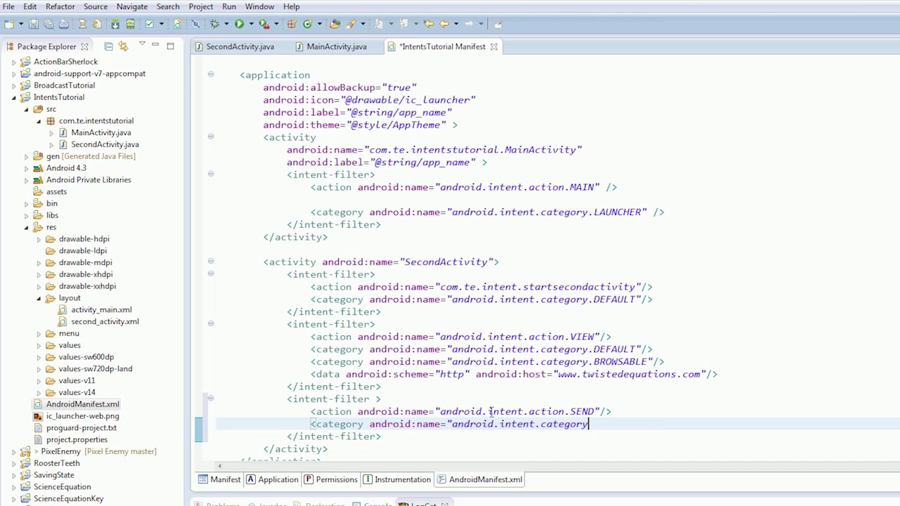
text(D)
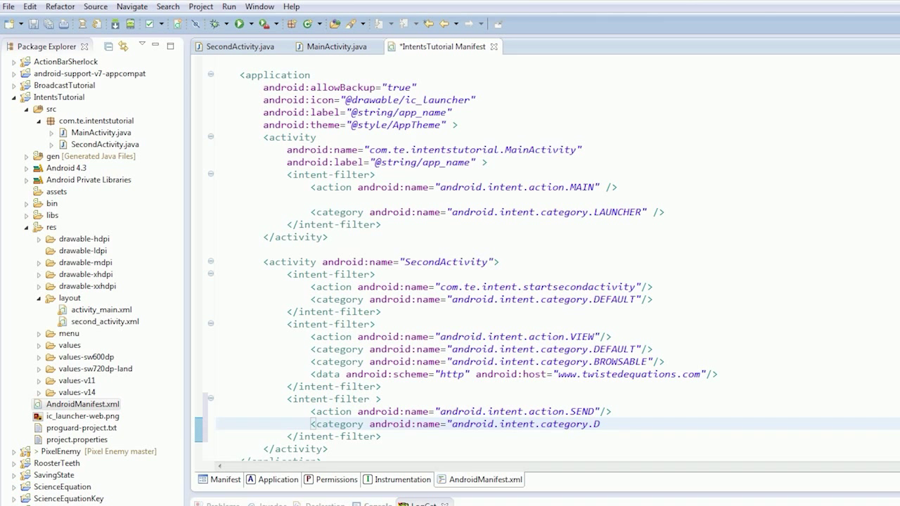
text(EFAULT)
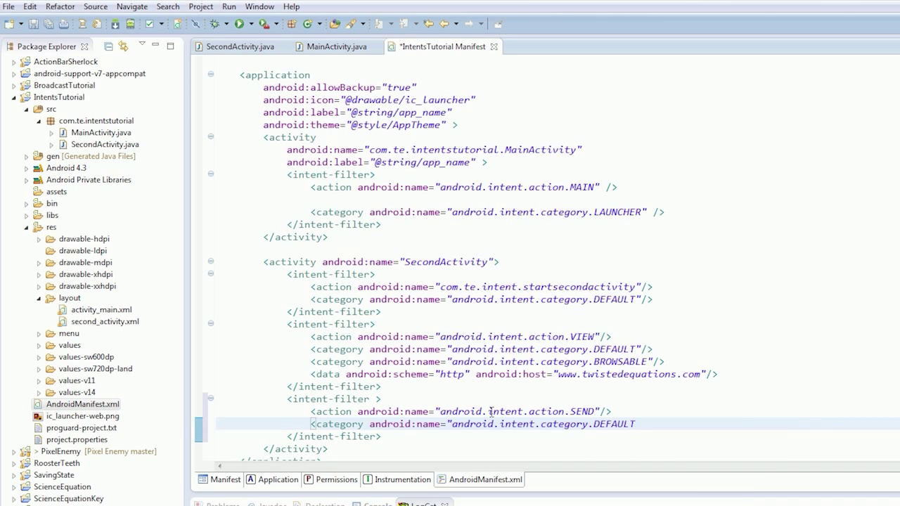
text("?)
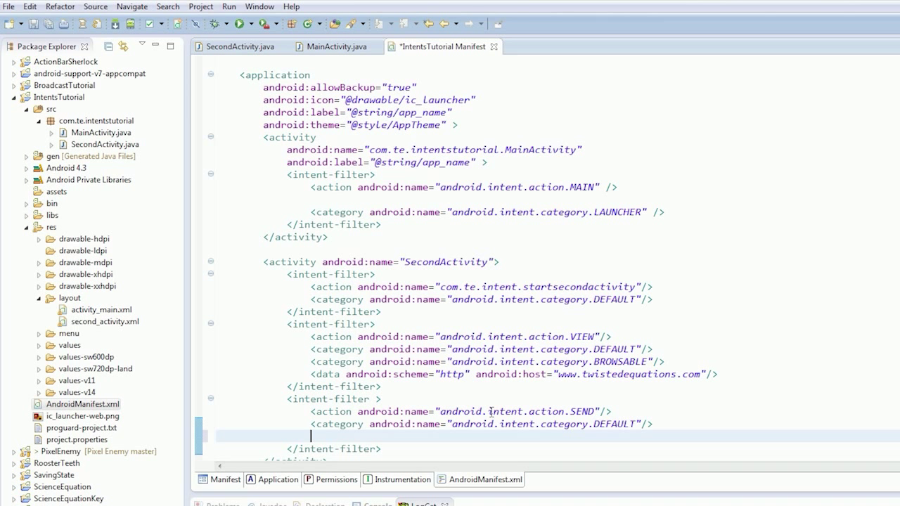
Step: Add <data android:mimeType="text/plain"/> to the SEND intent filter and save the manifest
text(<data)
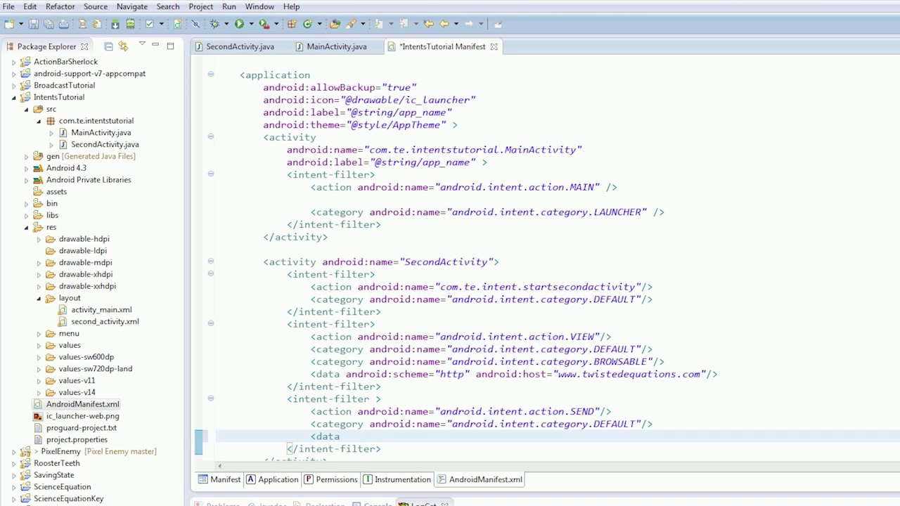
text(android)
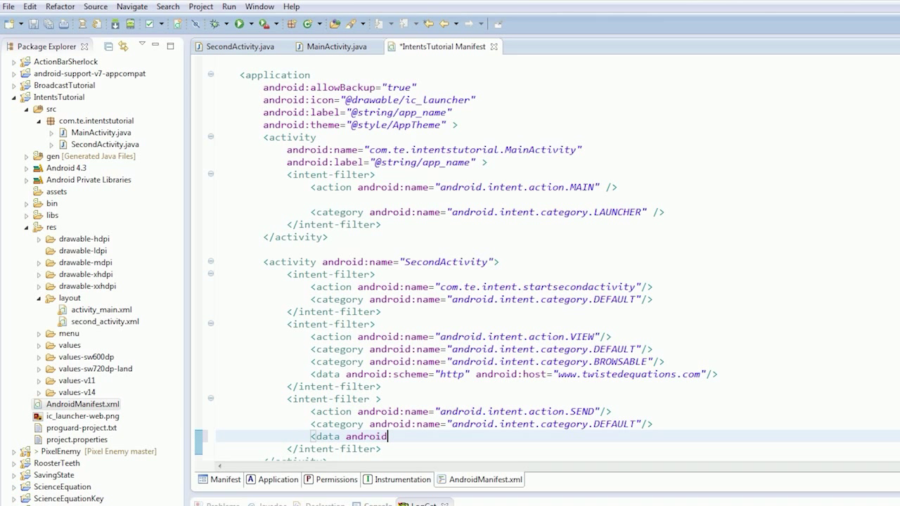
text(t)
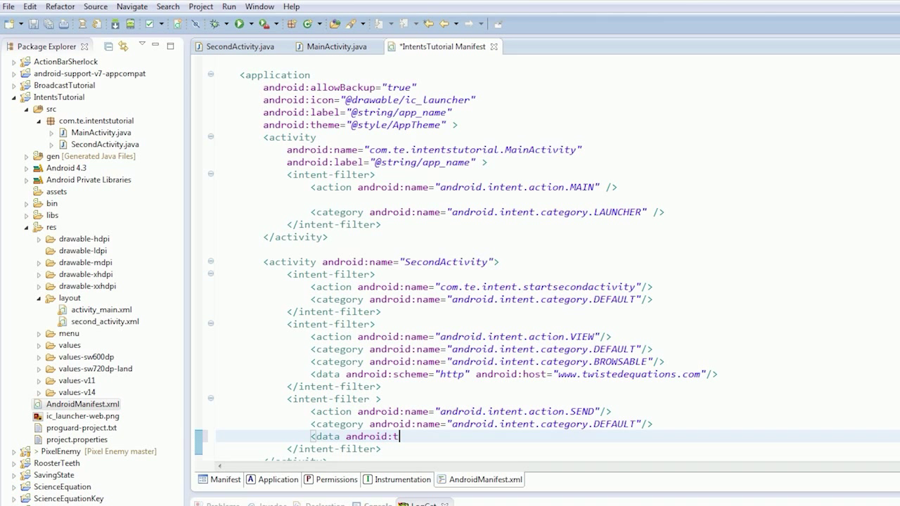
text(t)
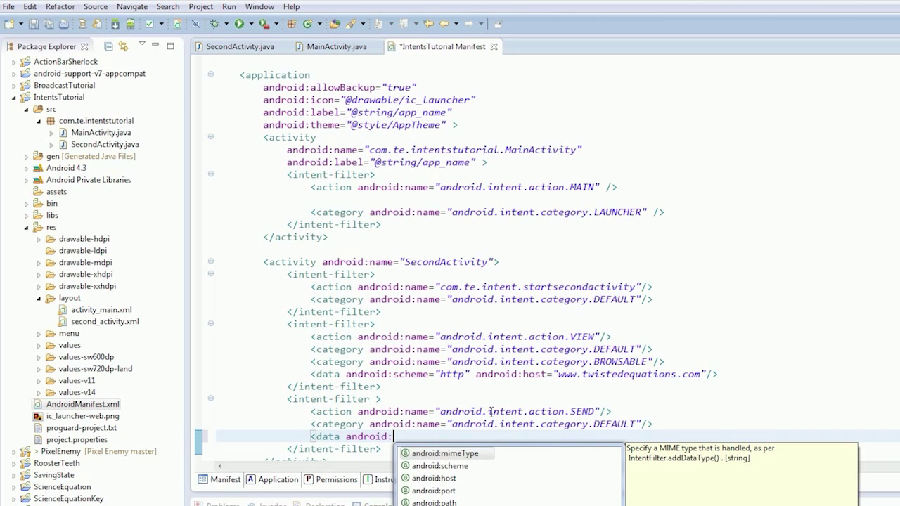
click(444, 453)
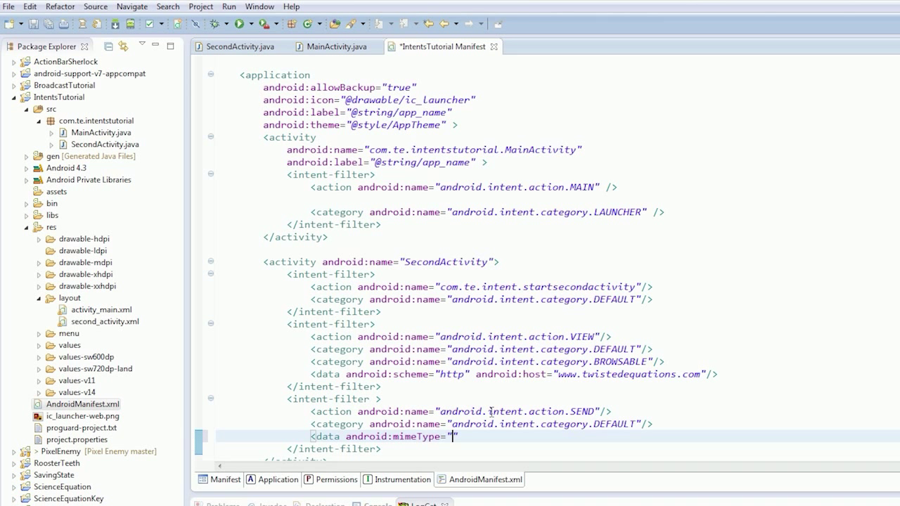
text(text/plain)
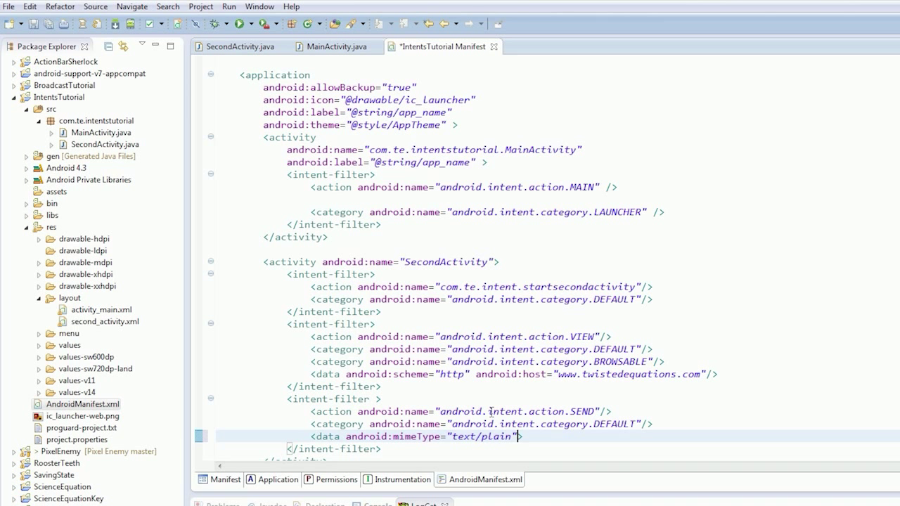
key(ctrl+s)
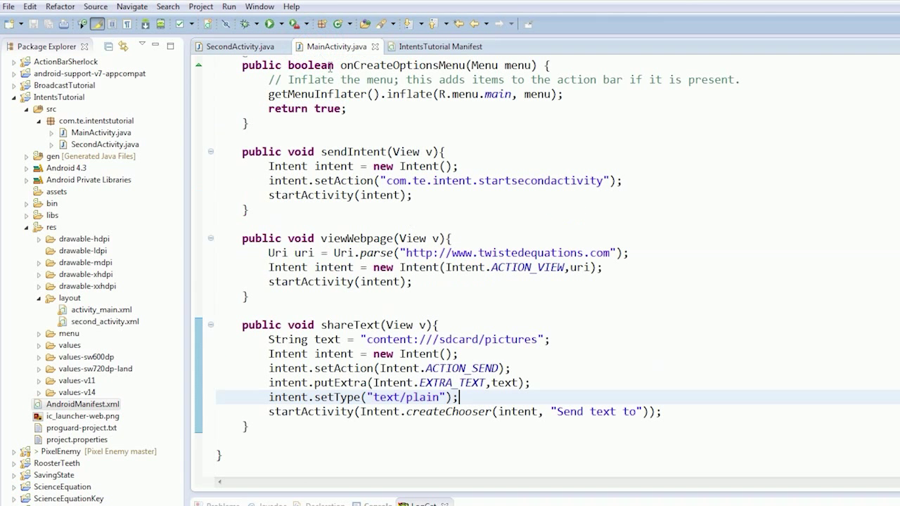
Step: Bring up Genymotion and lower the simulated battery charging level in the Battery widget
click(284, 22)
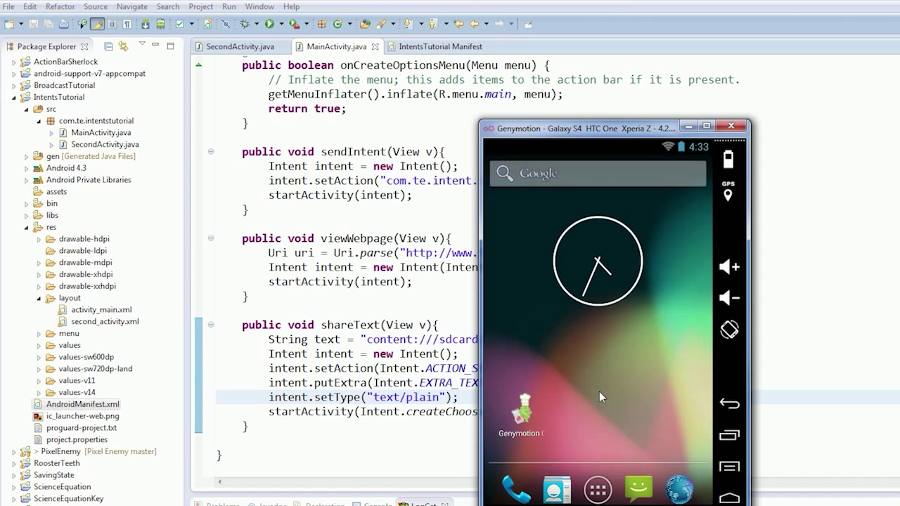
mouse_move(630, 385)
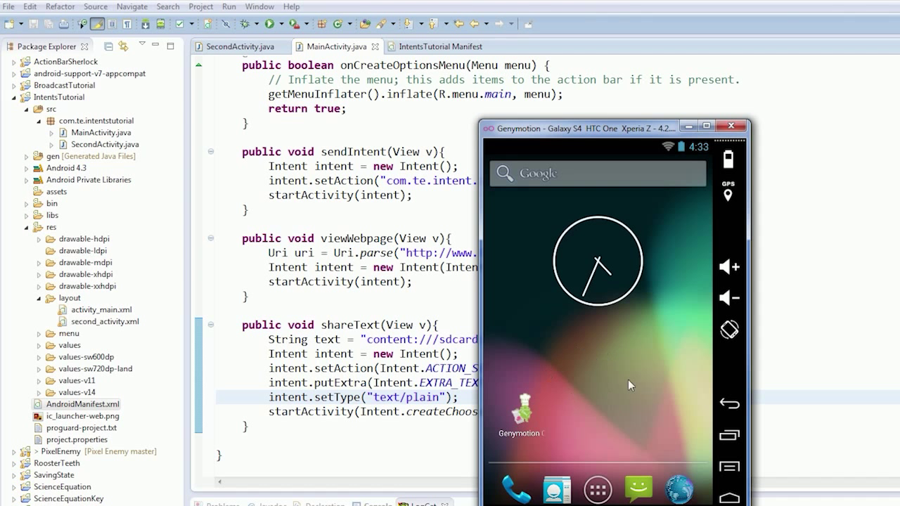
mouse_move(627, 368)
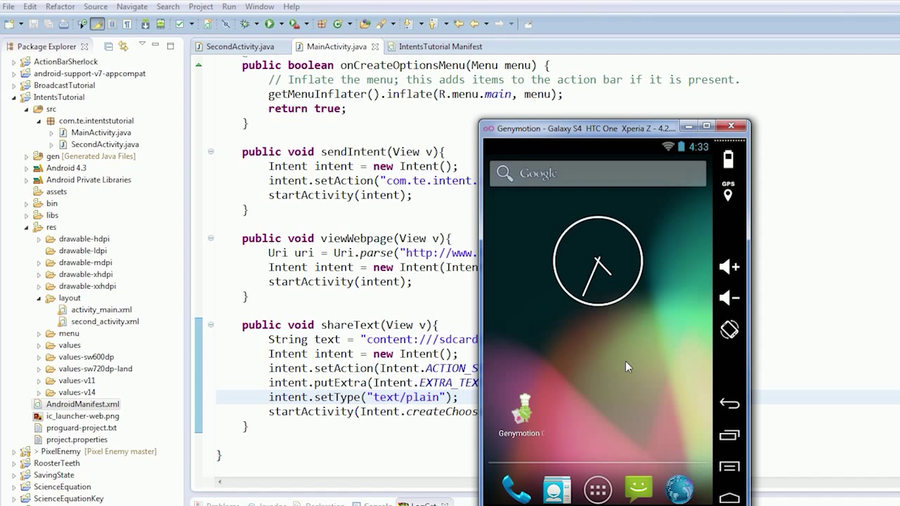
mouse_move(738, 162)
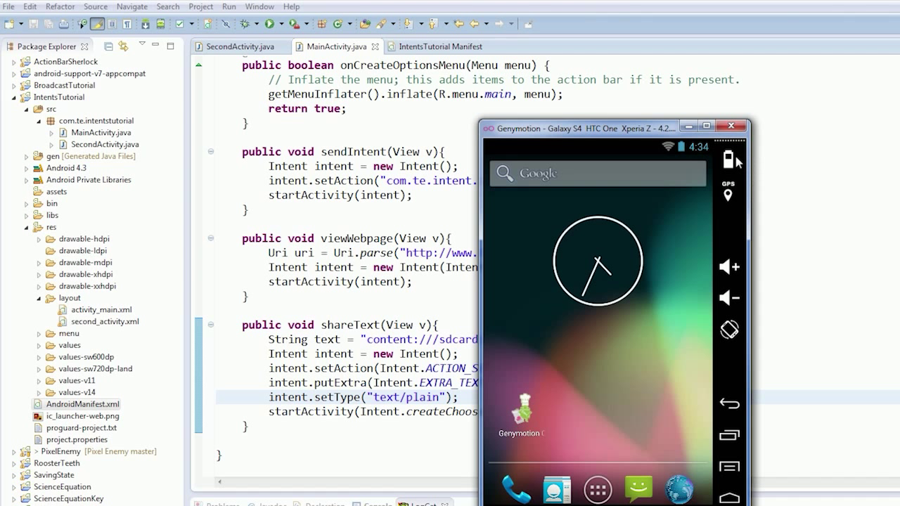
mouse_move(728, 157)
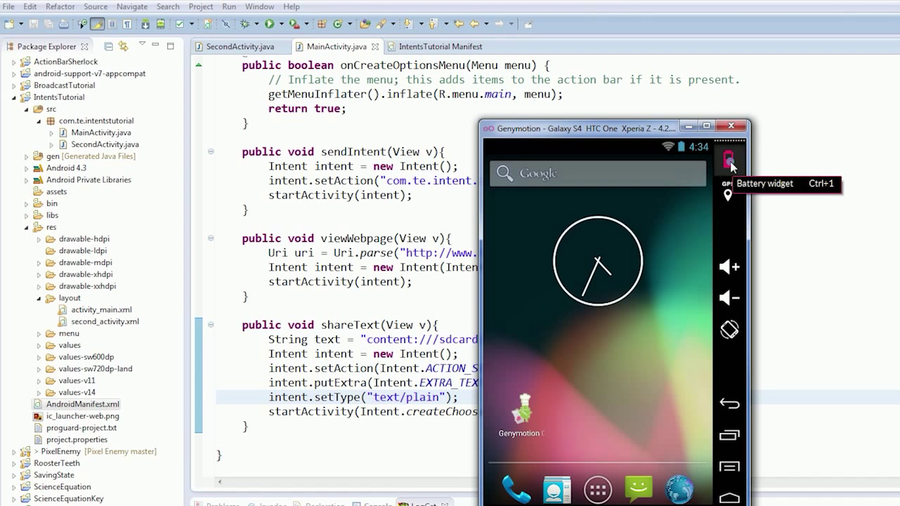
click(729, 156)
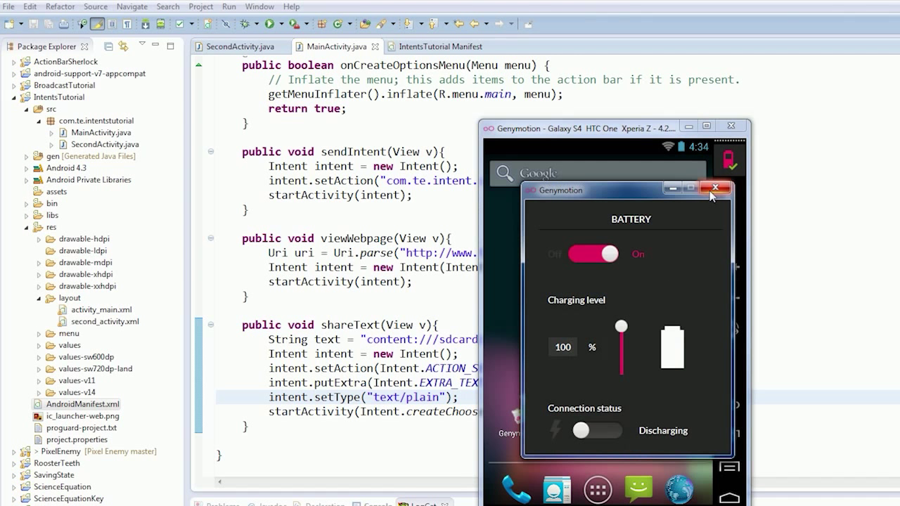
drag(621, 326, 621, 350)
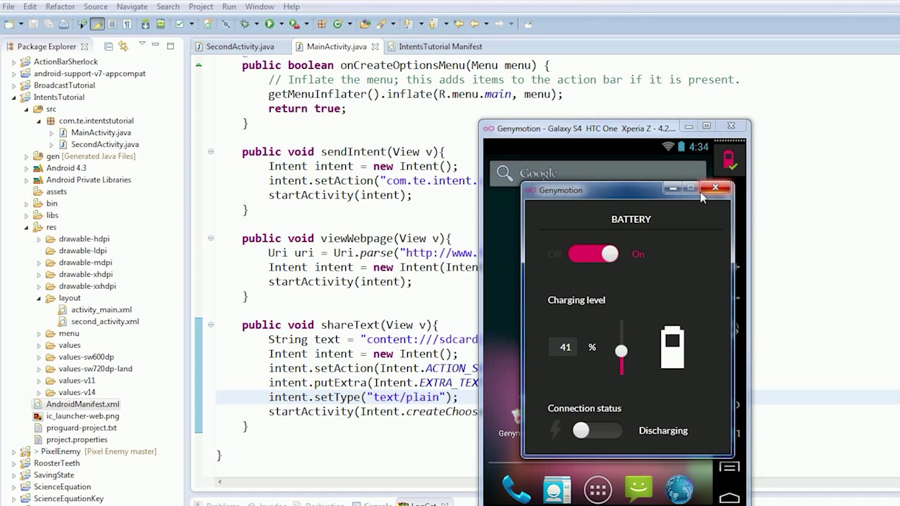
click(714, 188)
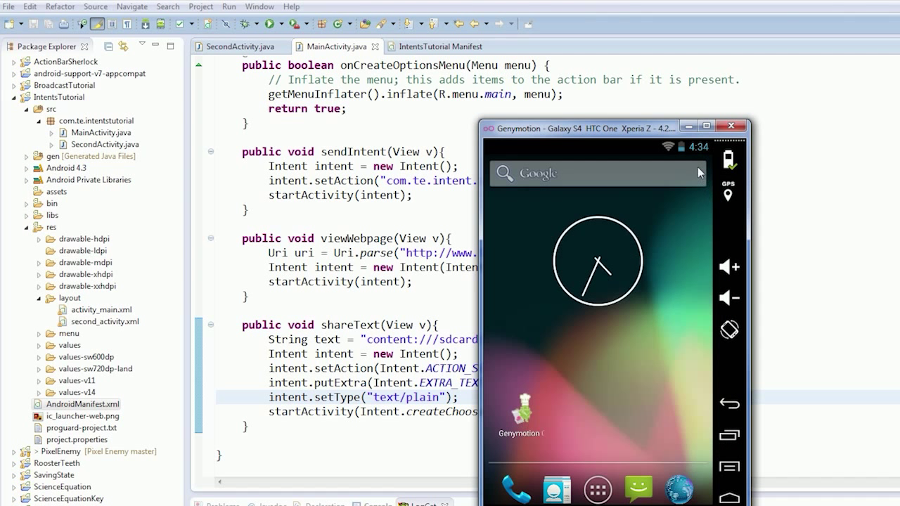
Step: Set the charging level back to full, toggle the simulated battery off and close the widget
click(728, 160)
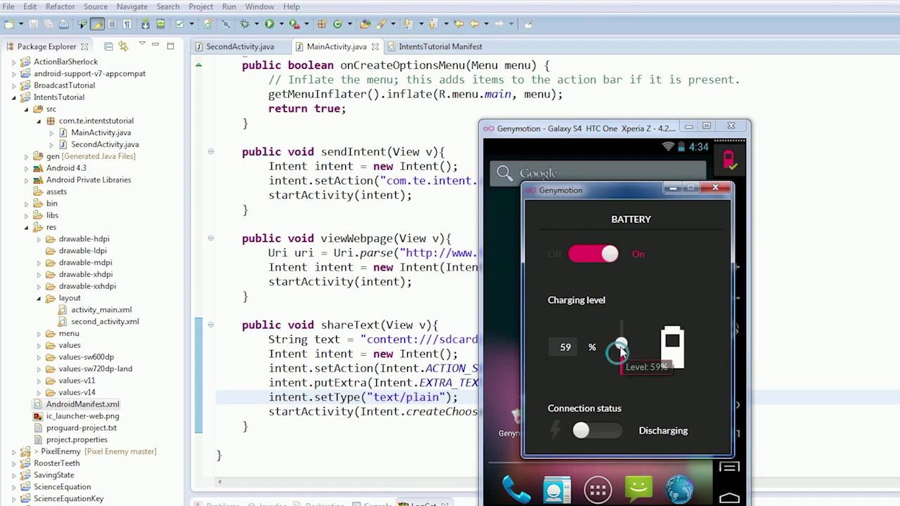
drag(621, 348, 621, 326)
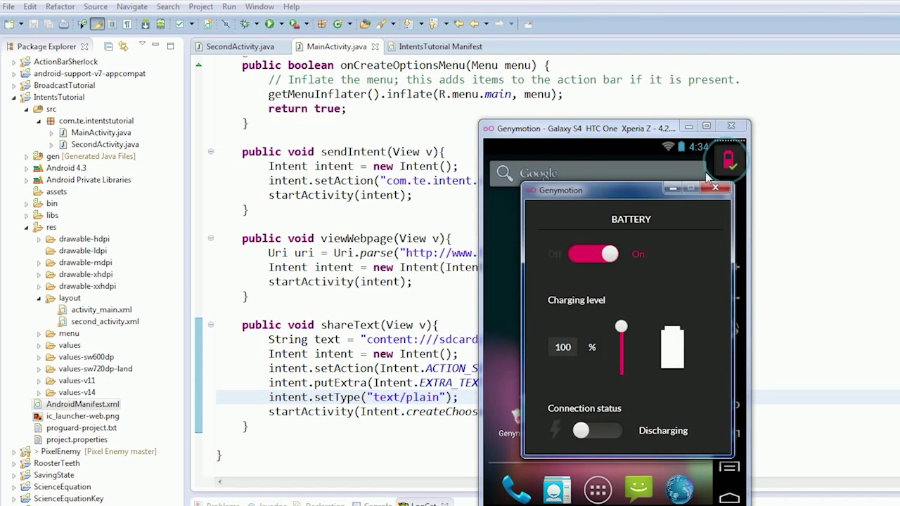
click(593, 253)
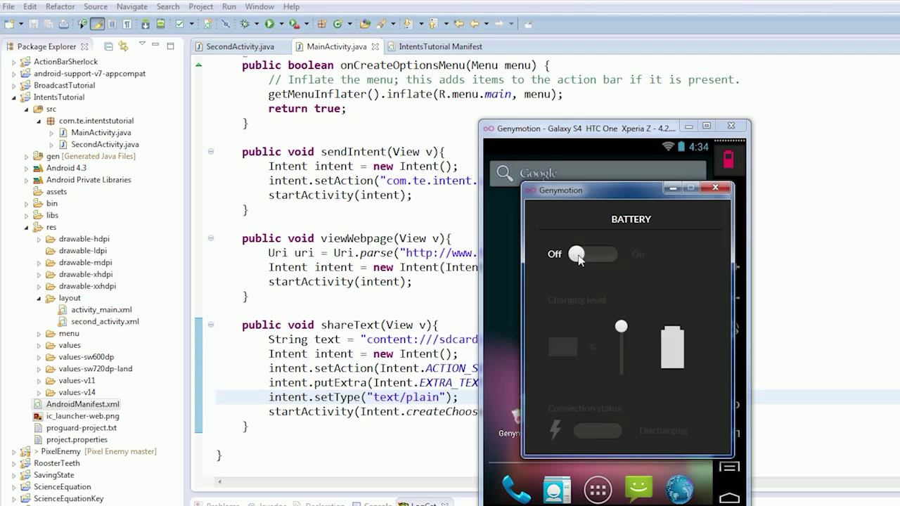
click(593, 253)
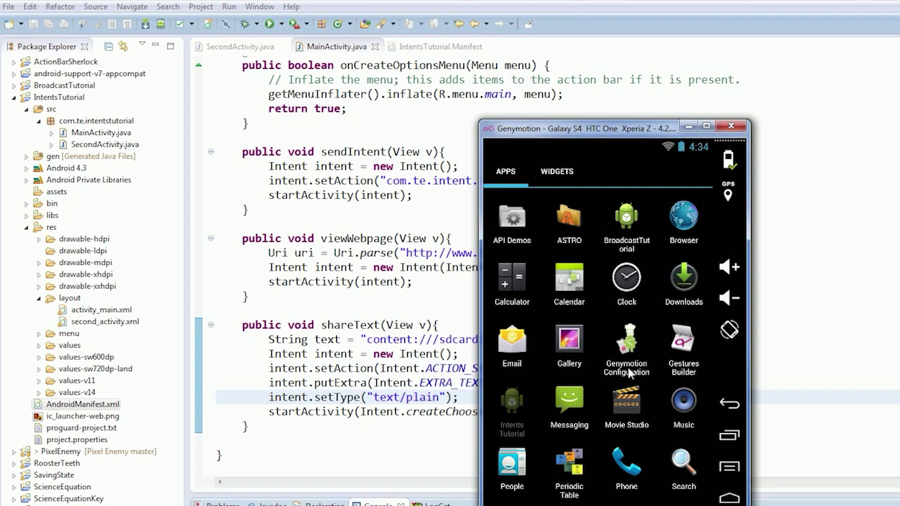
Step: Launch Intents Tutorial, share text to Intents Tutorial opening Second Activity, then go back to the main screen
click(511, 401)
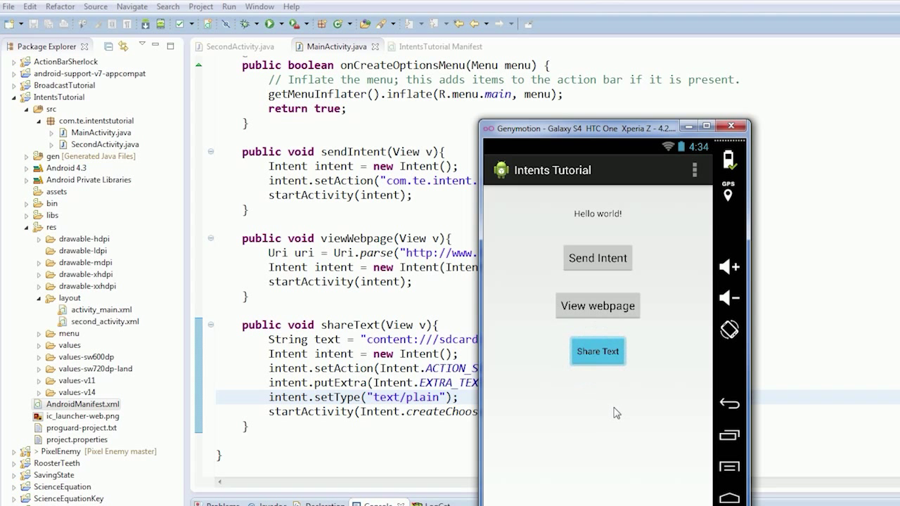
click(596, 352)
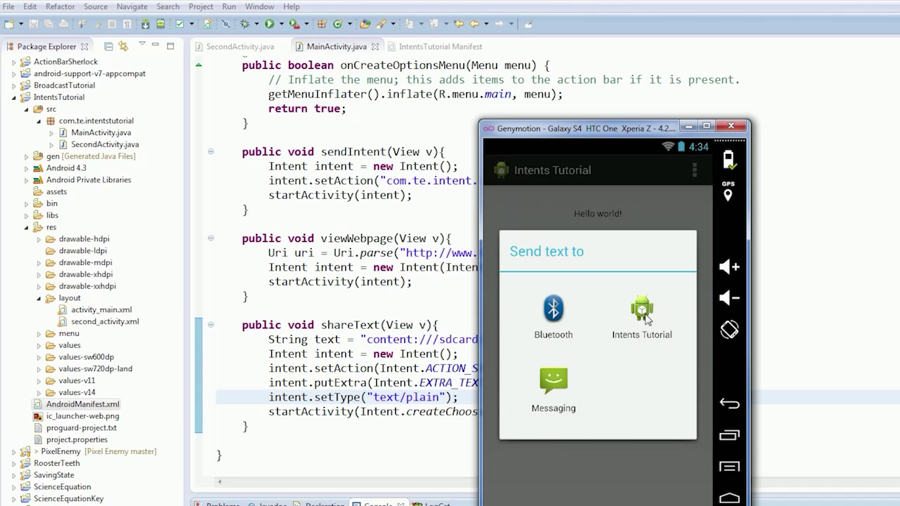
click(641, 312)
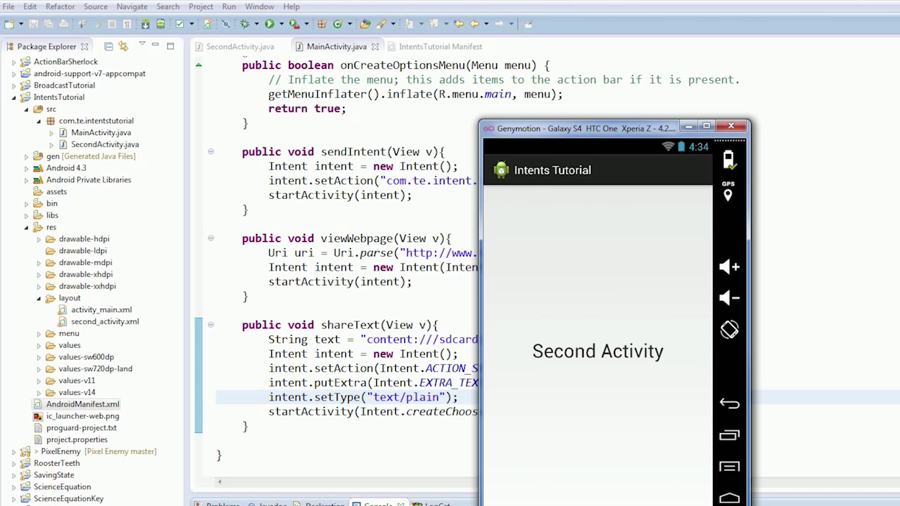
click(728, 401)
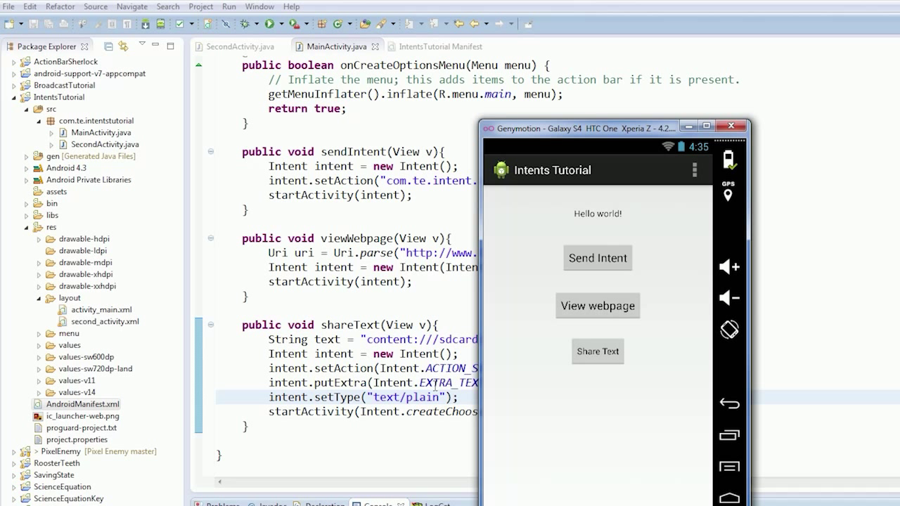
click(596, 351)
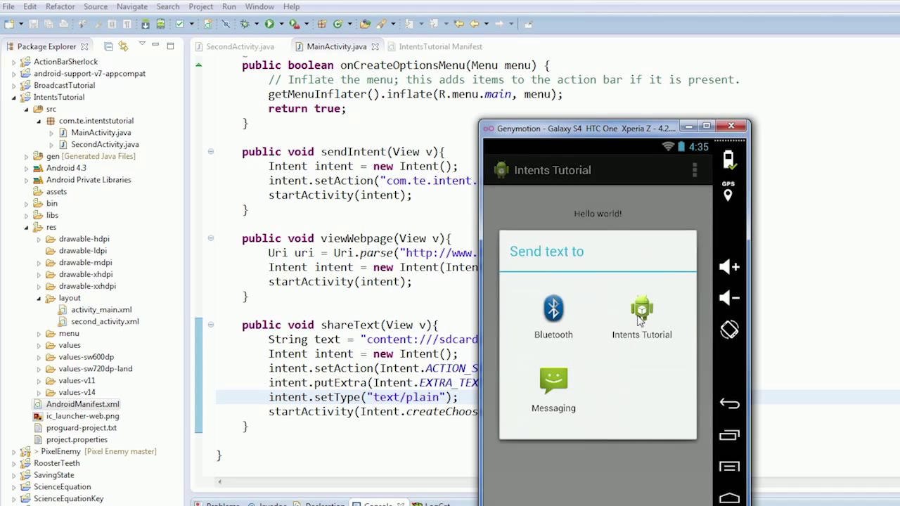
click(640, 309)
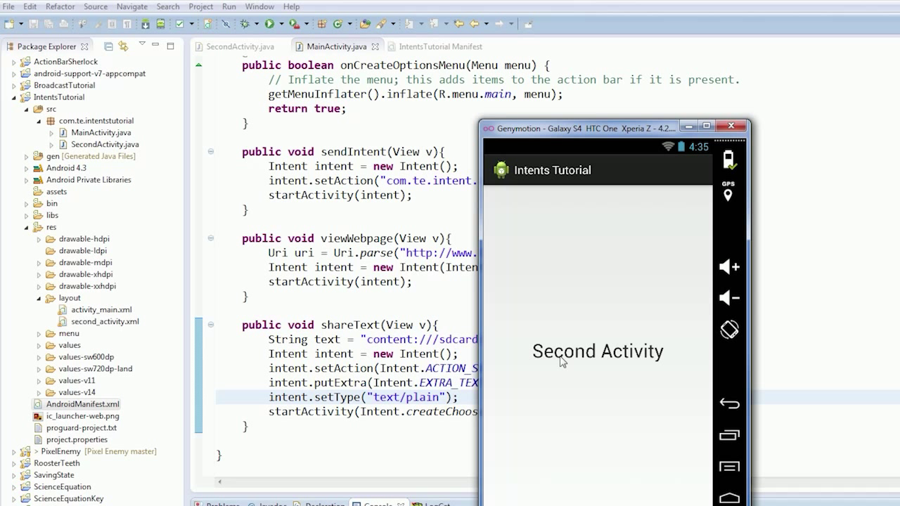
mouse_move(590, 438)
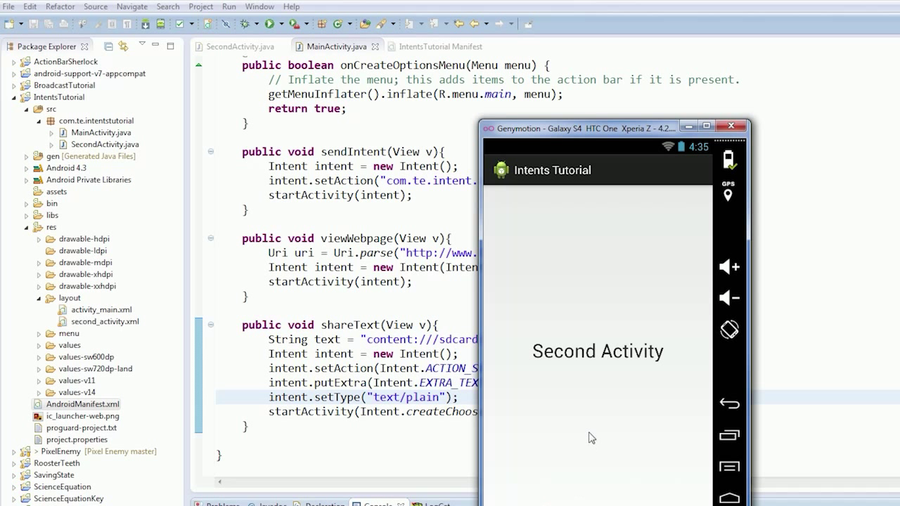
click(728, 402)
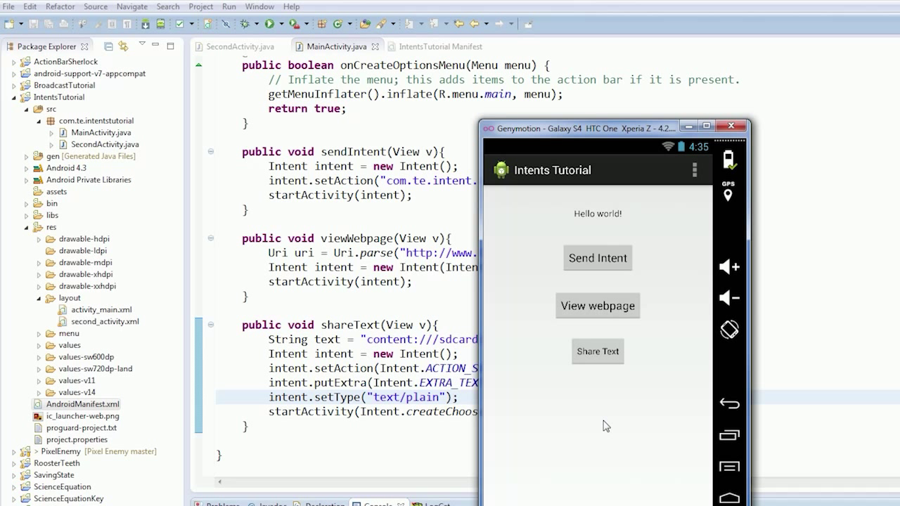